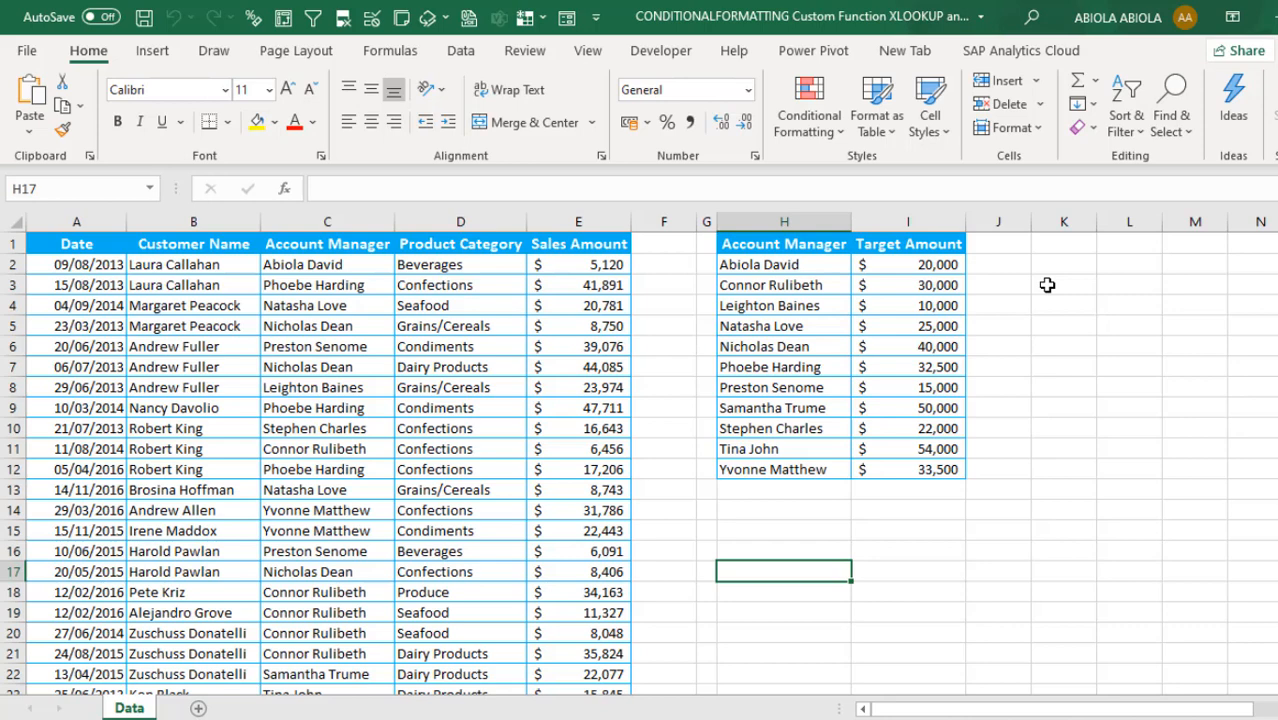
{"action": "mouse_move", "coordinate": [178, 304]}
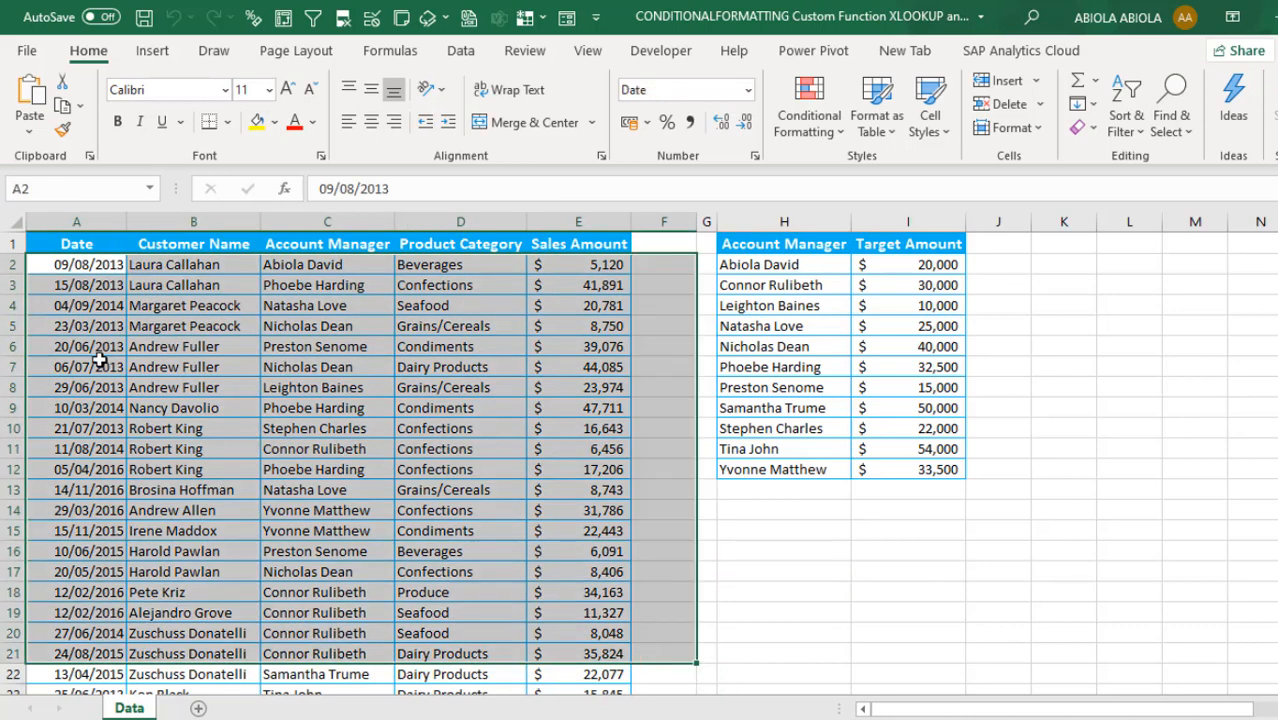
- Review the sales table and account-manager targets, then select K2 for a test formula
{"action": "left_click", "coordinate": [192, 284]}
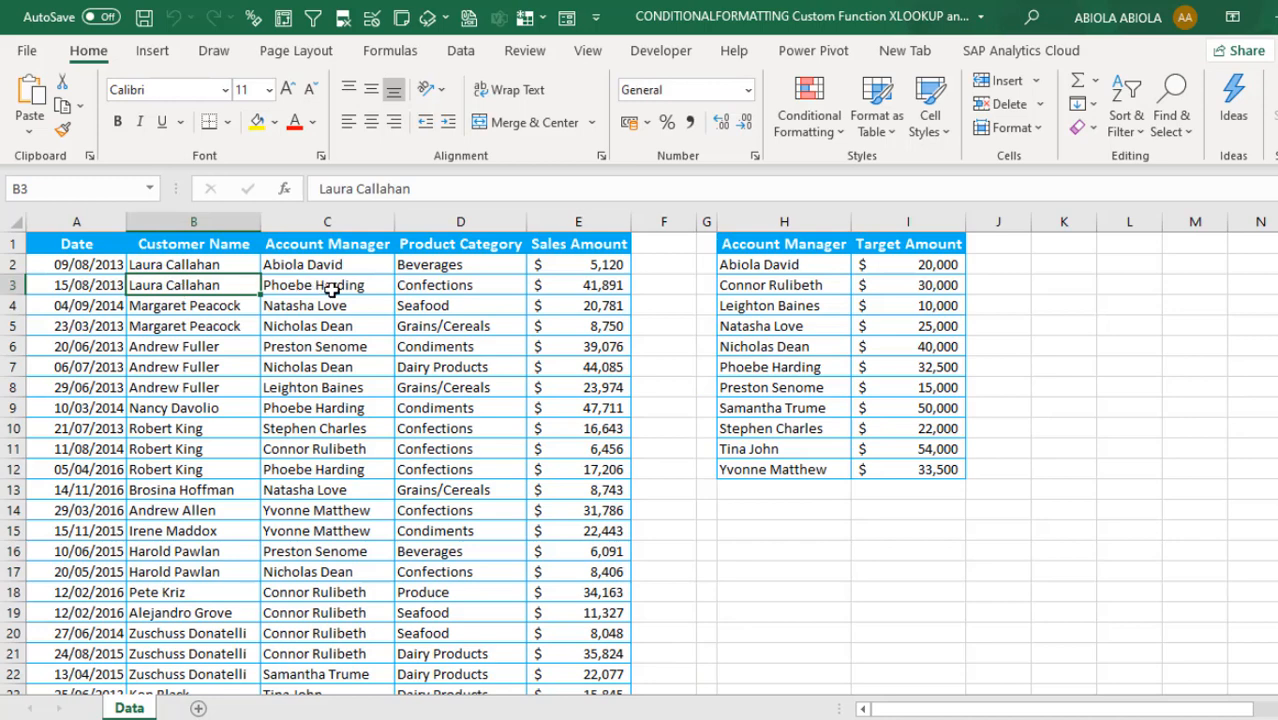
{"action": "left_click", "coordinate": [326, 284]}
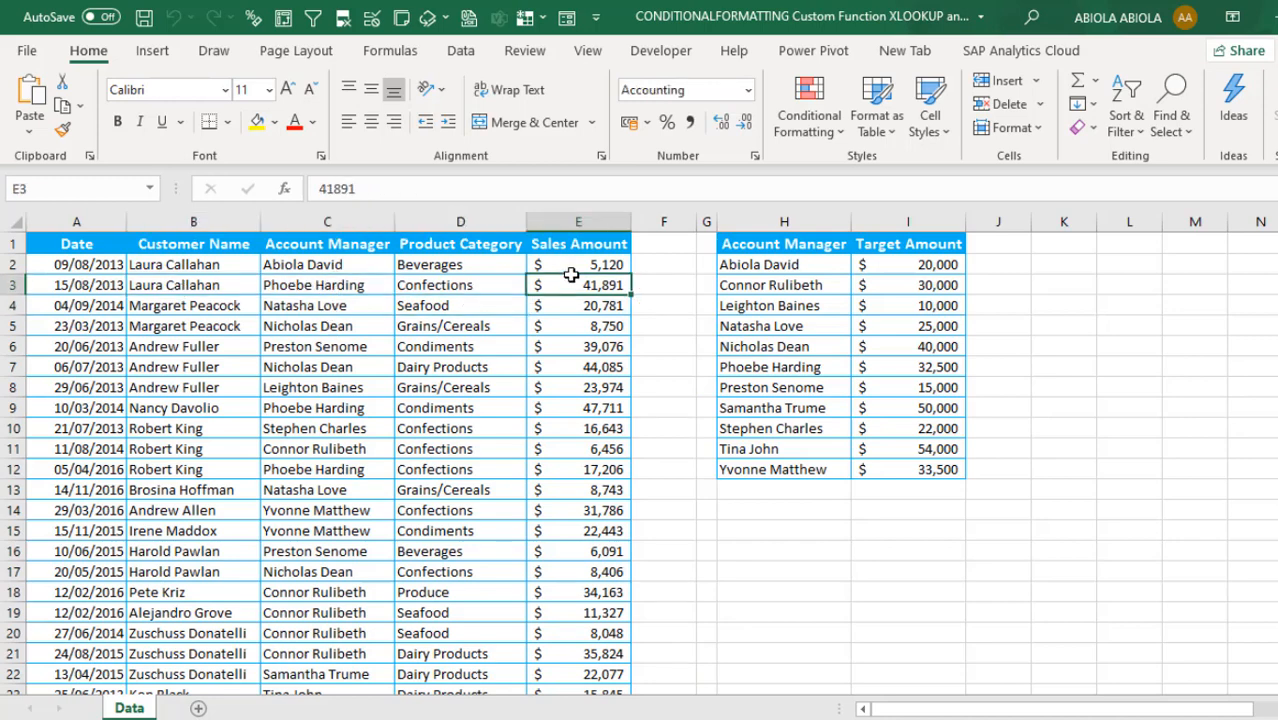
{"action": "left_click_drag", "start_coordinate": [784, 244], "coordinate": [784, 304]}
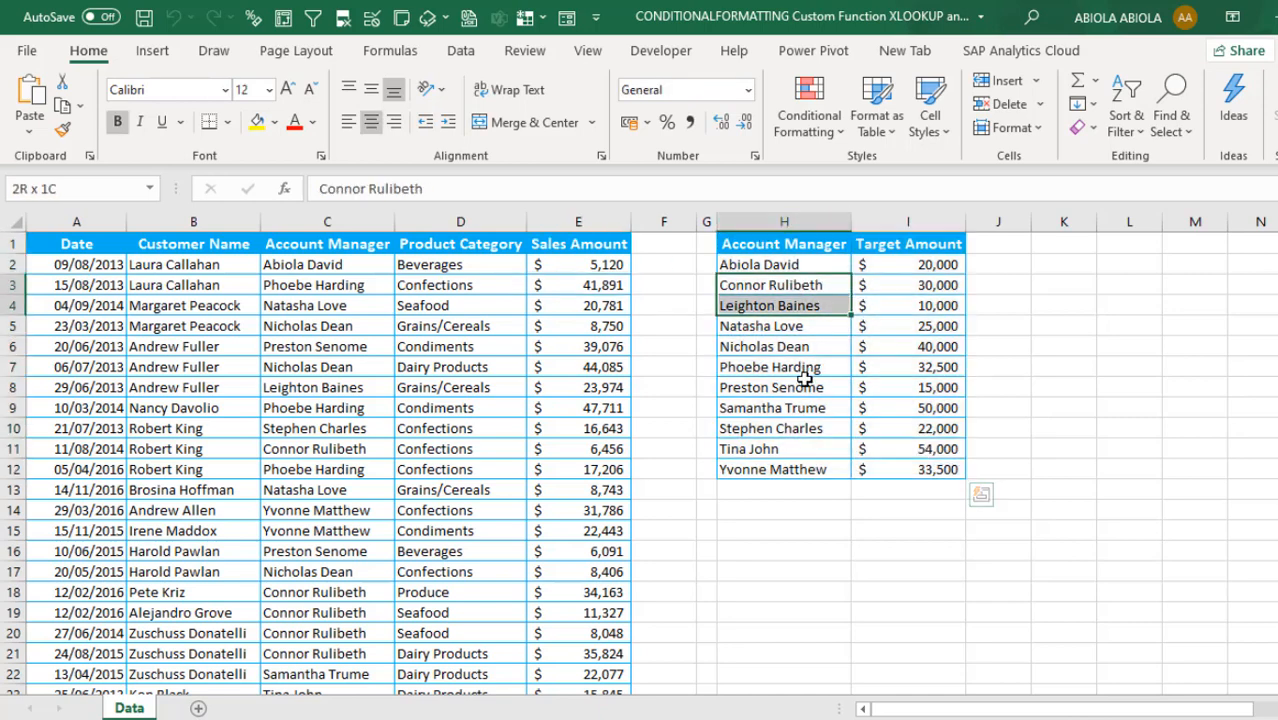
{"action": "left_click", "coordinate": [784, 284]}
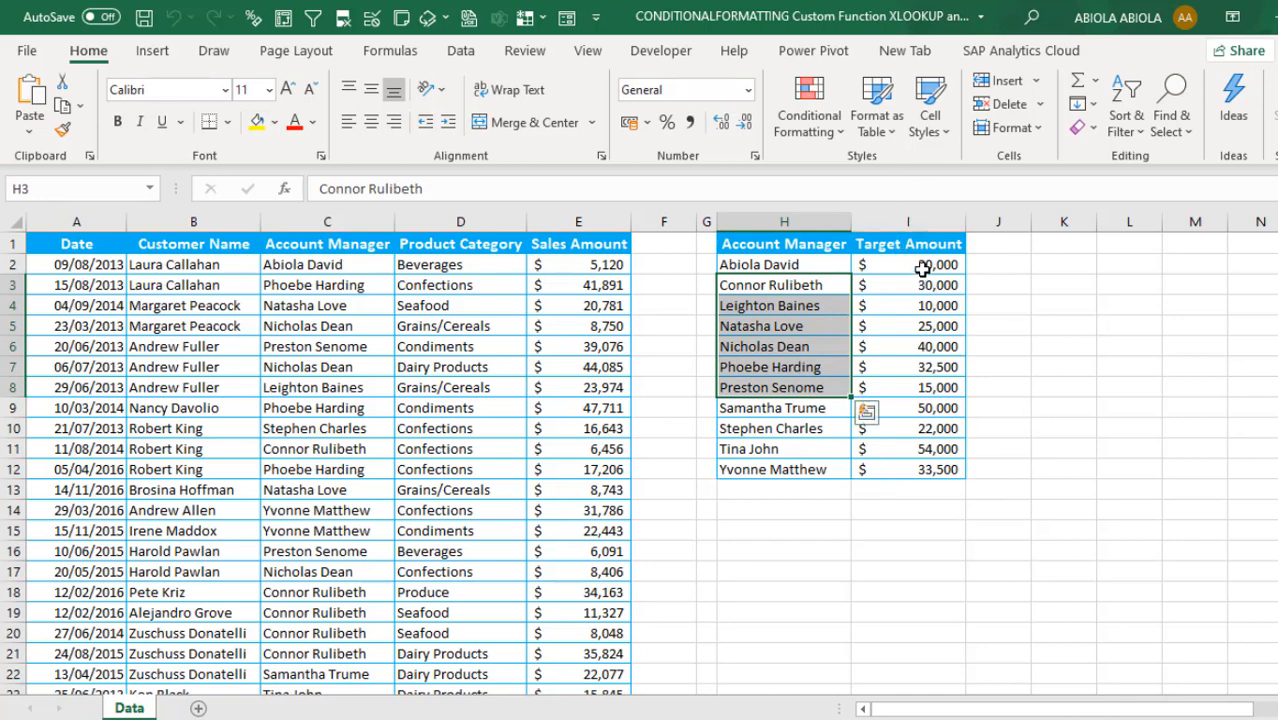
{"action": "left_click", "coordinate": [908, 264]}
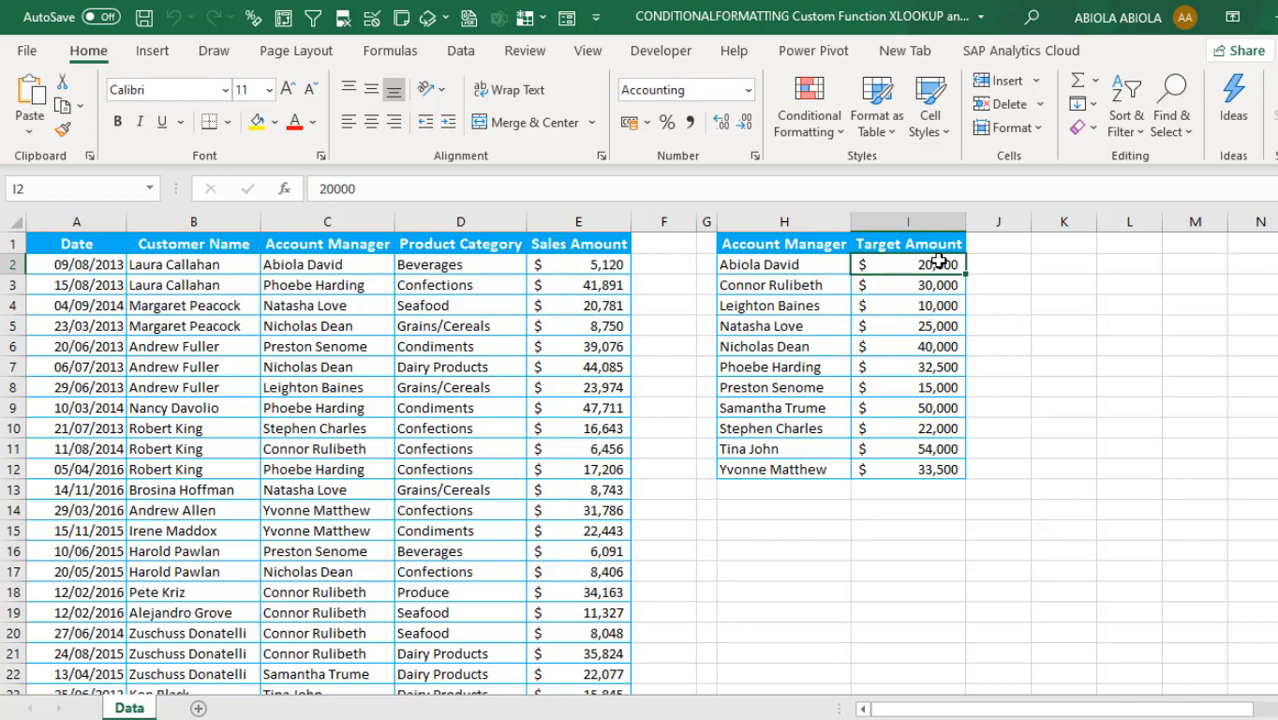
{"action": "mouse_move", "coordinate": [918, 264]}
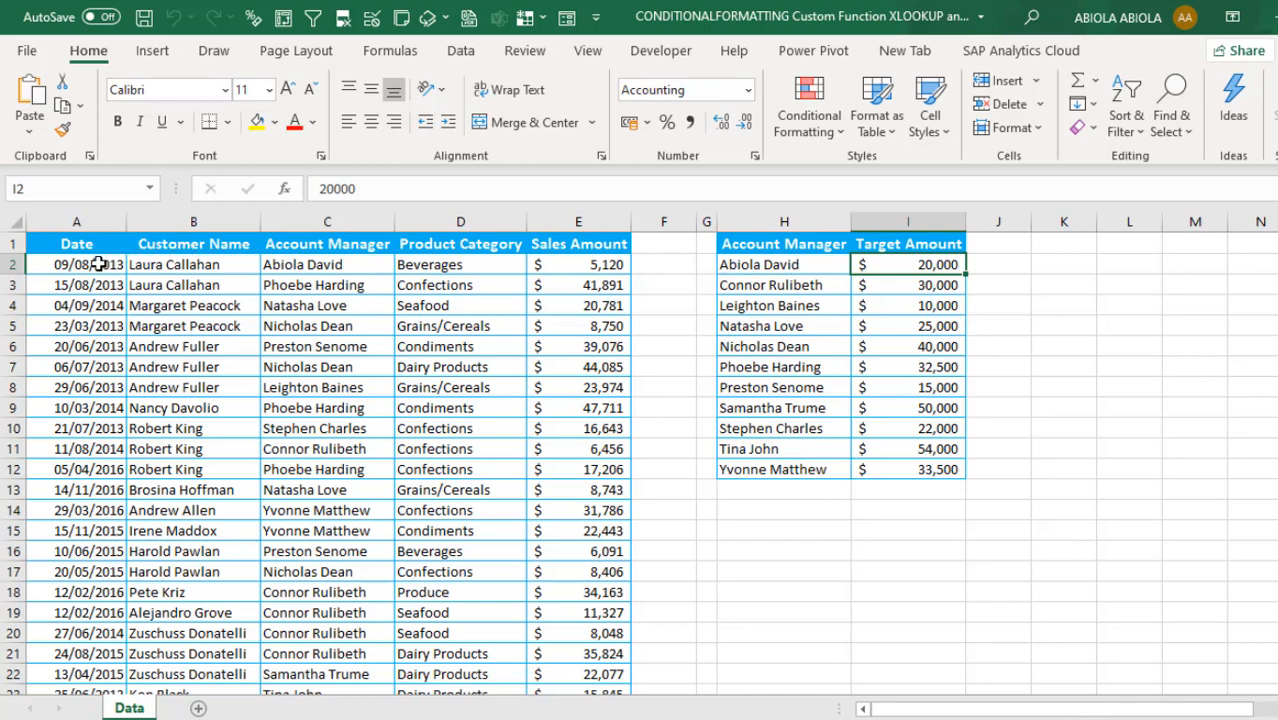
{"action": "left_click_drag", "start_coordinate": [76, 264], "coordinate": [460, 284]}
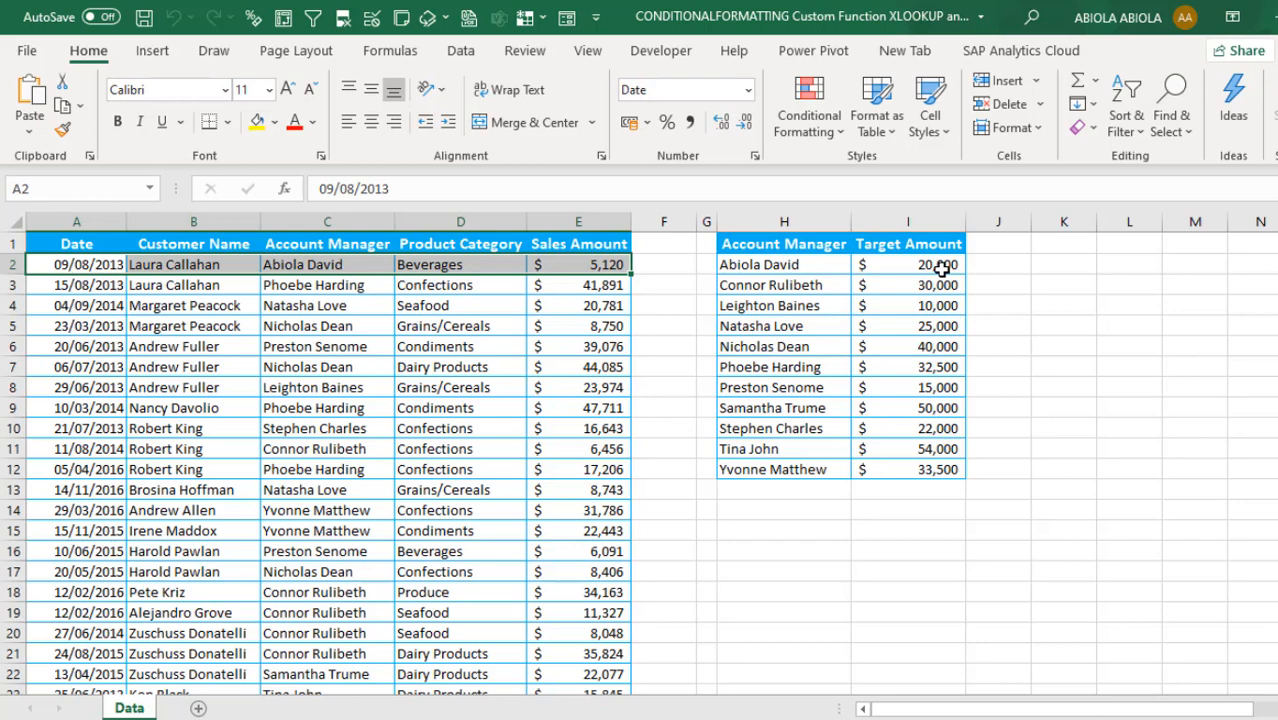
{"action": "left_click", "coordinate": [1064, 264]}
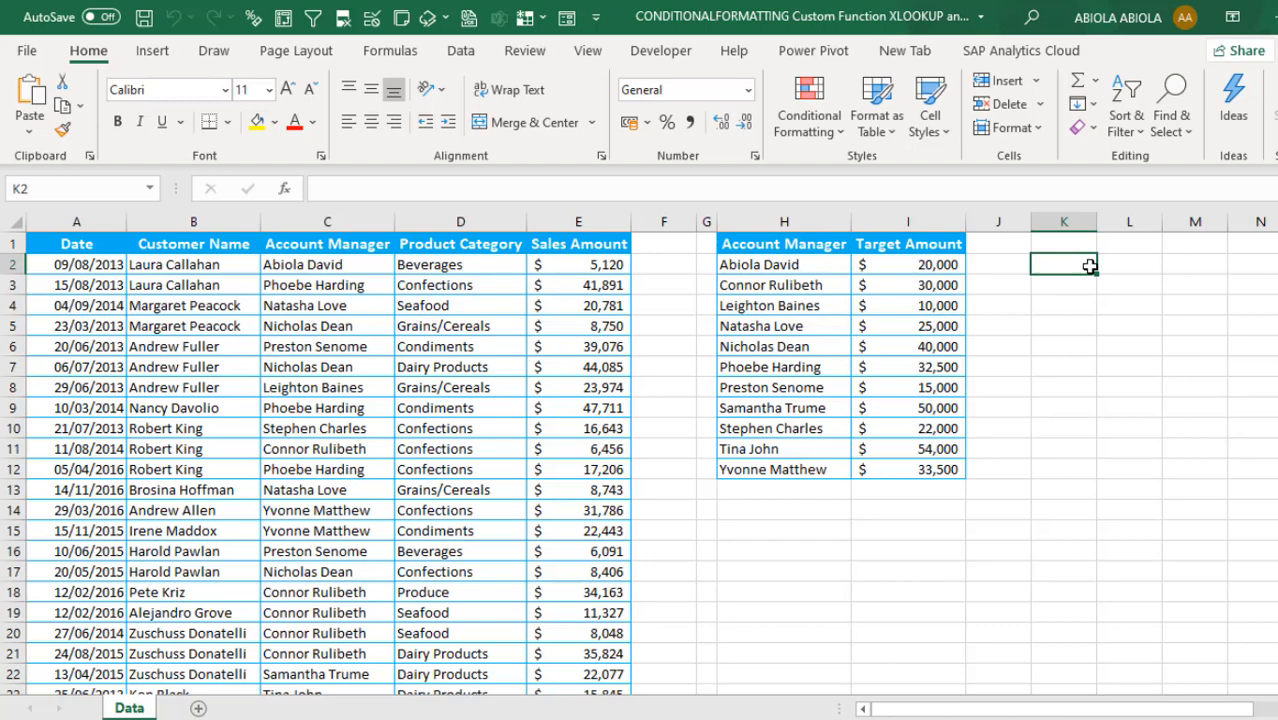
- Begin =LAMBDA(cf,$E2>= with the sales reference locked to column E
{"action": "type", "text": "=lam"}
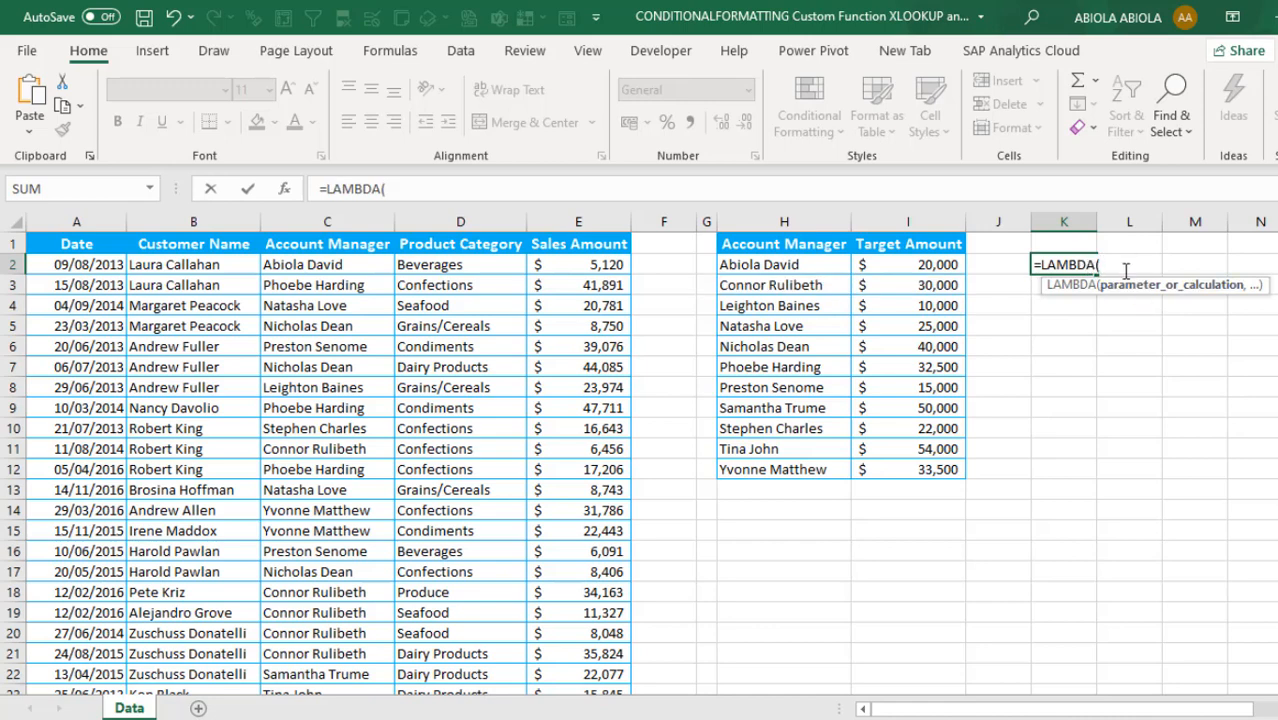
{"action": "type", "text": "cf"}
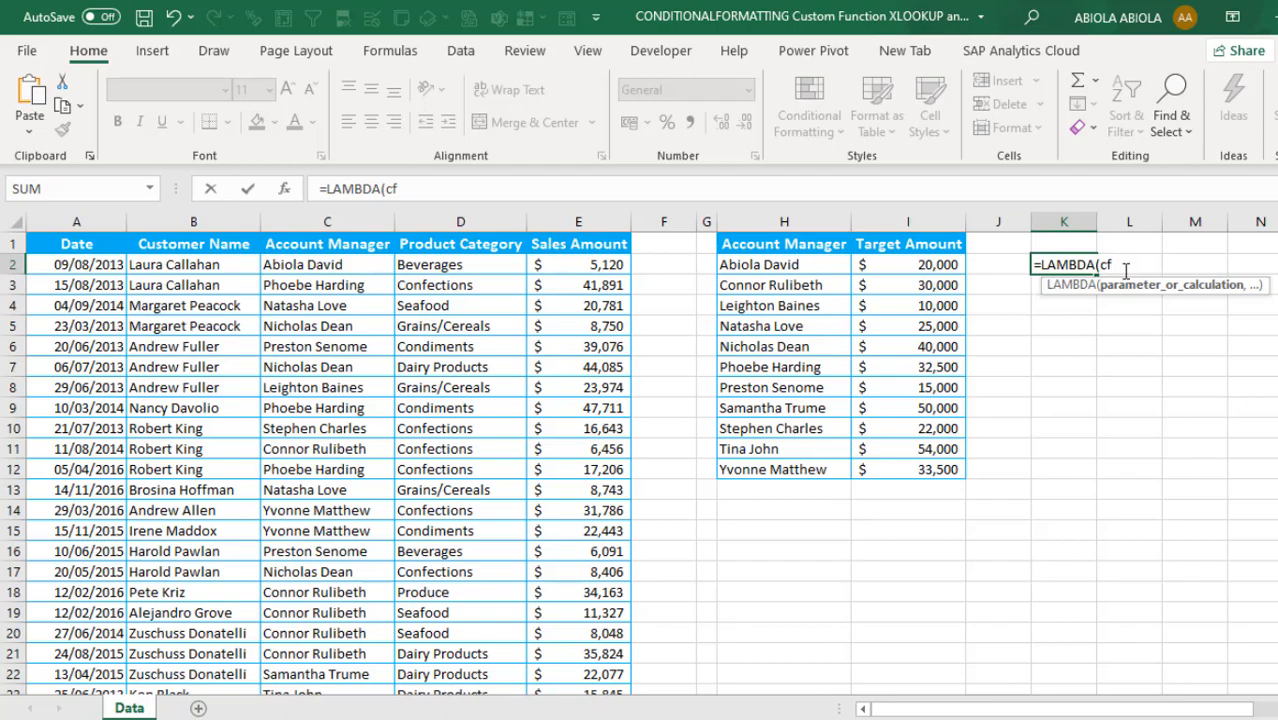
{"action": "type", "text": ",E2"}
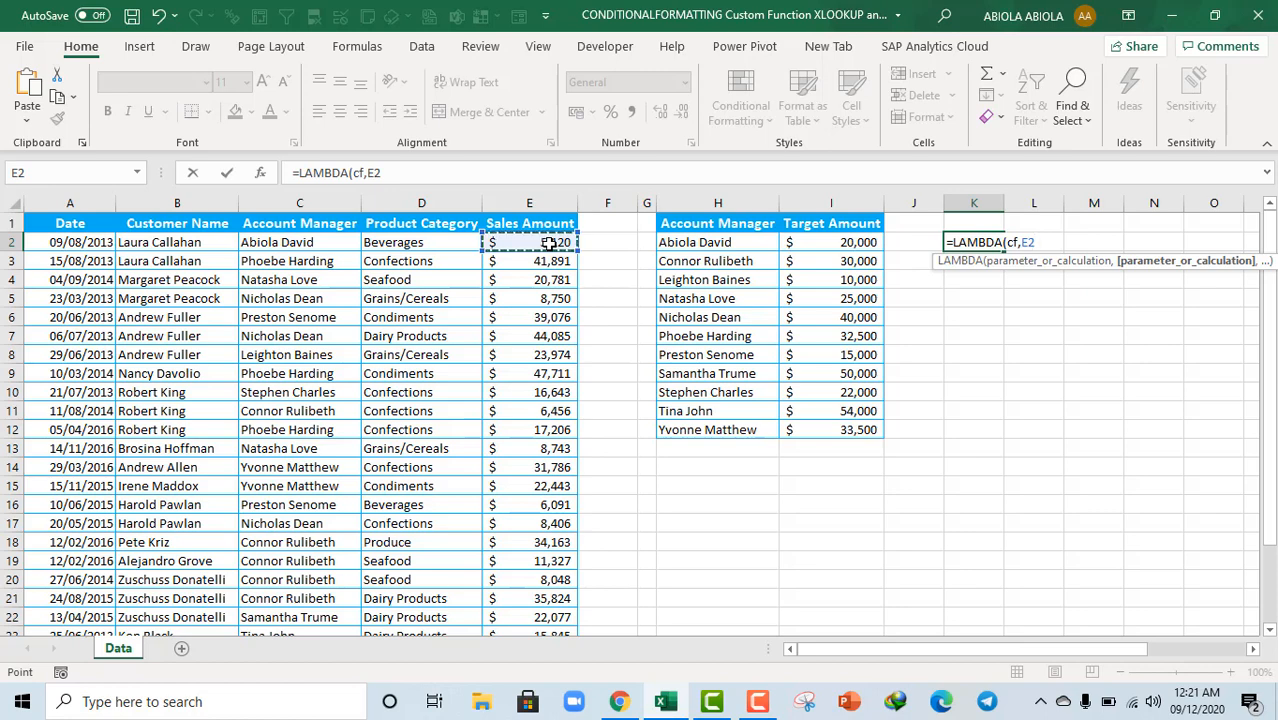
{"action": "key", "text": "F4"}
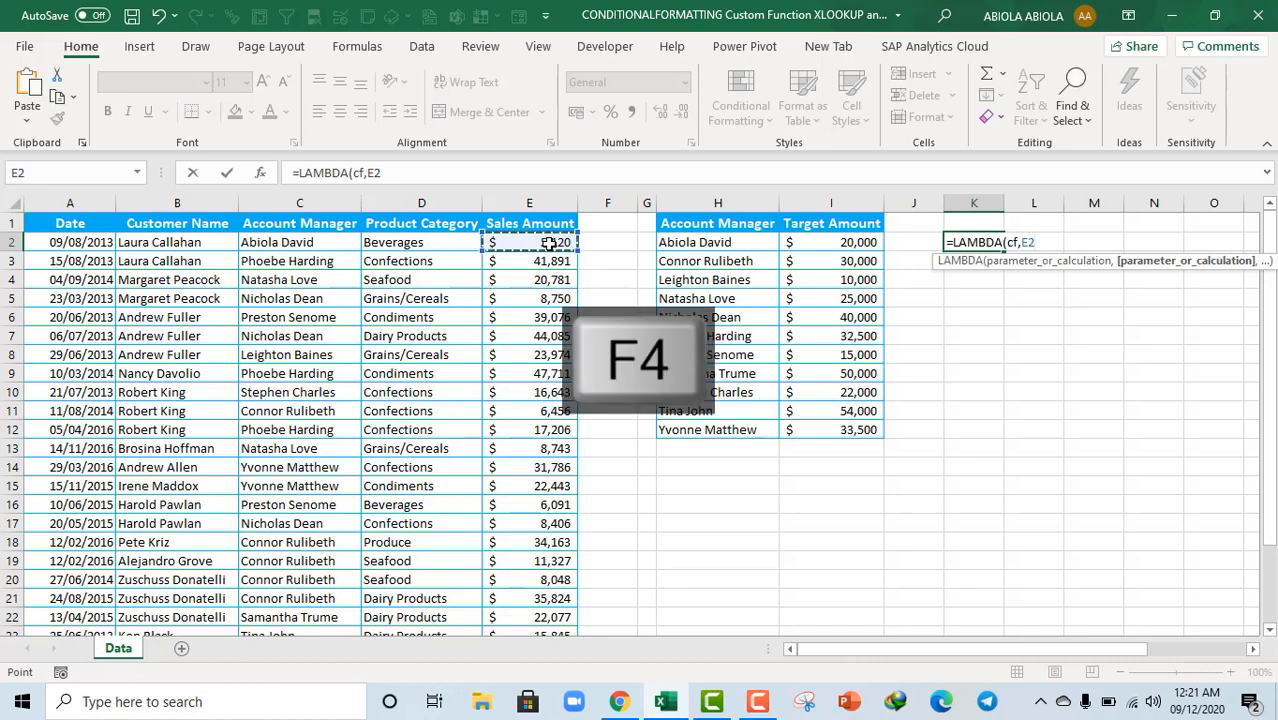
{"action": "key", "text": "f4"}
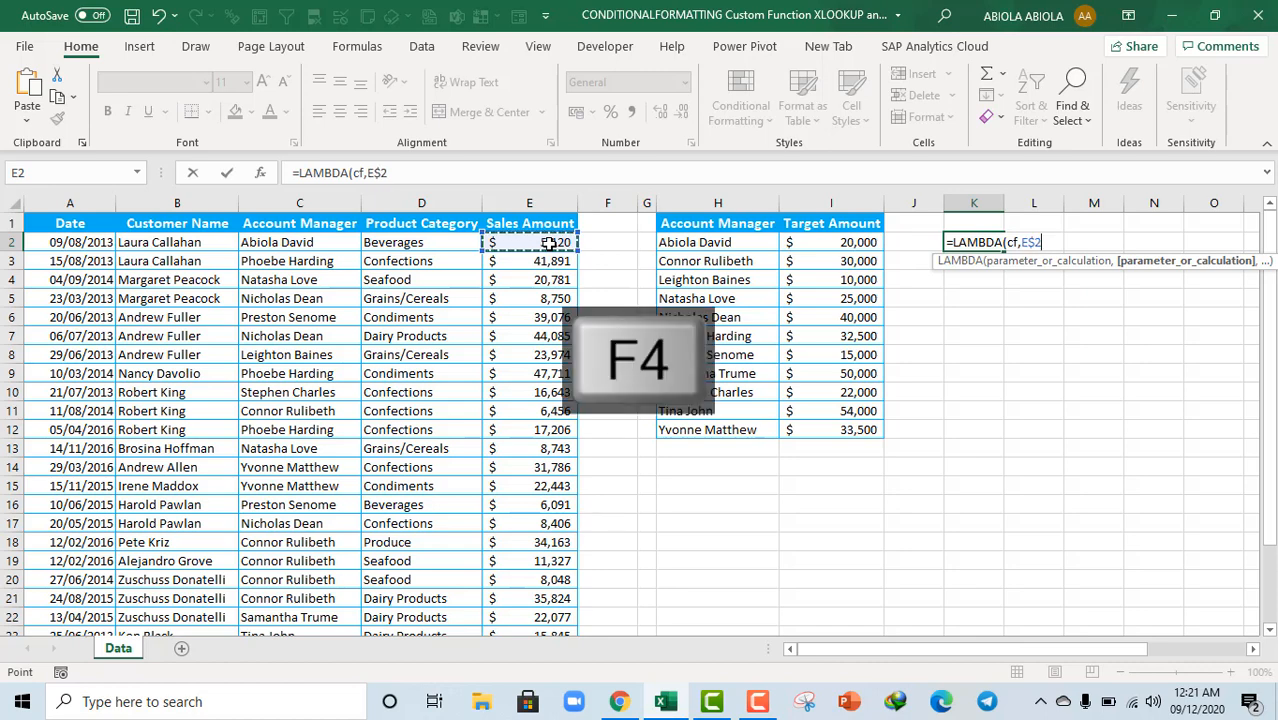
{"action": "key", "text": "F4"}
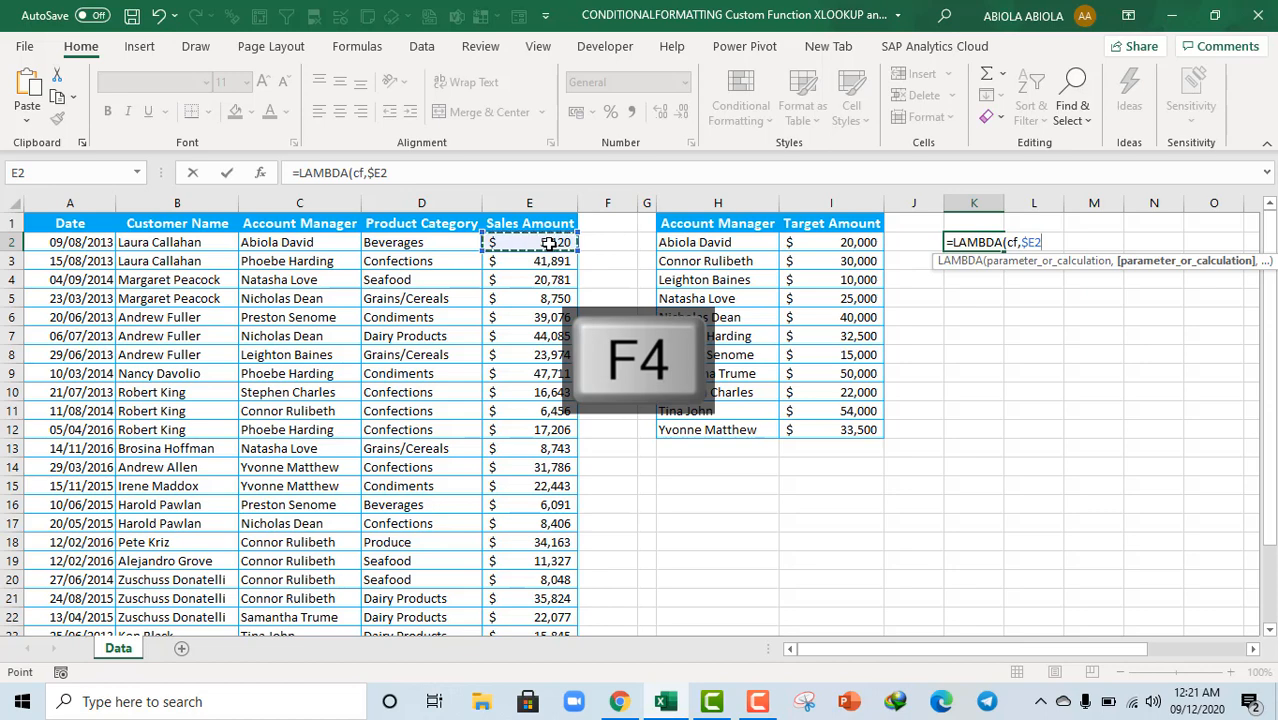
{"action": "type", "text": ">"}
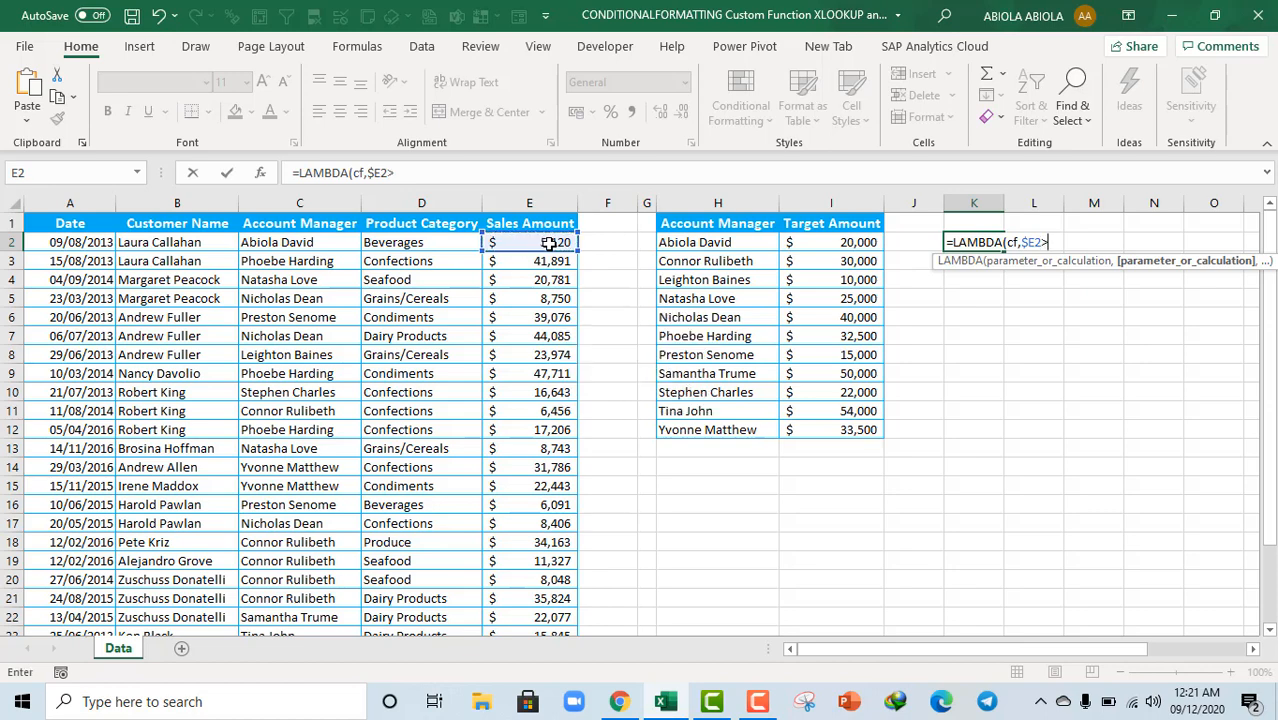
{"action": "type", "text": "="}
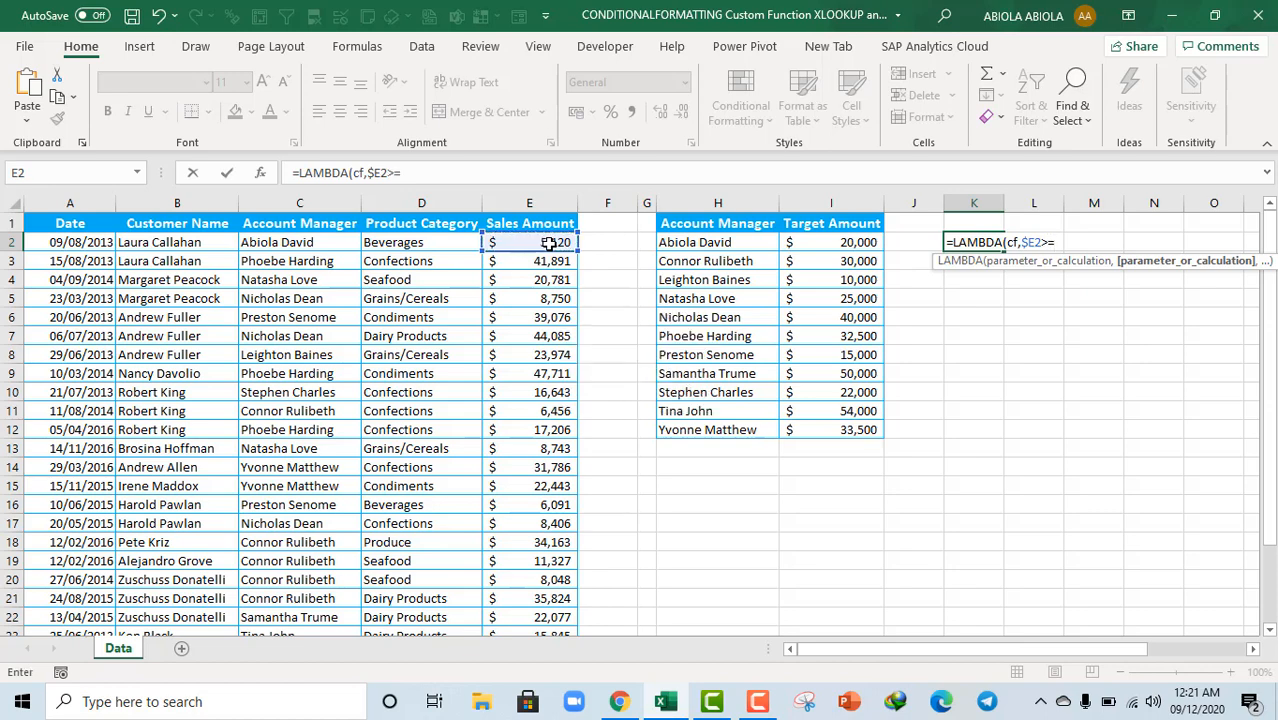
{"action": "type", "text": "xlo"}
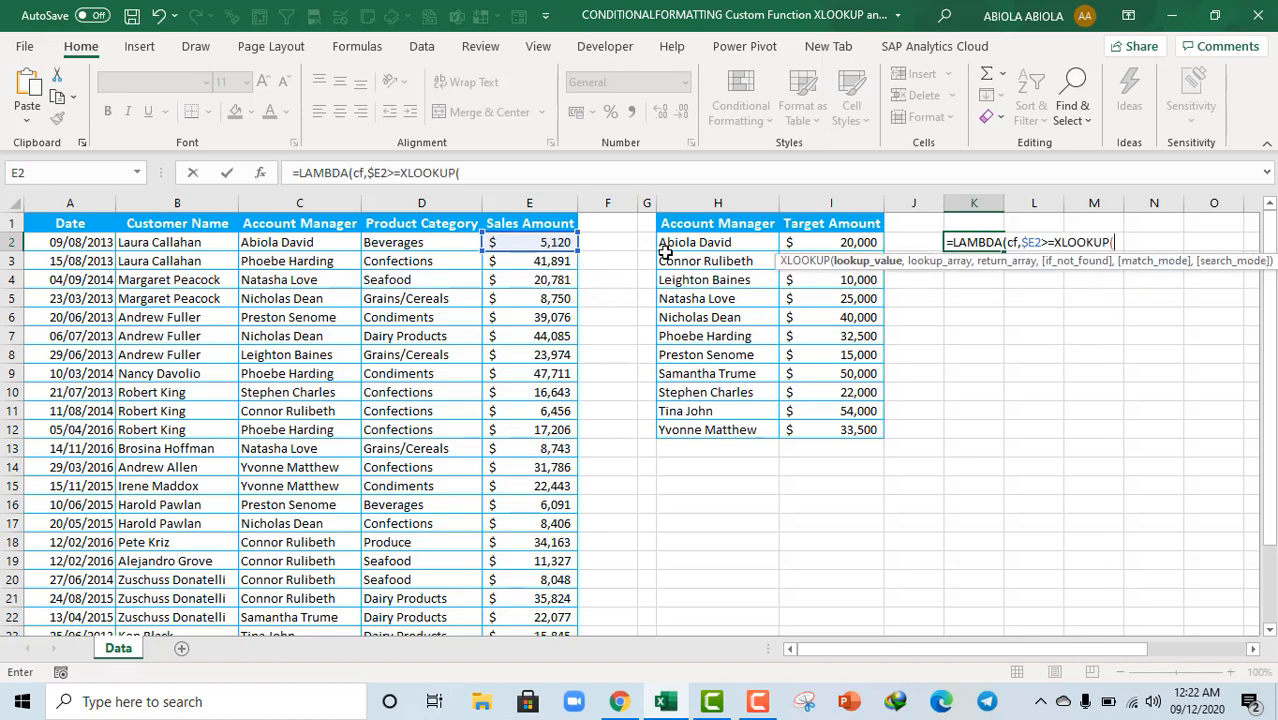
{"action": "mouse_move", "coordinate": [736, 264]}
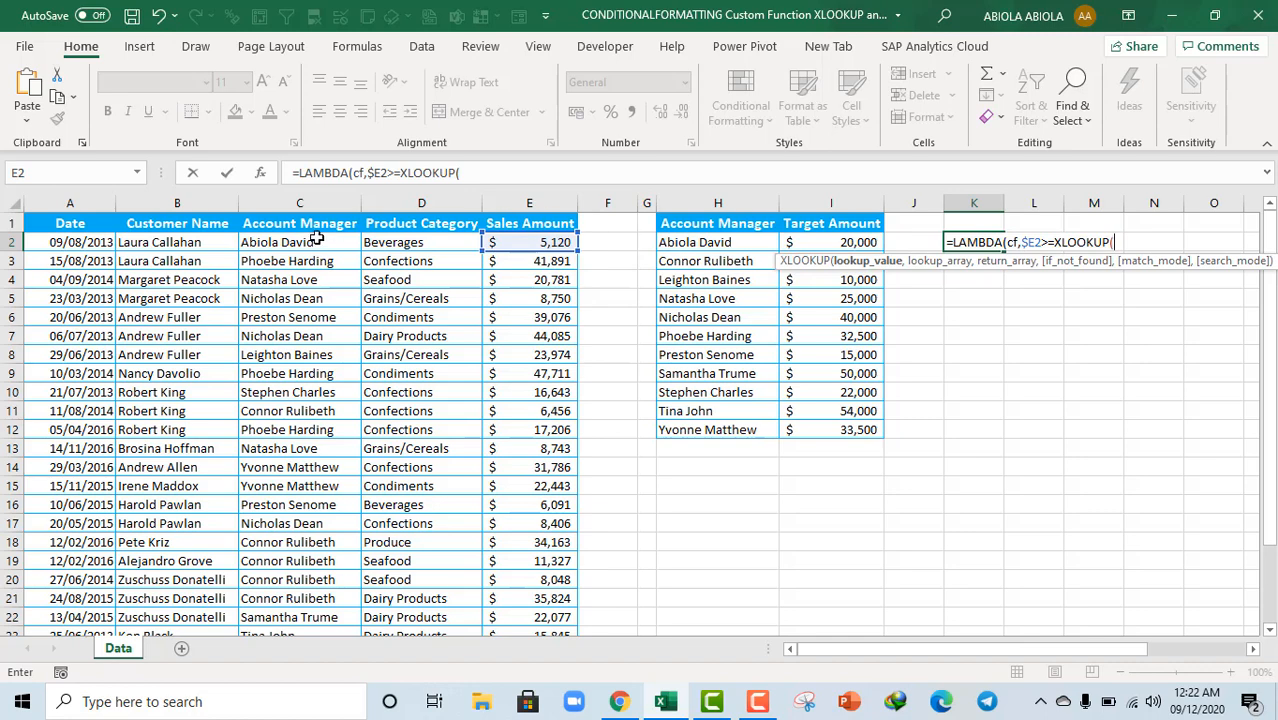
- Complete the condition with XLOOKUP($C2,$H$2:$H$12,$I$2:$I$12) and close the LAMBDA
{"action": "left_click", "coordinate": [300, 242]}
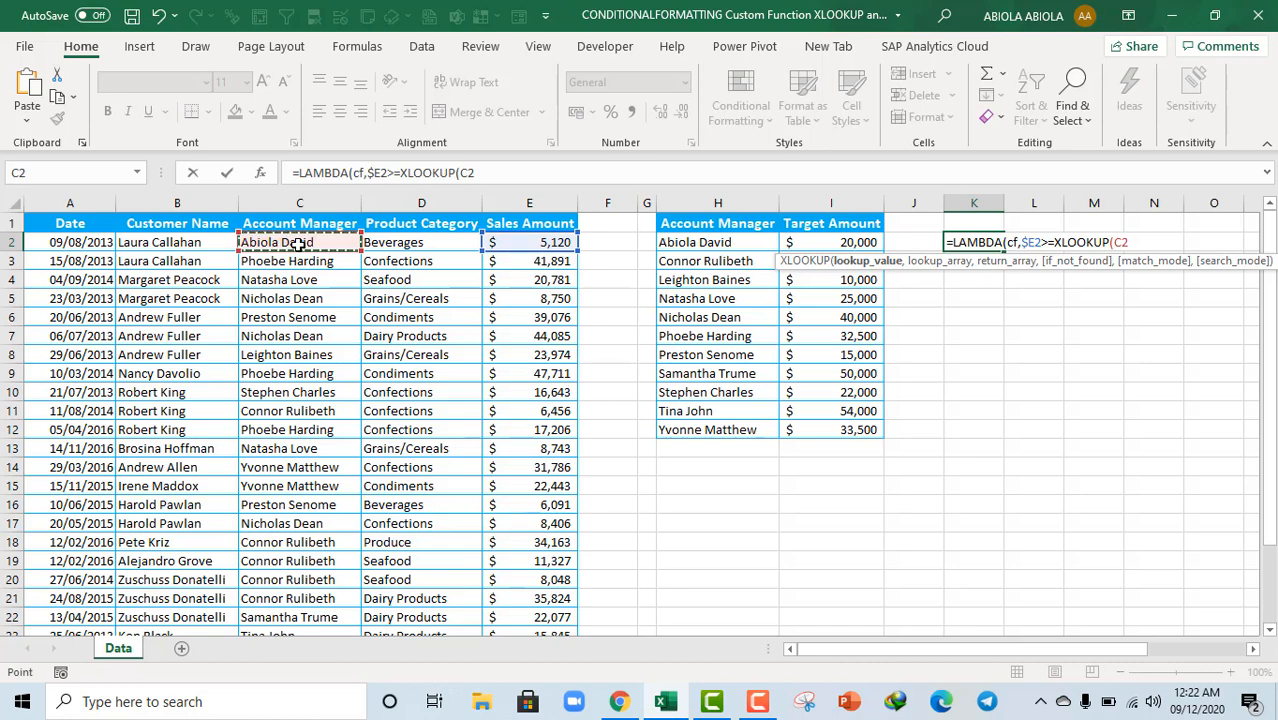
{"action": "key", "text": "f4"}
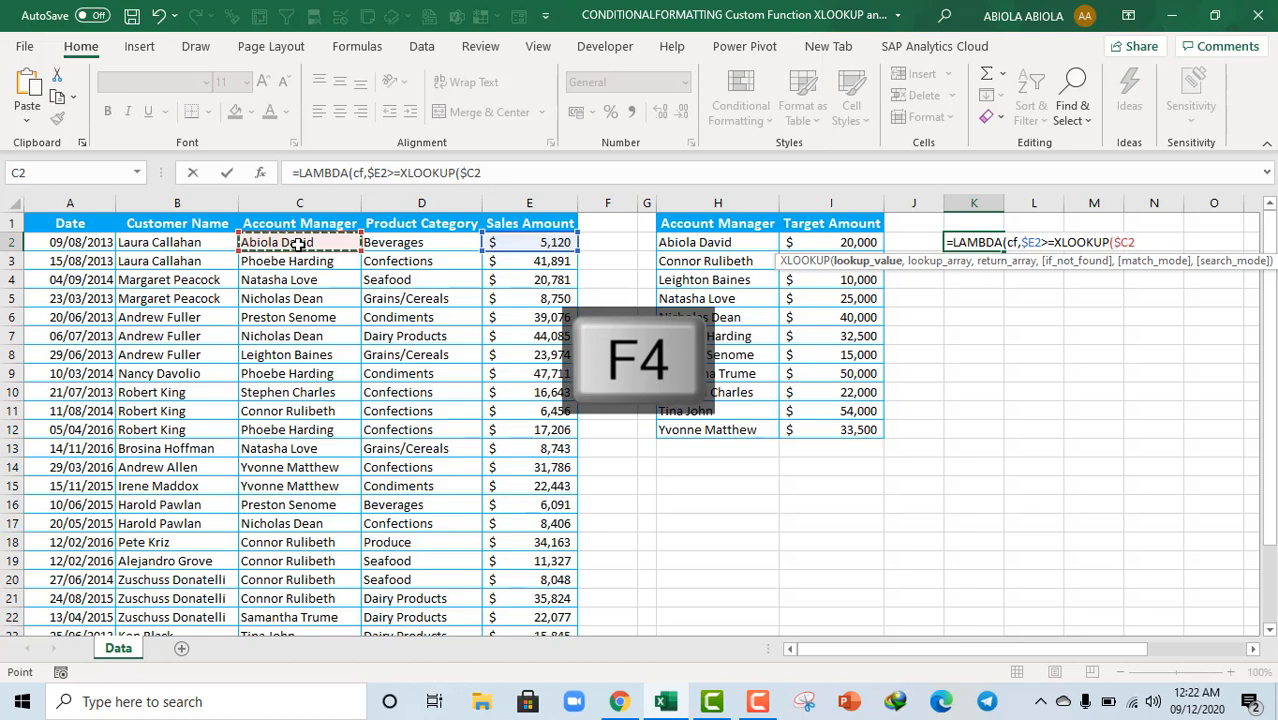
{"action": "type", "text": ","}
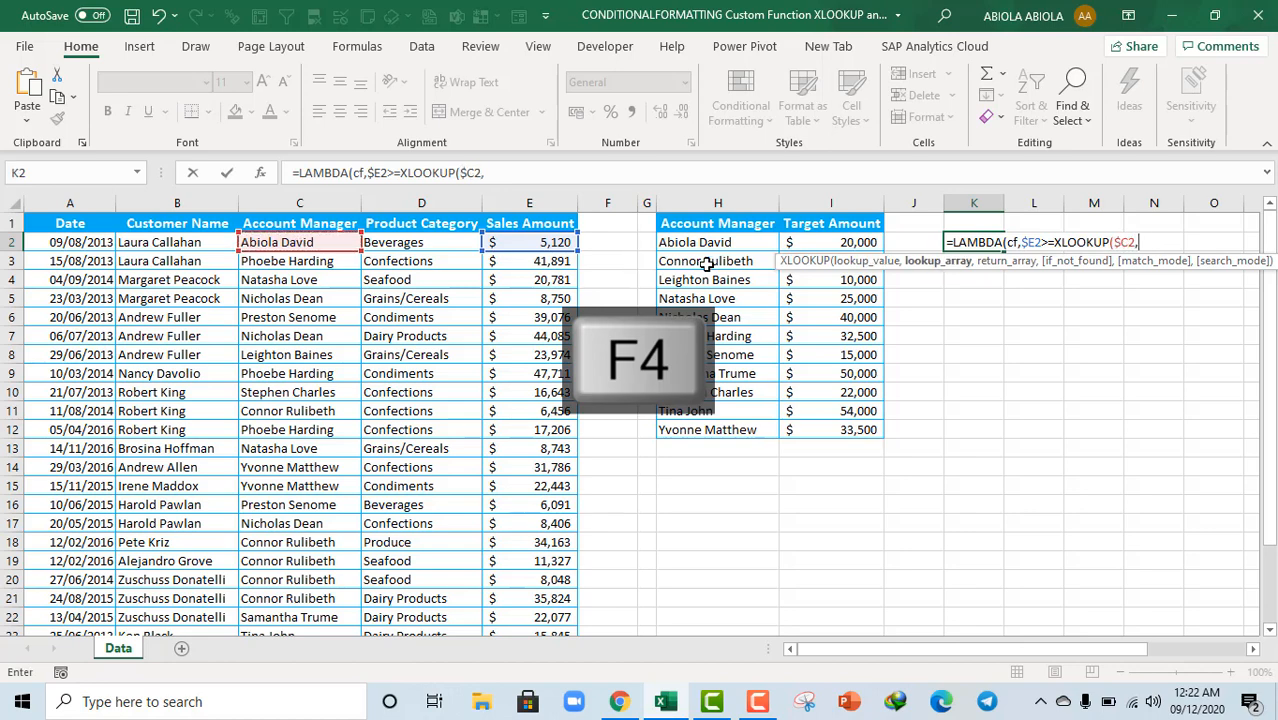
{"action": "key", "text": "f4"}
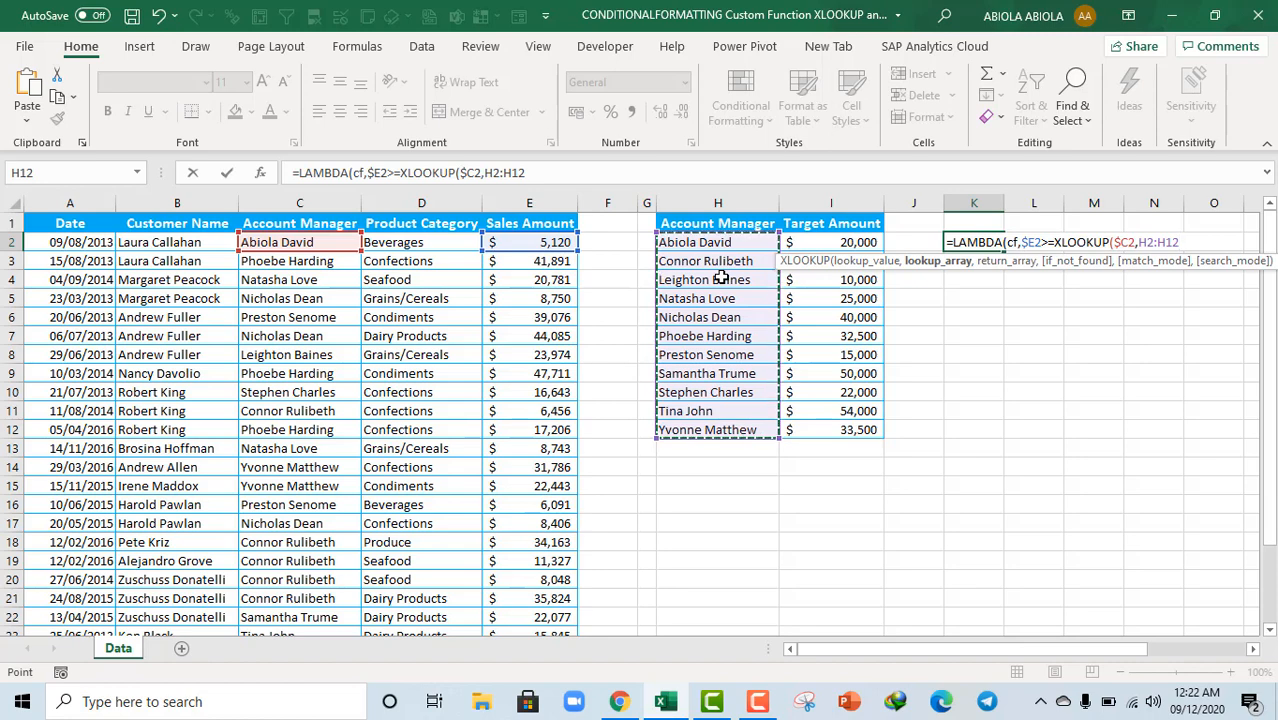
{"action": "key", "text": "f4"}
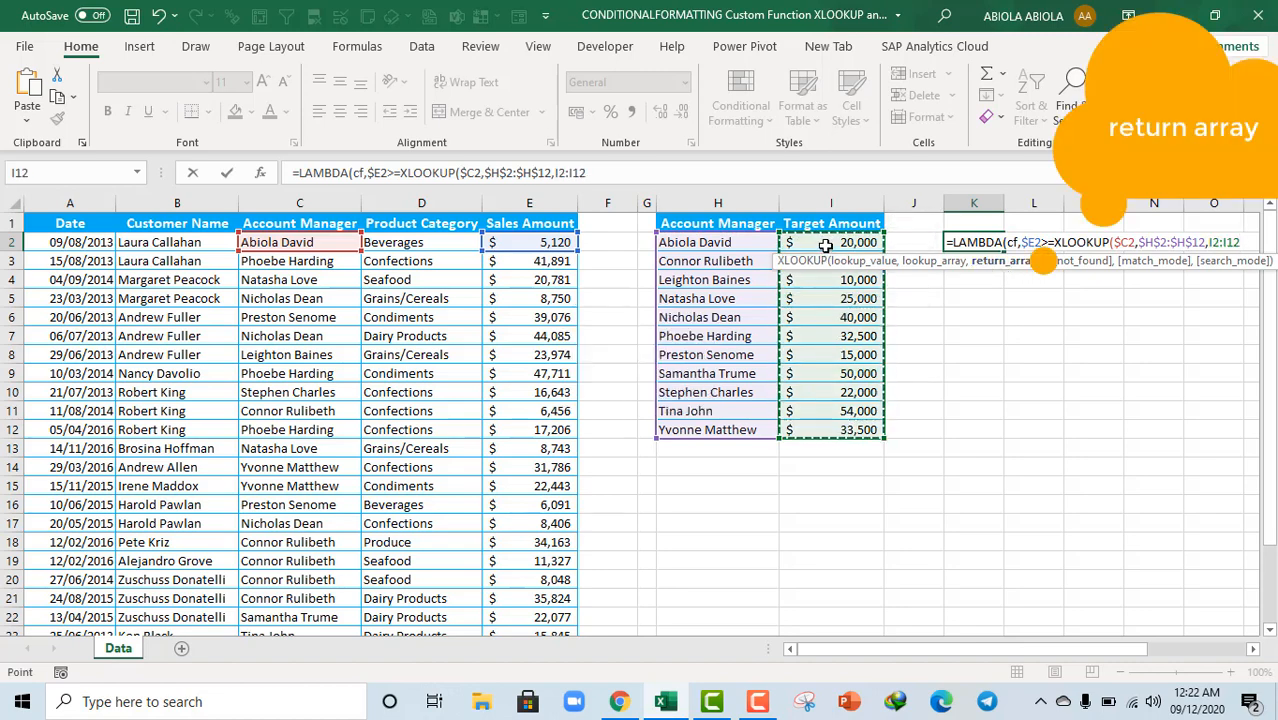
{"action": "key", "text": "f4"}
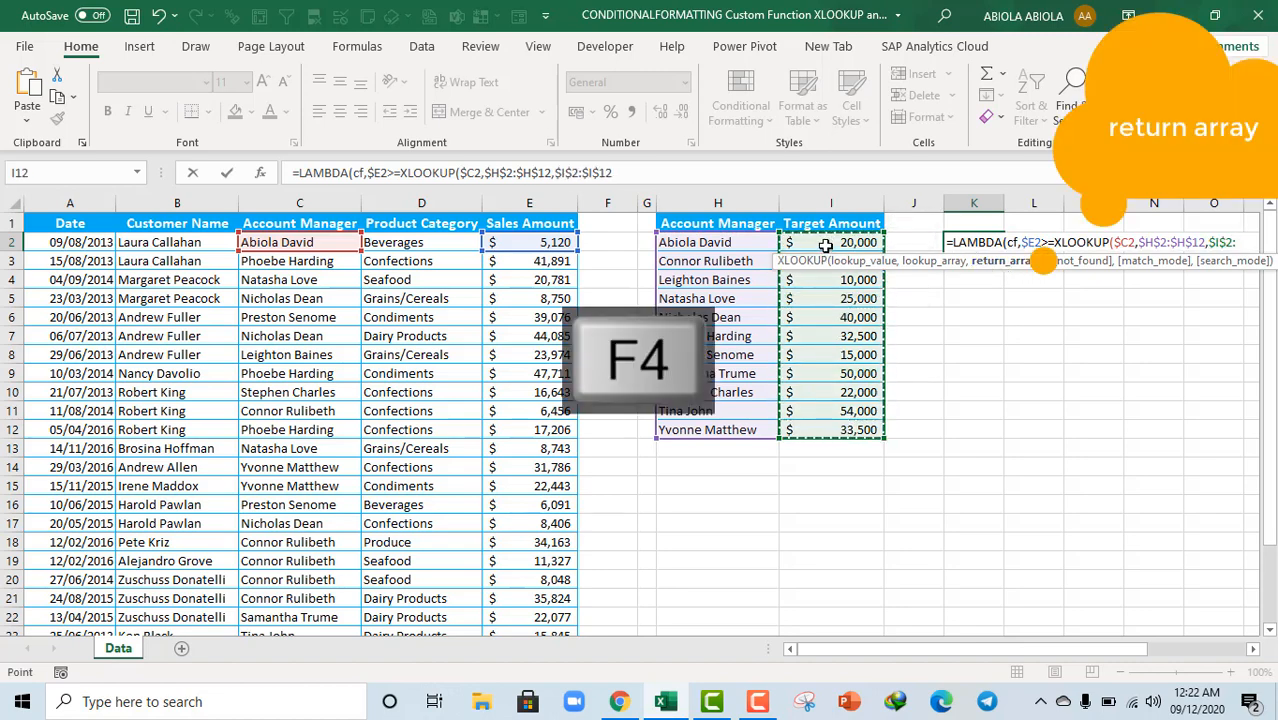
{"action": "key", "text": "f4"}
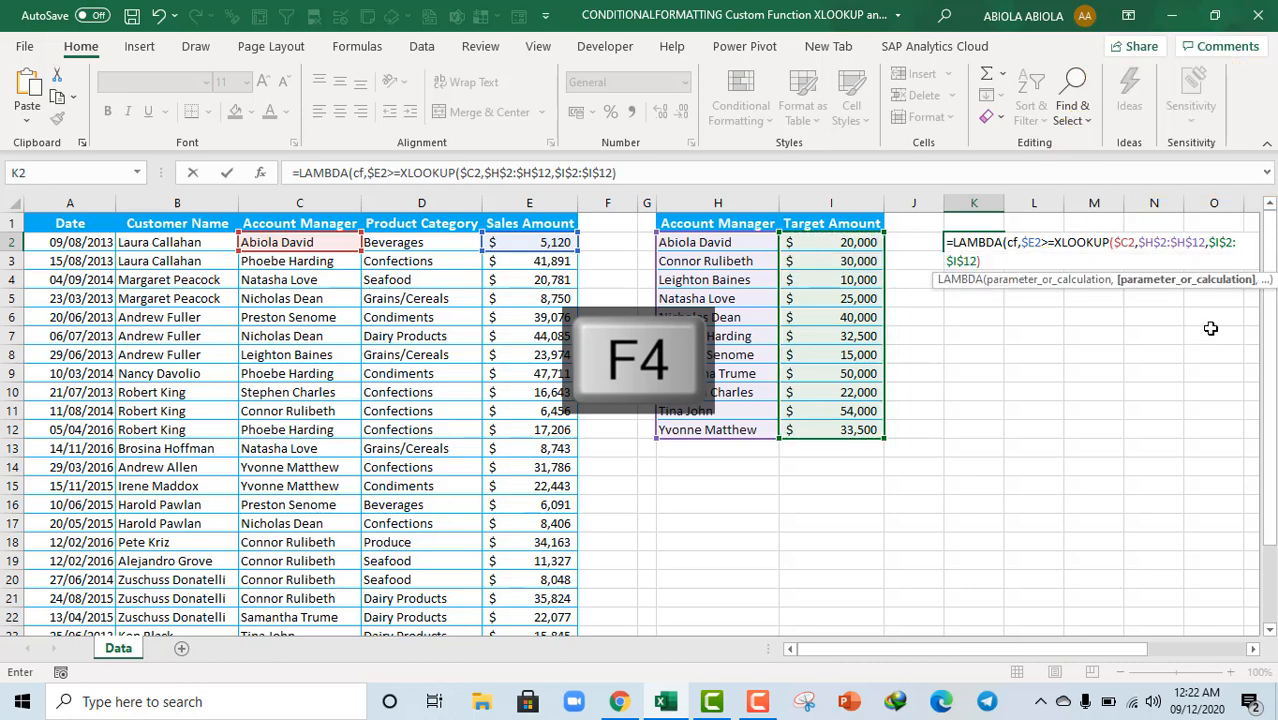
{"action": "key", "text": "f4"}
{"action": "type", "text": ")"}
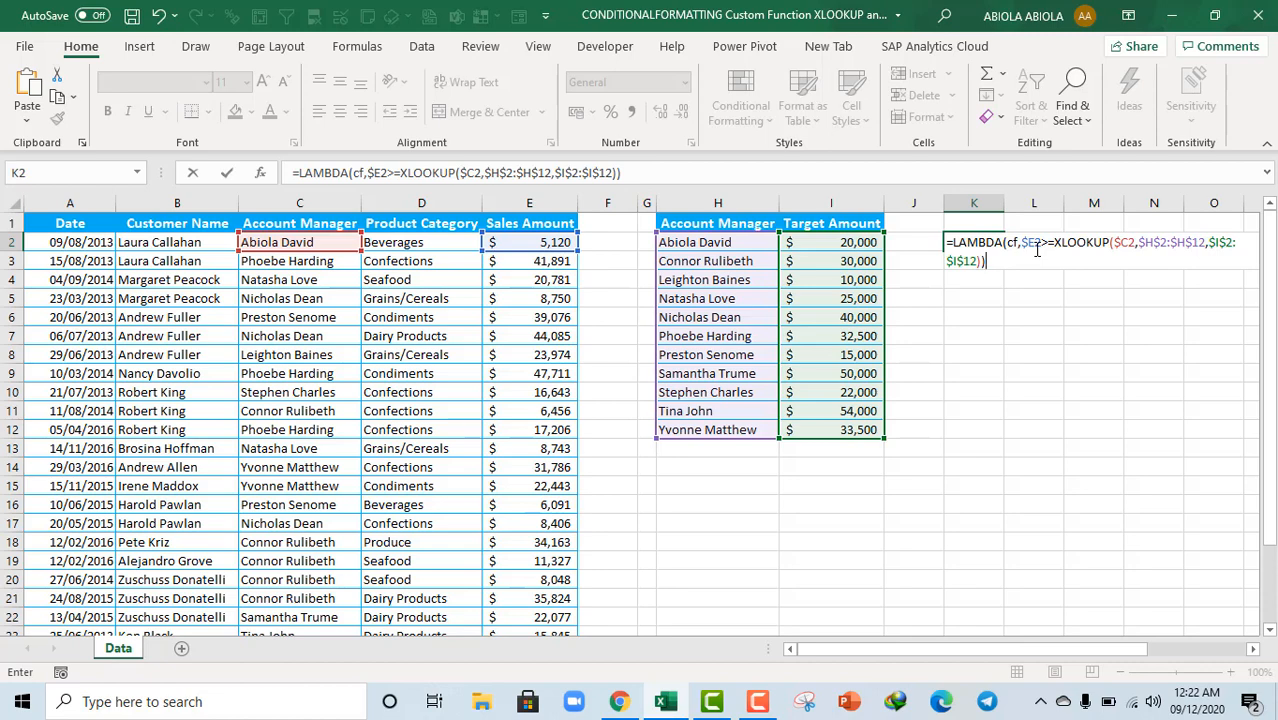
- Copy the whole LAMBDA formula text, then commit it in K2 showing #CALC!
{"action": "key", "text": "ctrl+a"}
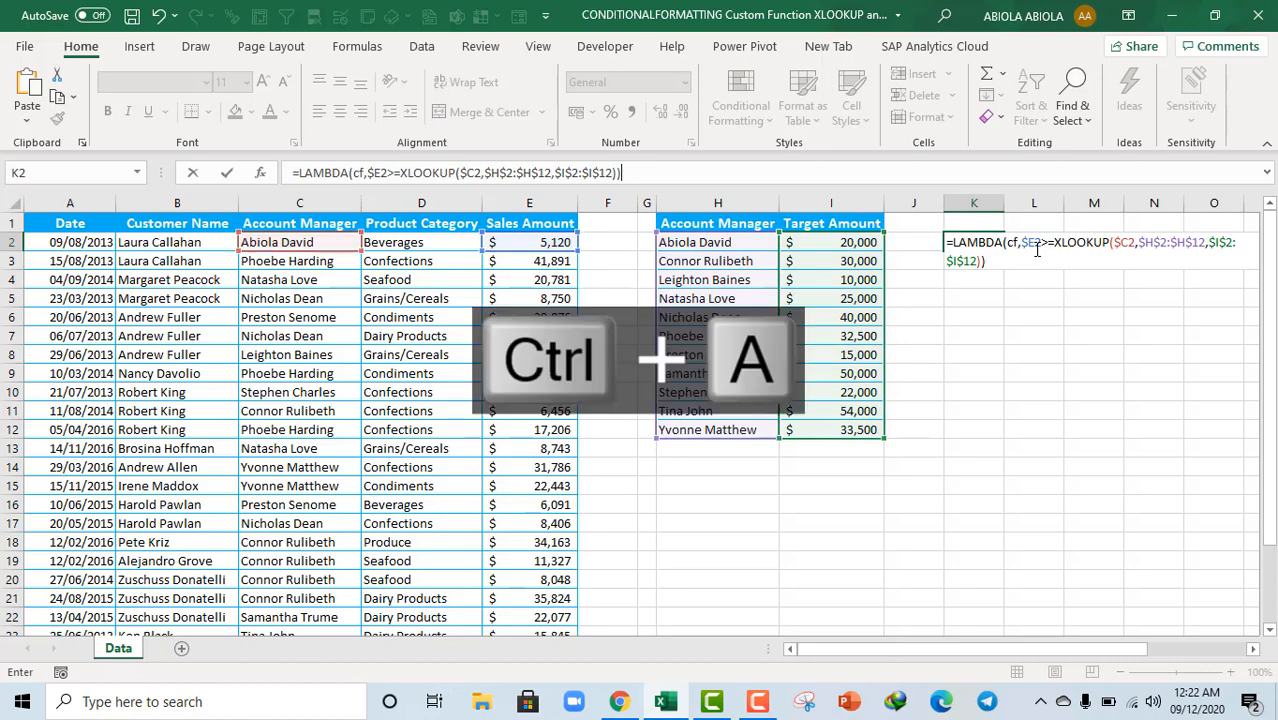
{"action": "key", "text": "ctrl+a"}
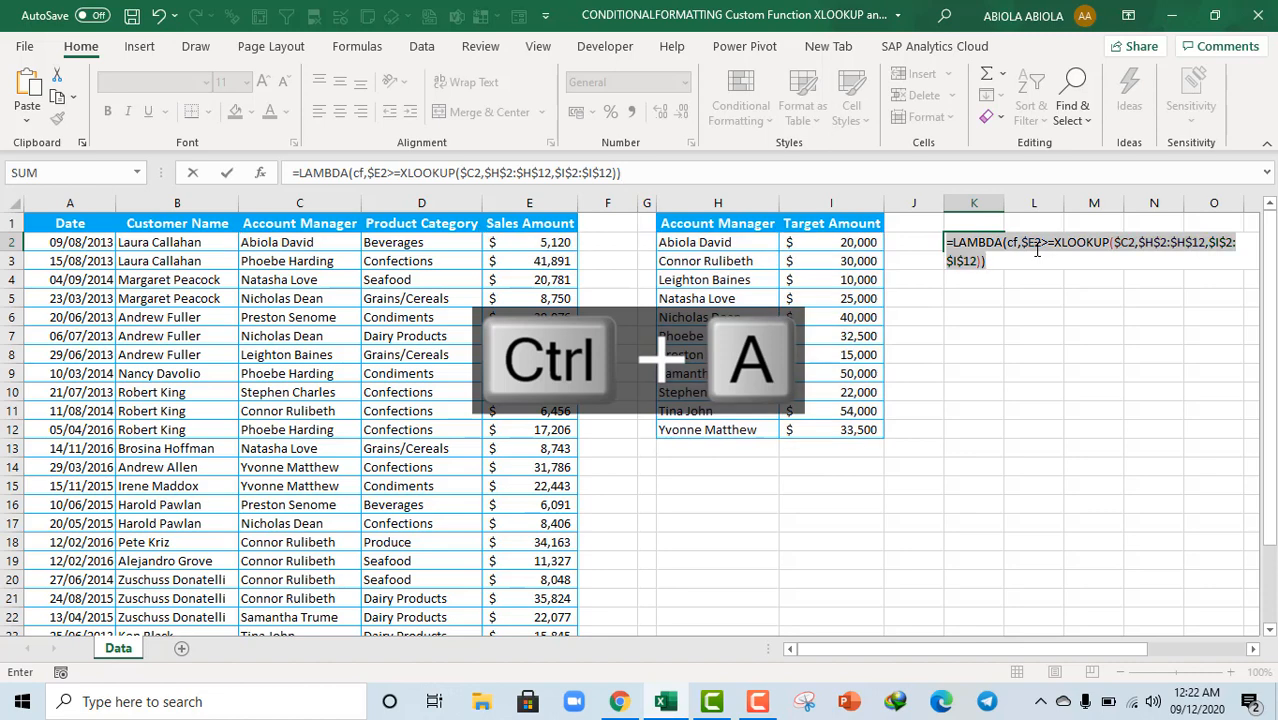
{"action": "key", "text": "ctrl+c"}
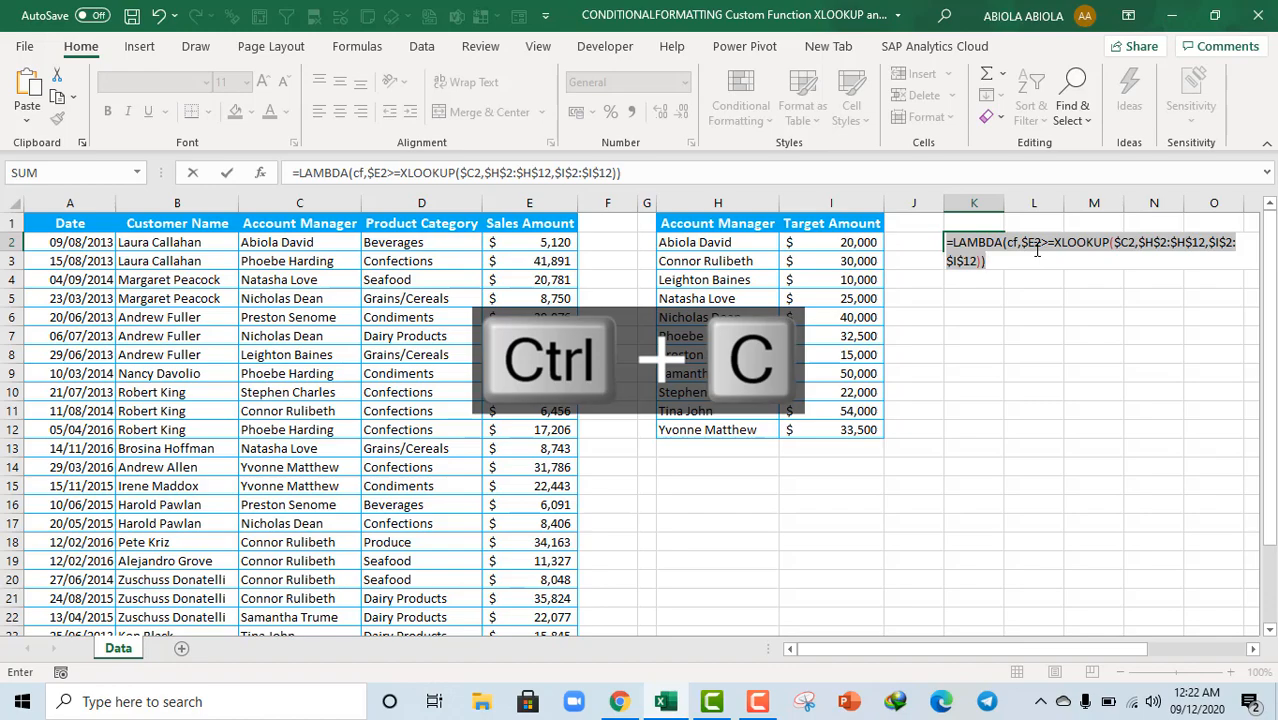
{"action": "key", "text": "ctrl+enter"}
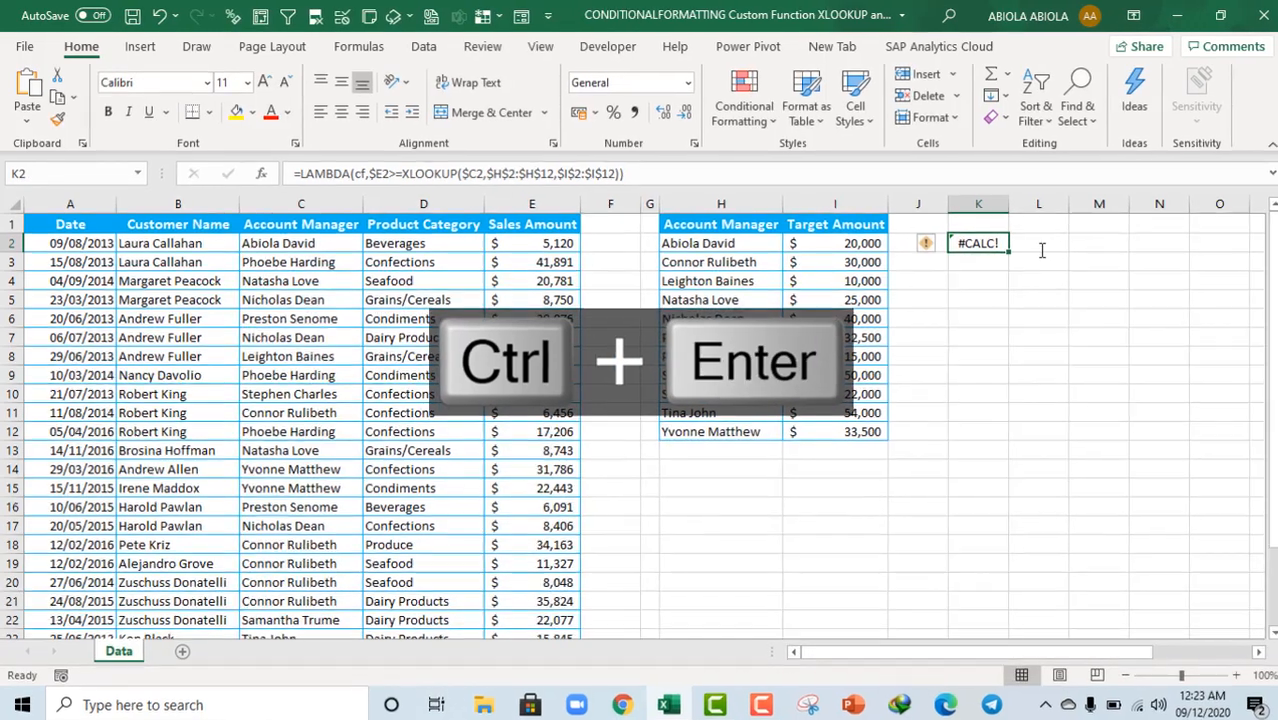
{"action": "key", "text": "ctrl+enter"}
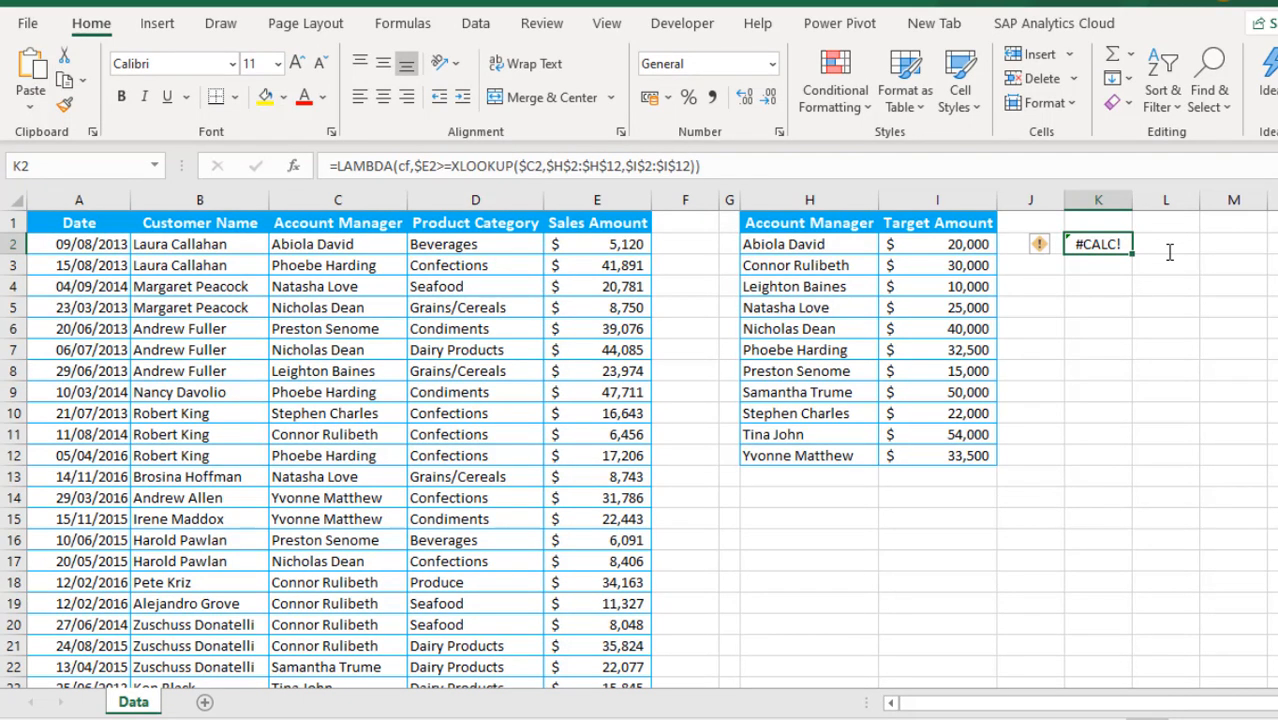
- In Name Manager start a new name called CONDITIONALFORMATTING
{"action": "key", "text": "ctrl+f3"}
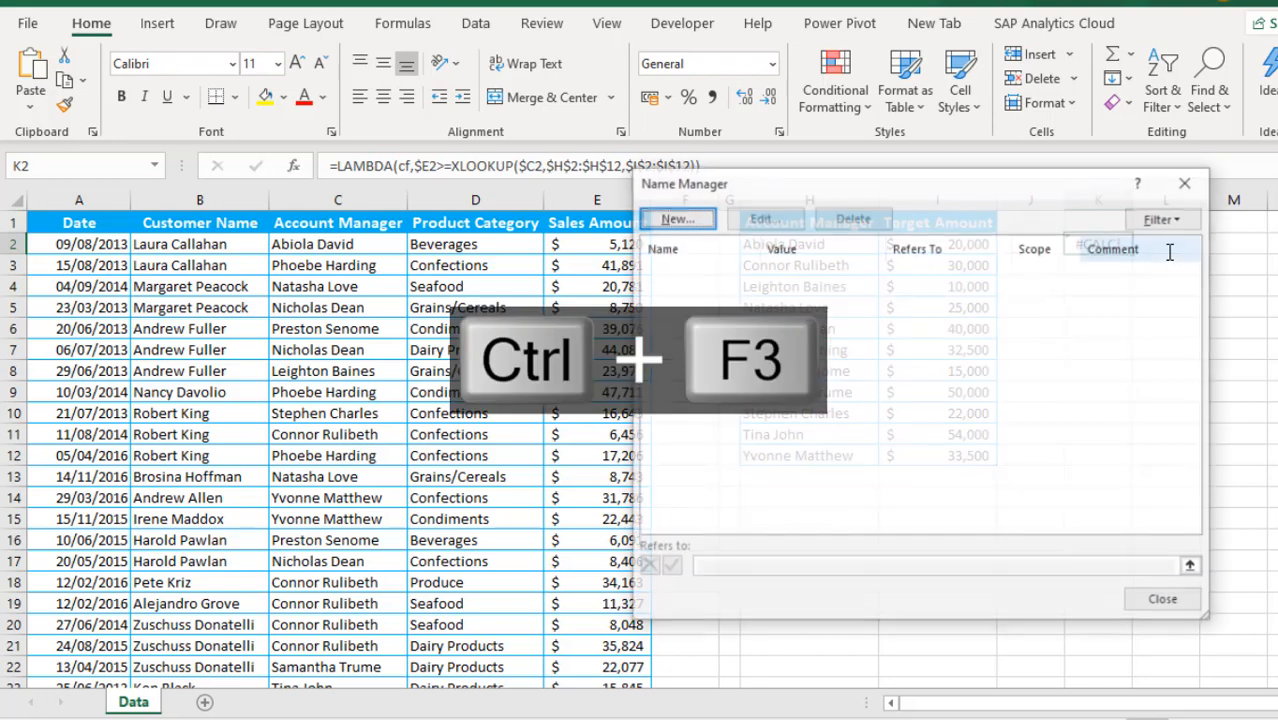
{"action": "key", "text": "ctrl+f3"}
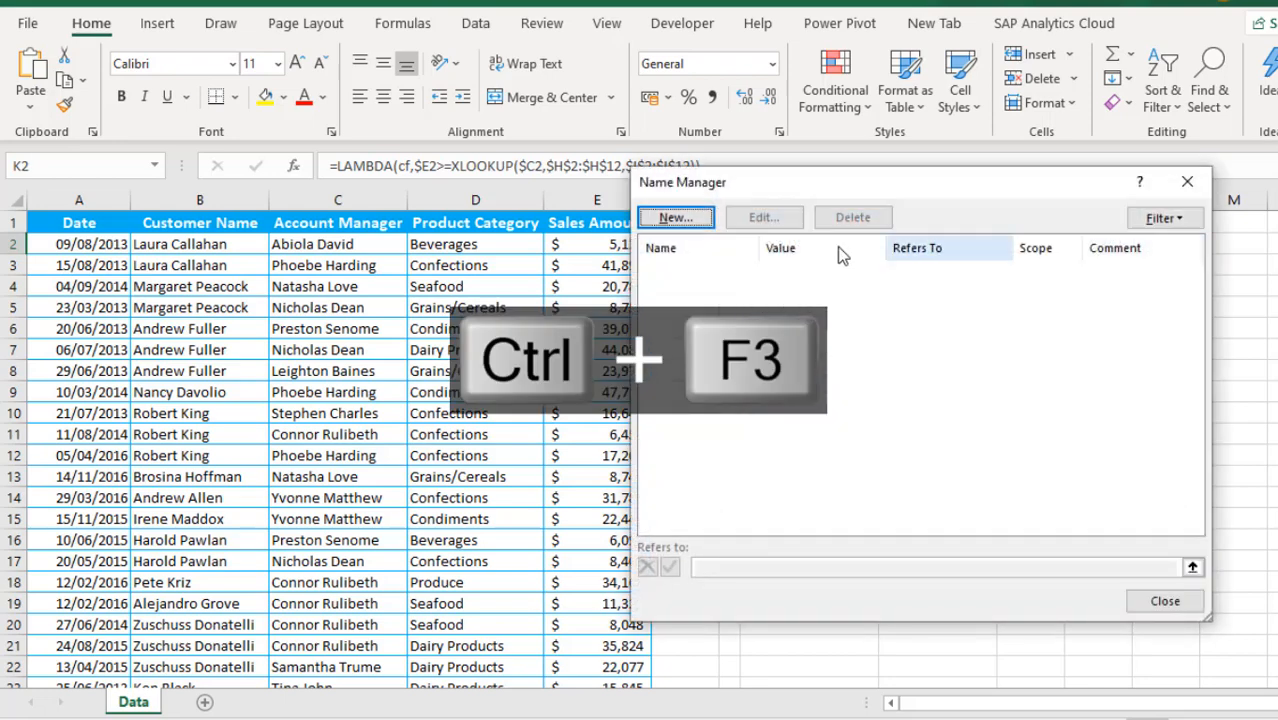
{"action": "left_click", "coordinate": [676, 216]}
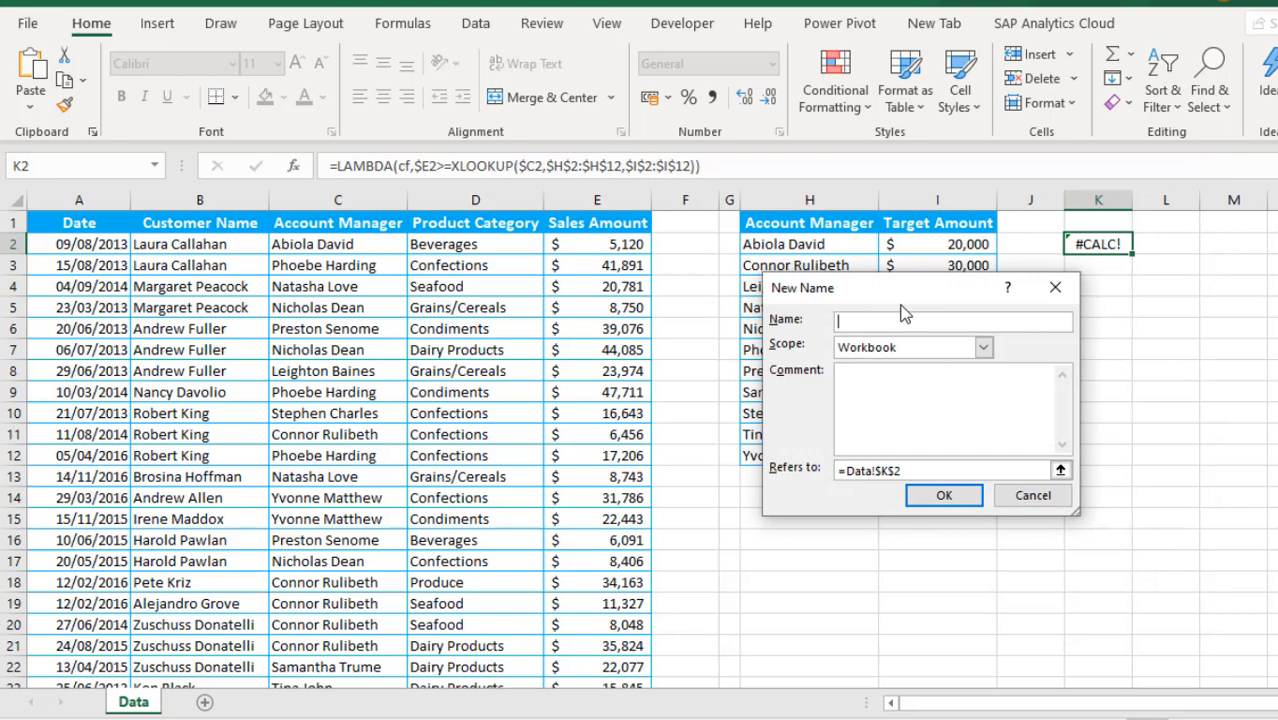
{"action": "type", "text": "CONDITION"}
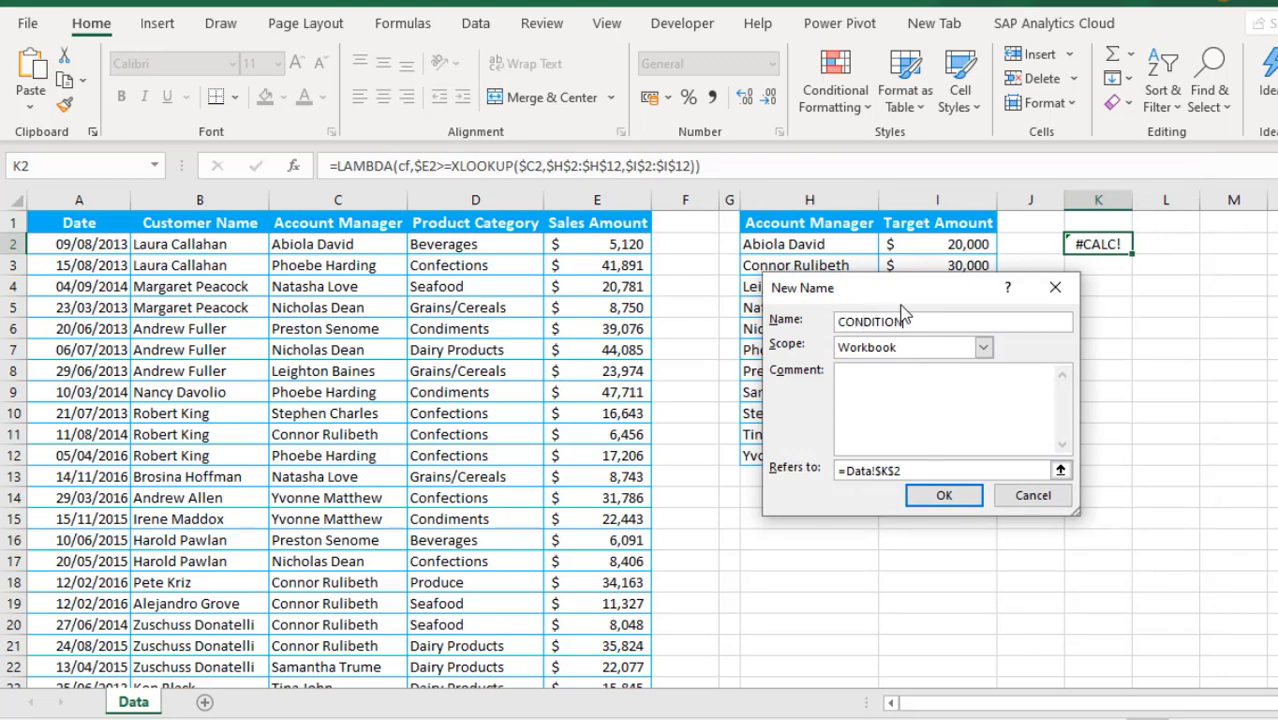
{"action": "type", "text": "ALFORMATTING"}
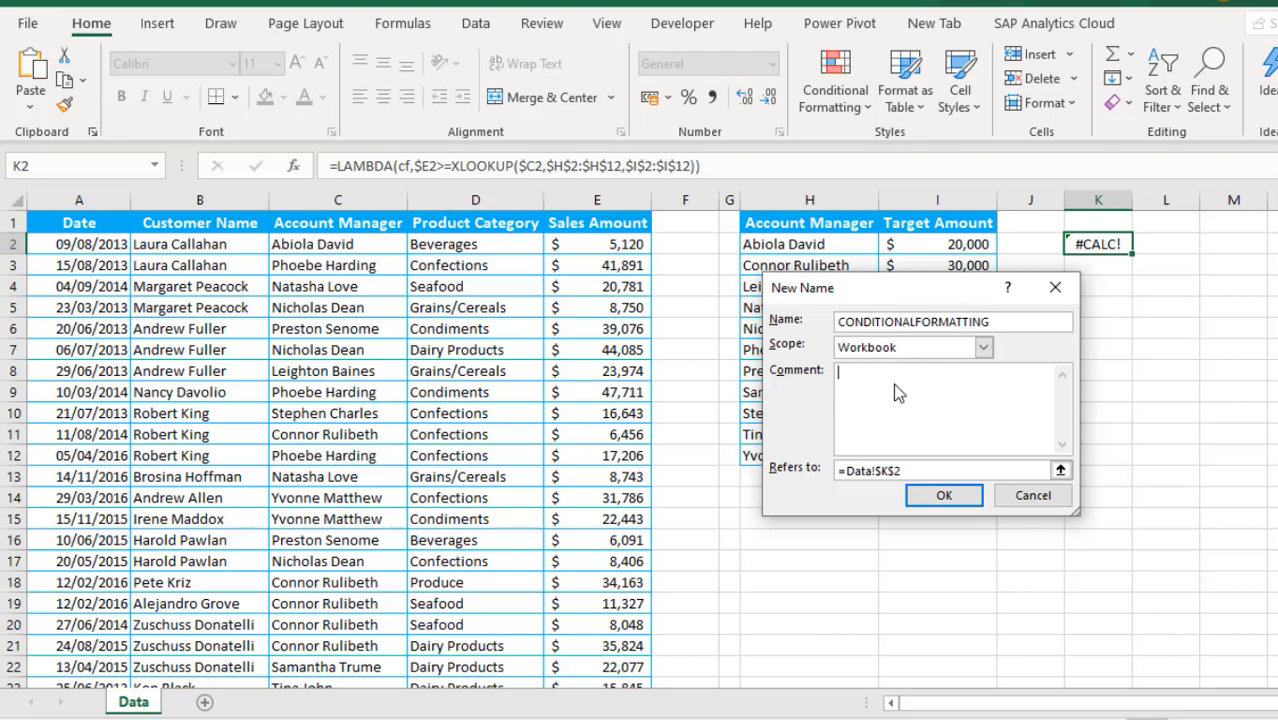
- Add the comment 'Conditionally format entire row of data' and paste the LAMBDA into Refers to
{"action": "type", "text": "Conditi"}
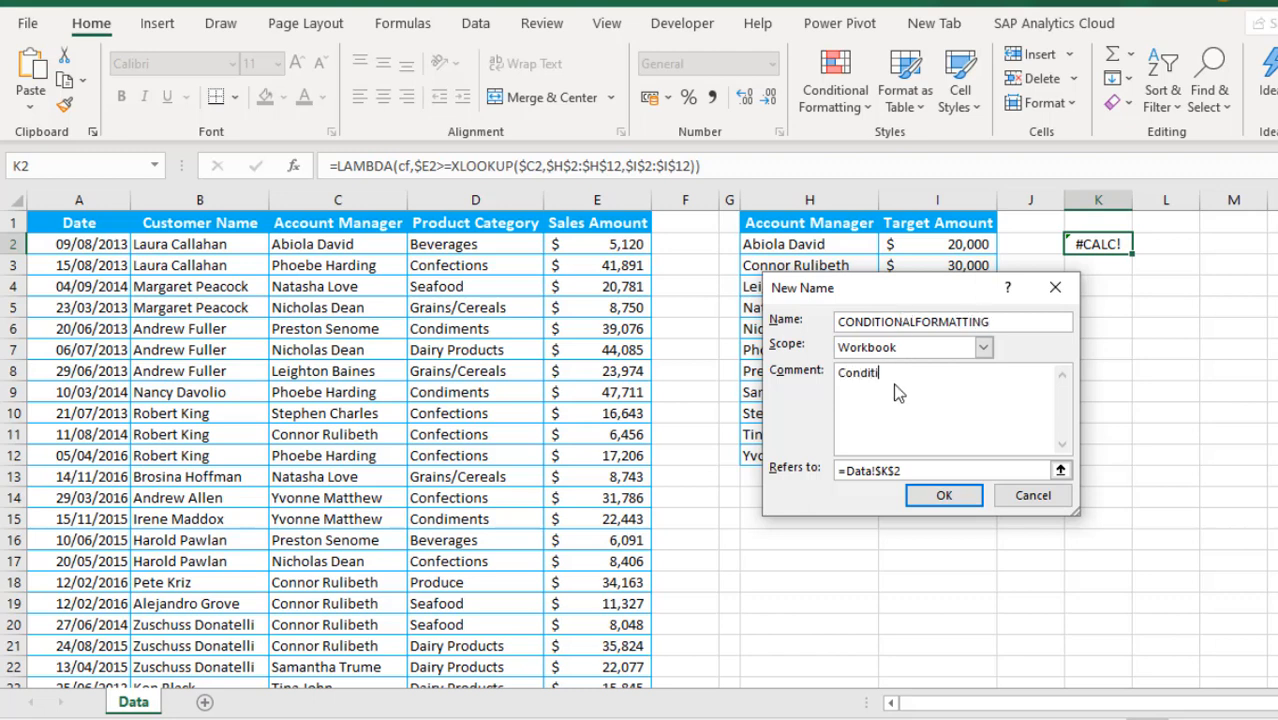
{"action": "type", "text": "onally forma"}
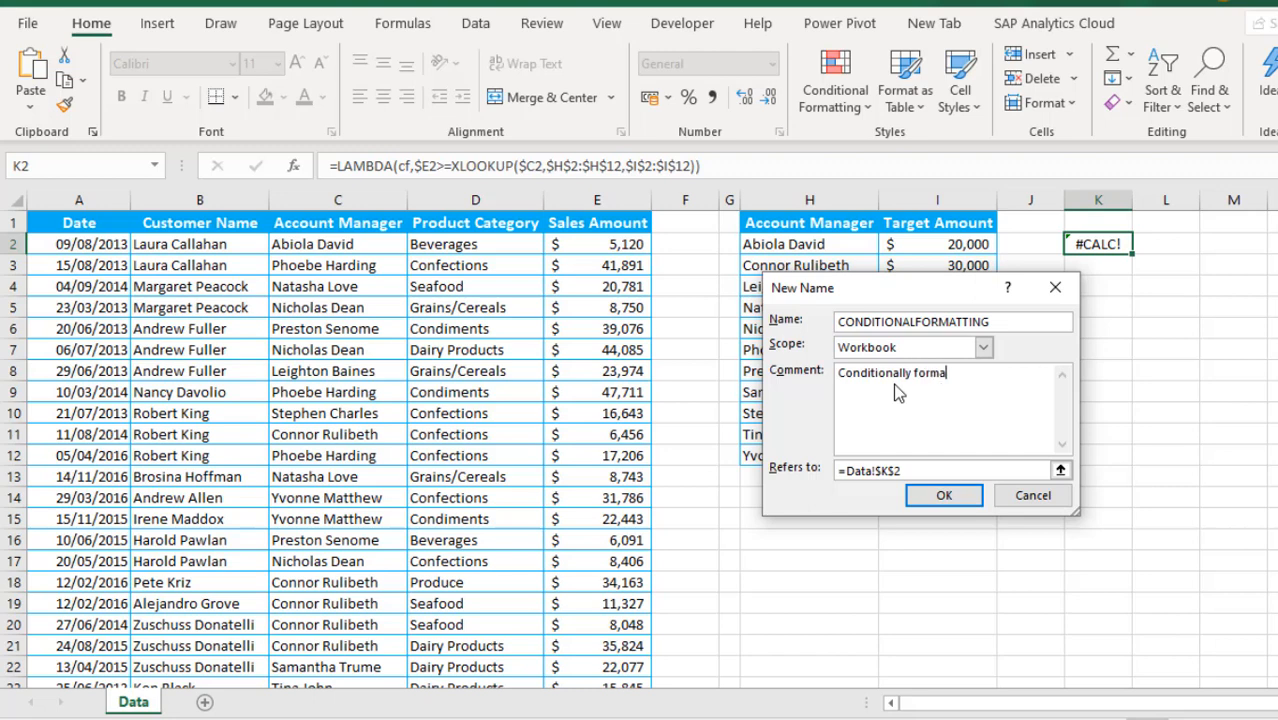
{"action": "type", "text": "e"}
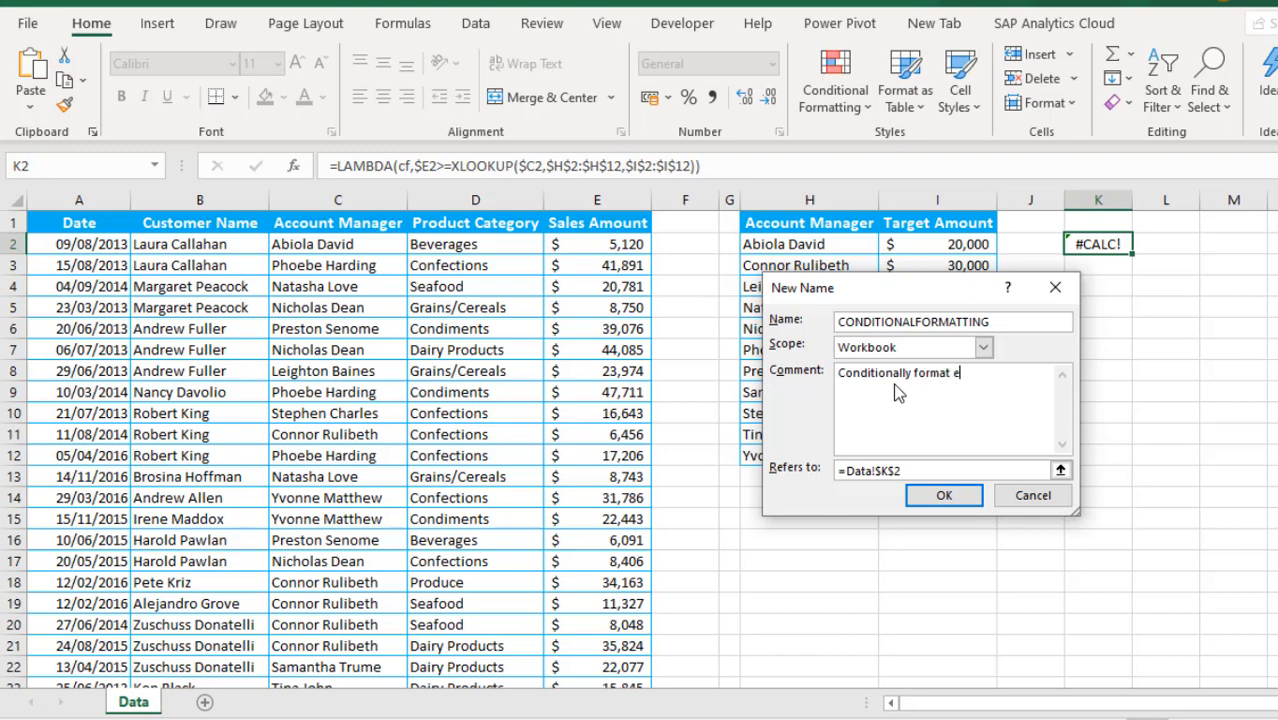
{"action": "type", "text": "ntire t"}
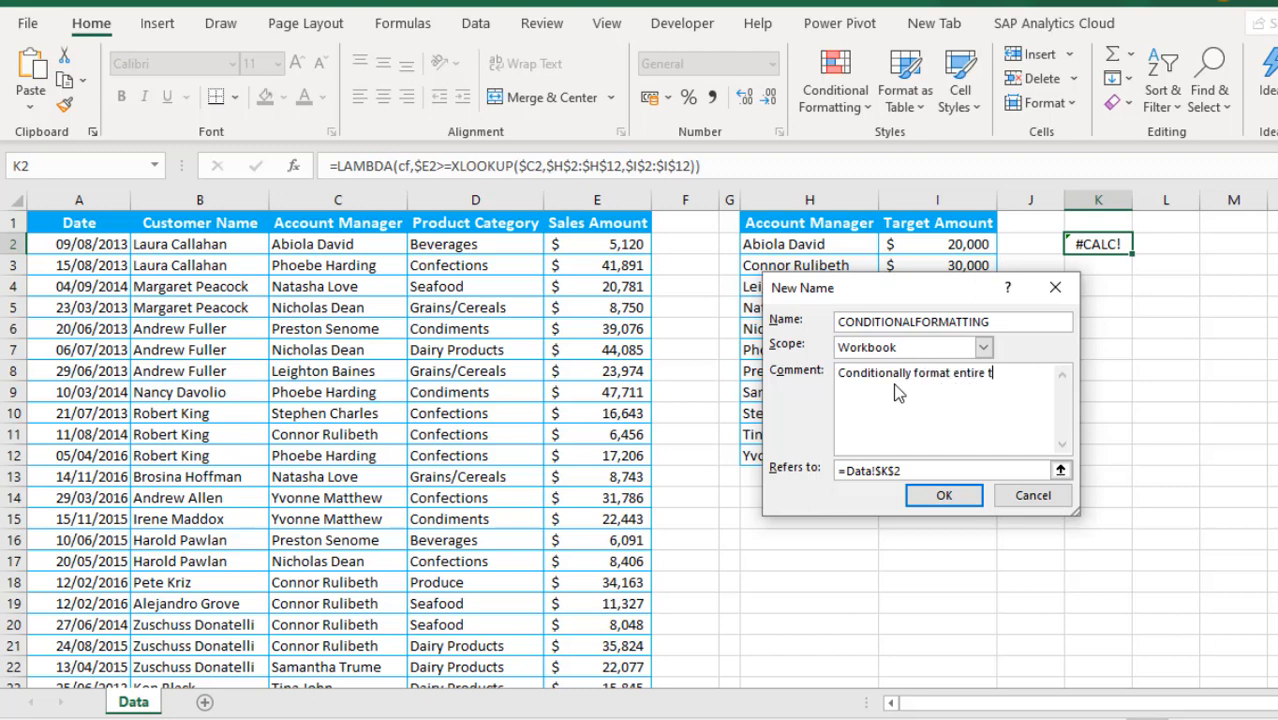
{"action": "type", "text": "row od"}
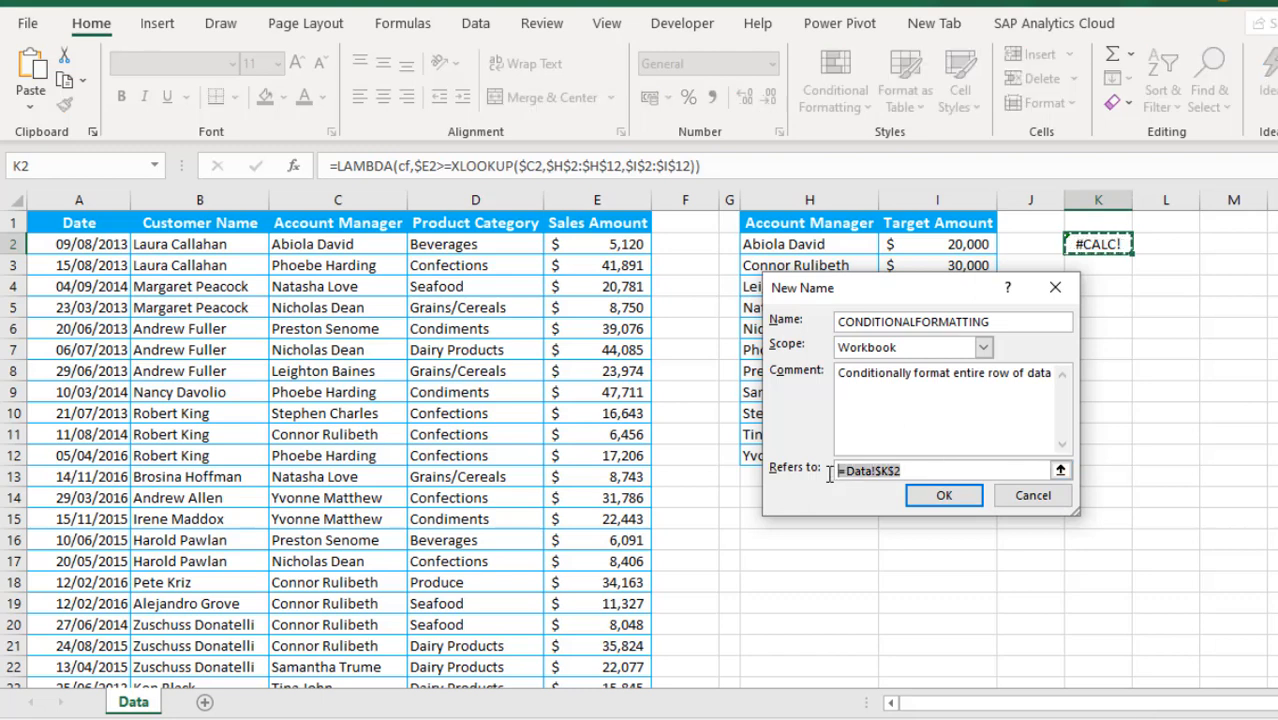
{"action": "key", "text": "ctrl+v"}
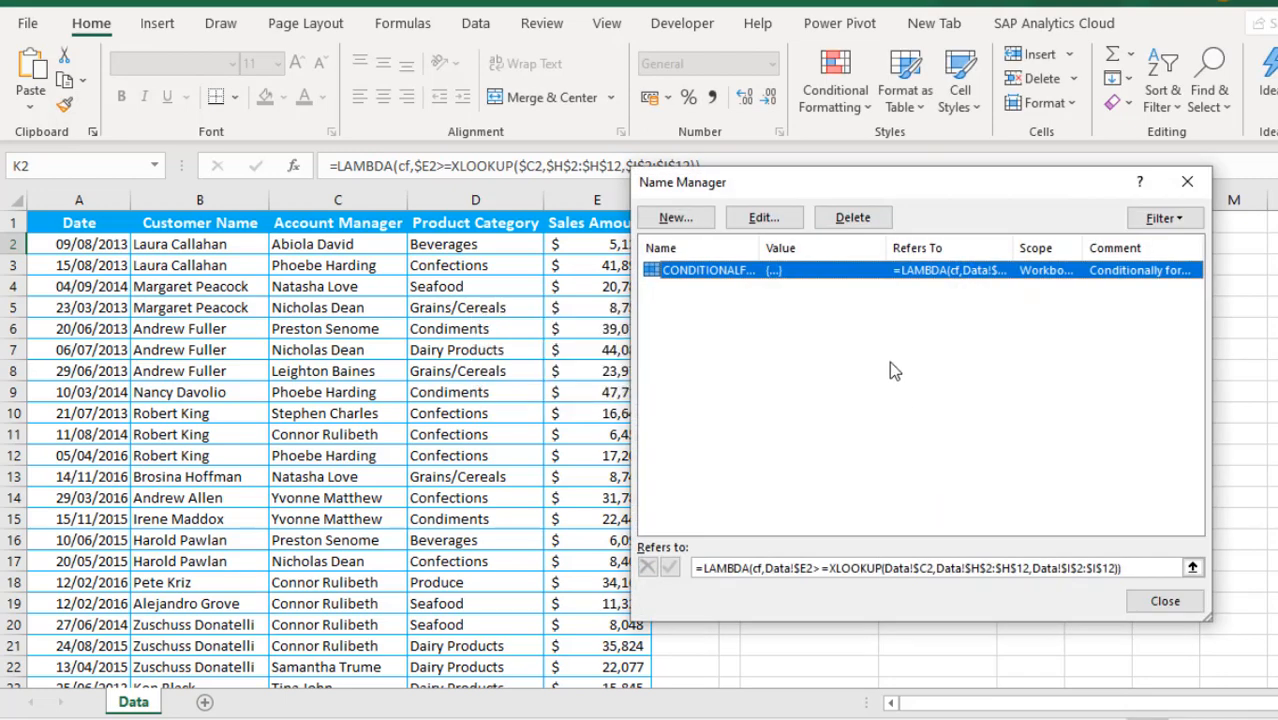
{"action": "mouse_move", "coordinate": [800, 336]}
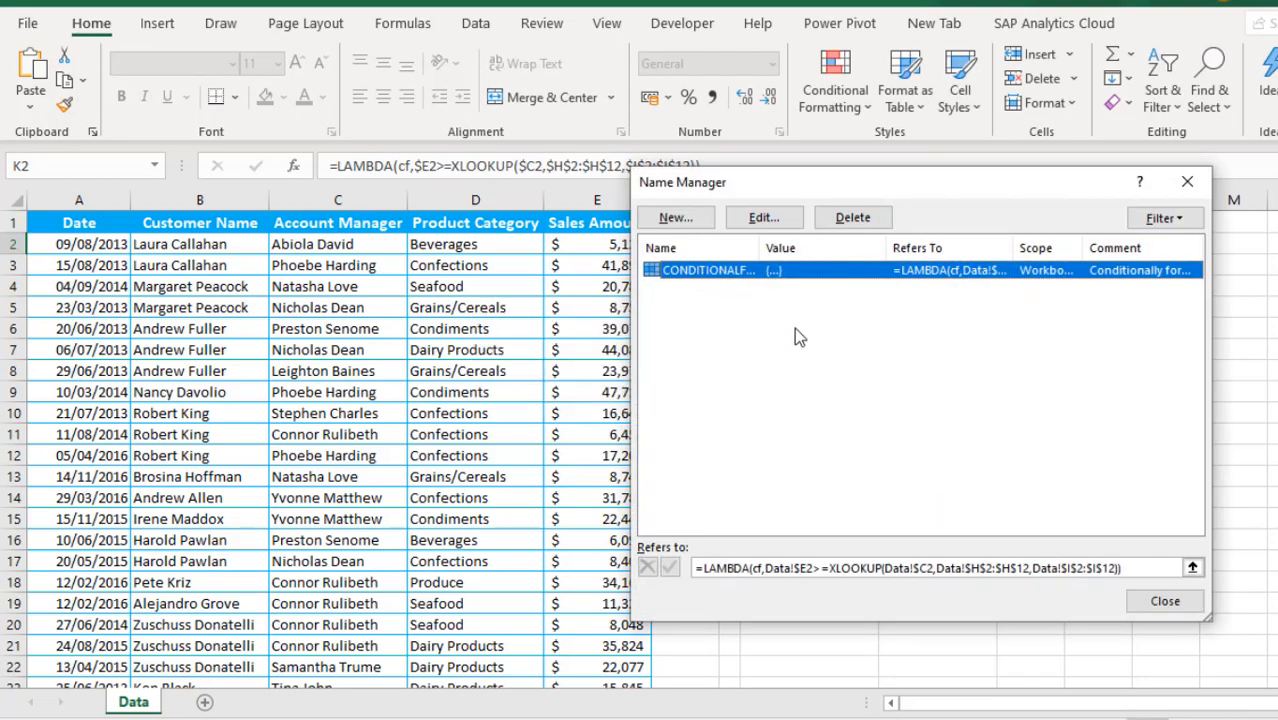
{"action": "mouse_move", "coordinate": [976, 500]}
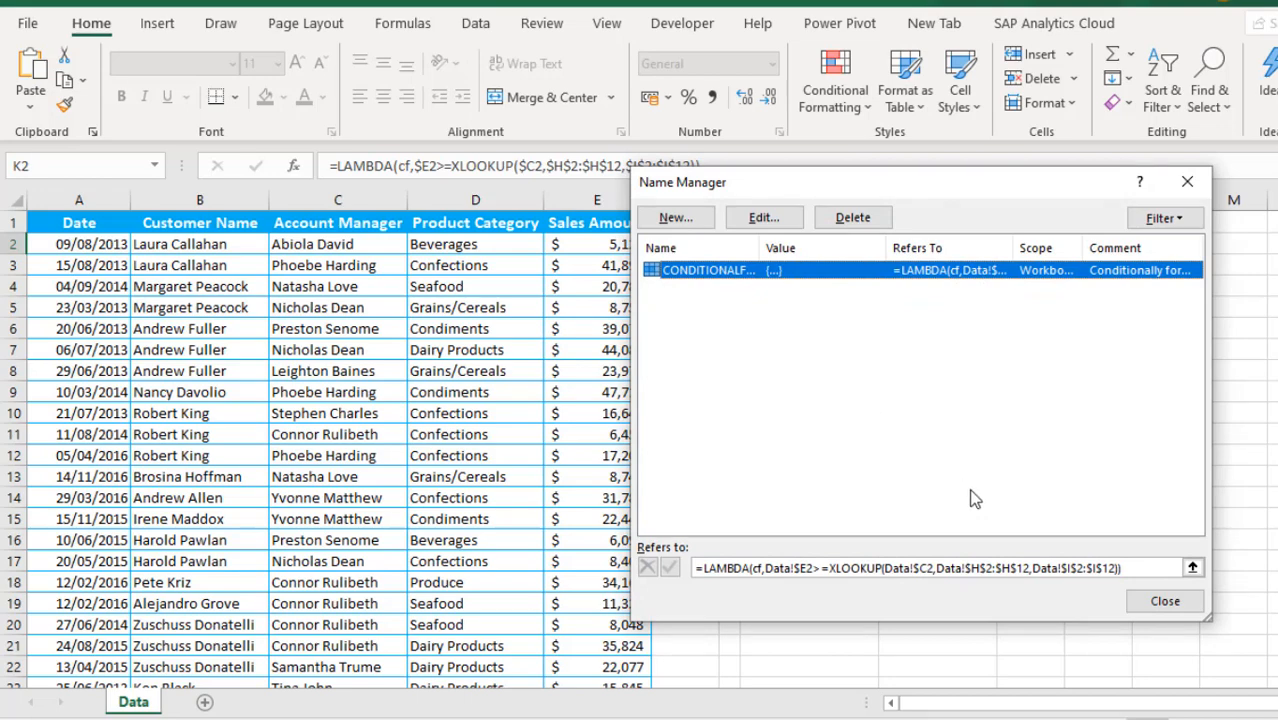
- Close Name Manager, select the sales data from A2 to the last row and start a New Rule
{"action": "left_click", "coordinate": [1164, 600]}
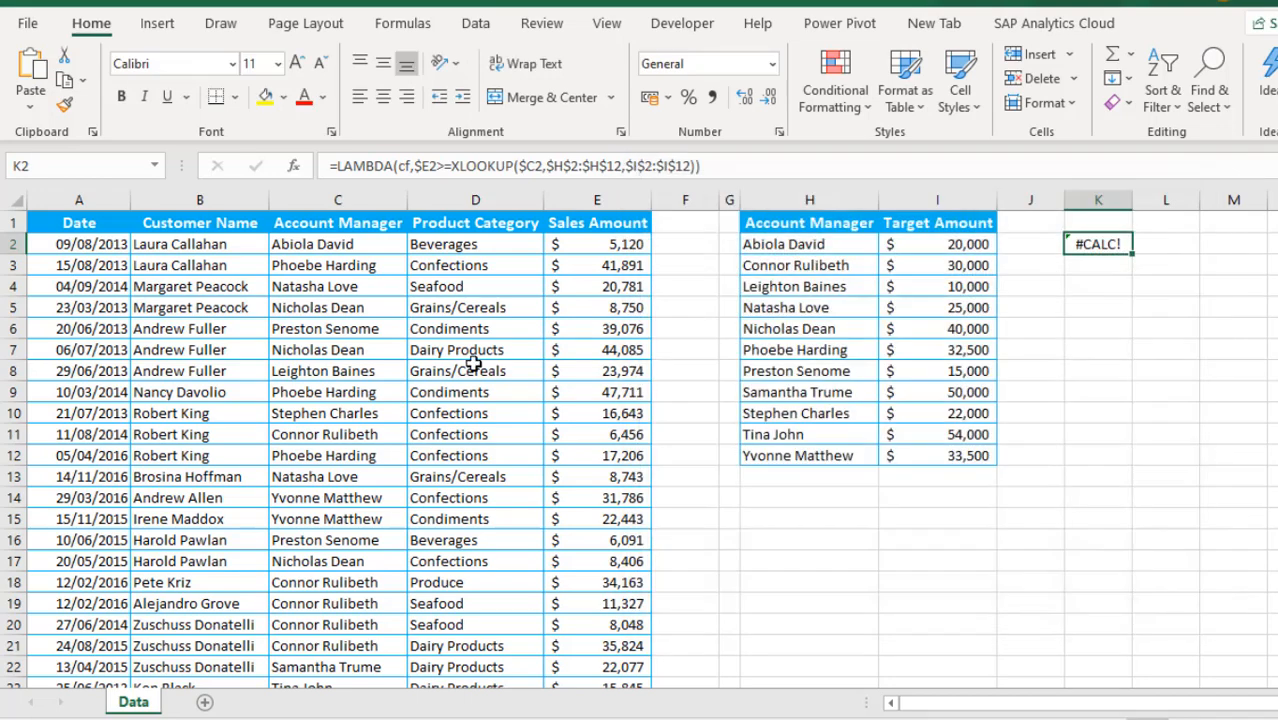
{"action": "left_click", "coordinate": [80, 244]}
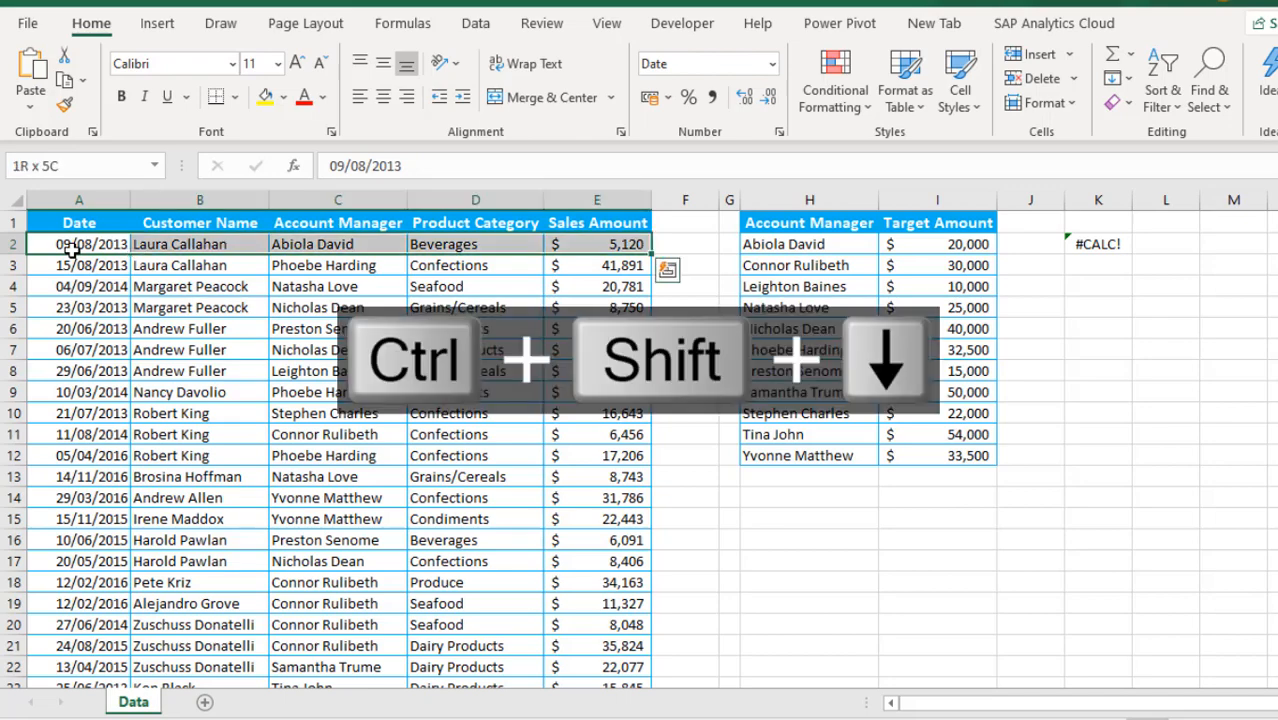
{"action": "key", "text": "ctrl+backspace"}
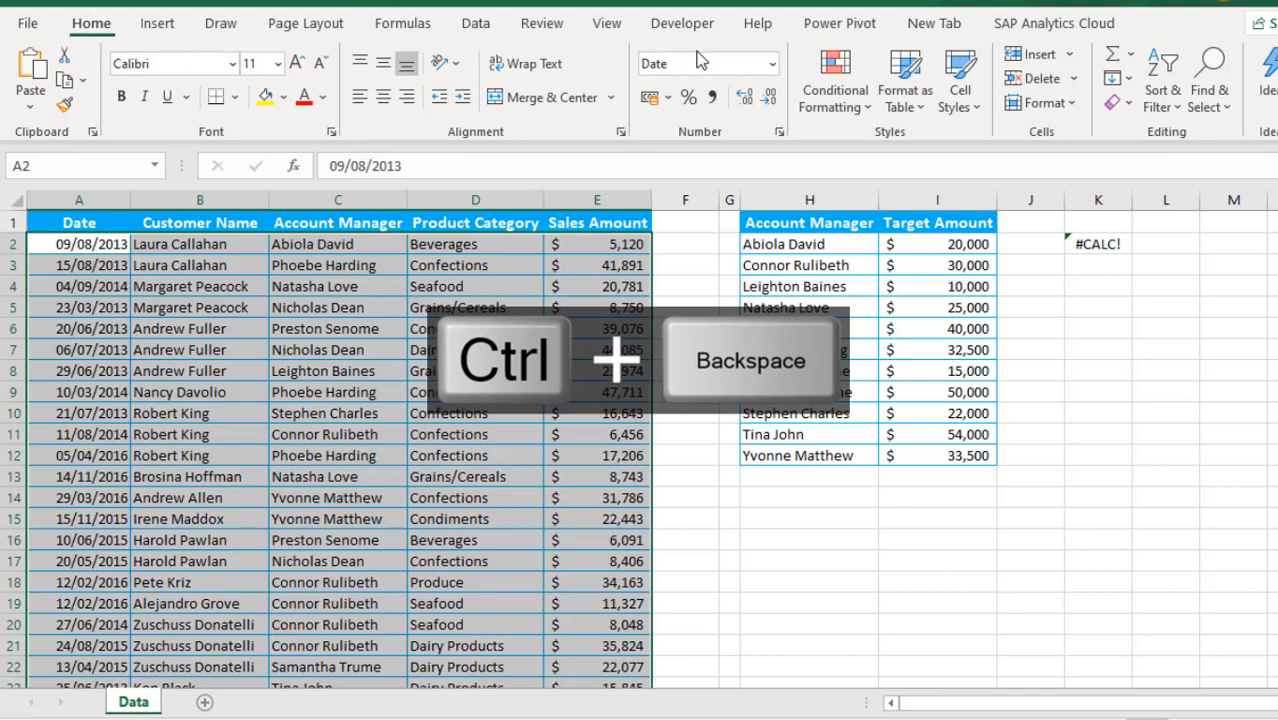
{"action": "key", "text": "ctrl+backspace"}
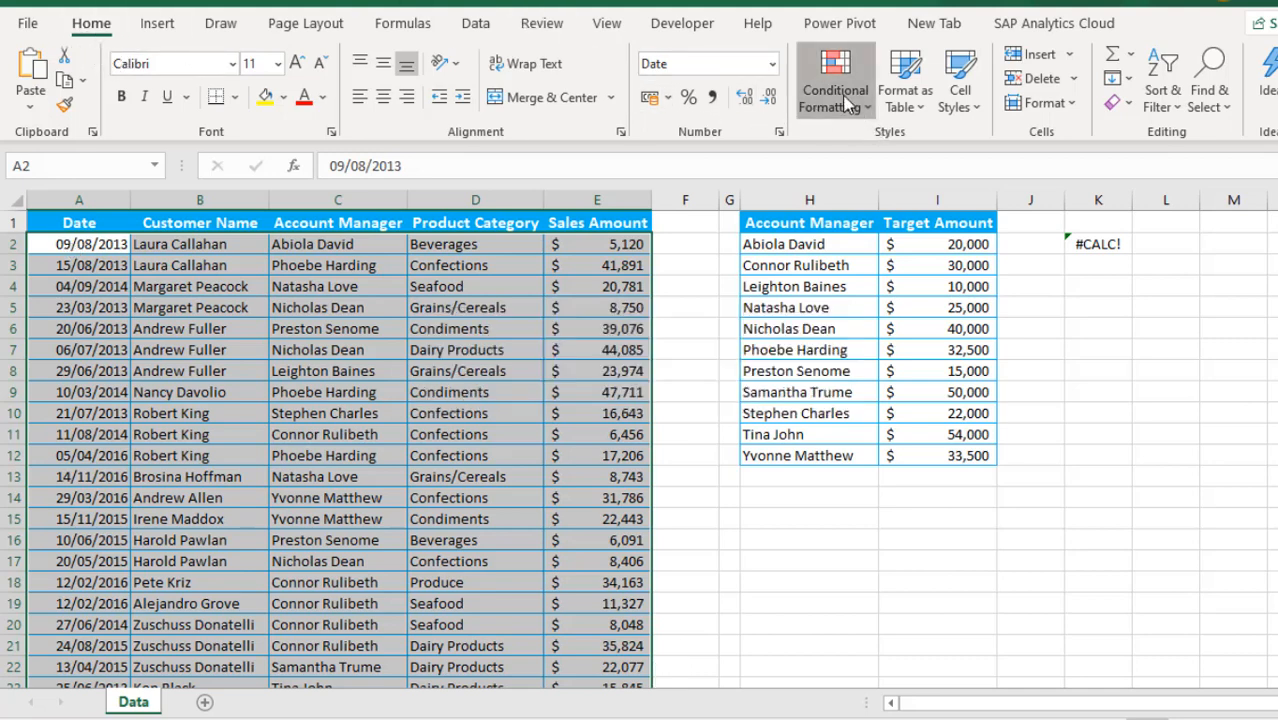
{"action": "left_click", "coordinate": [834, 80]}
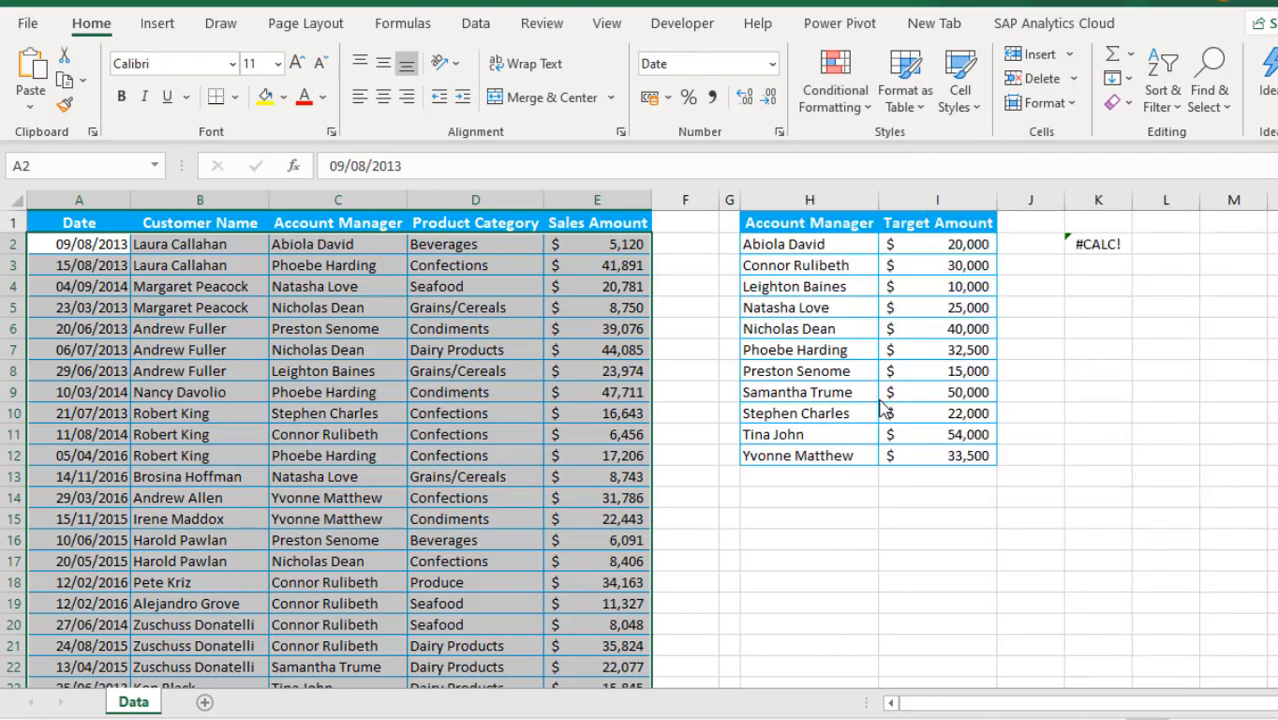
{"action": "left_click", "coordinate": [834, 80]}
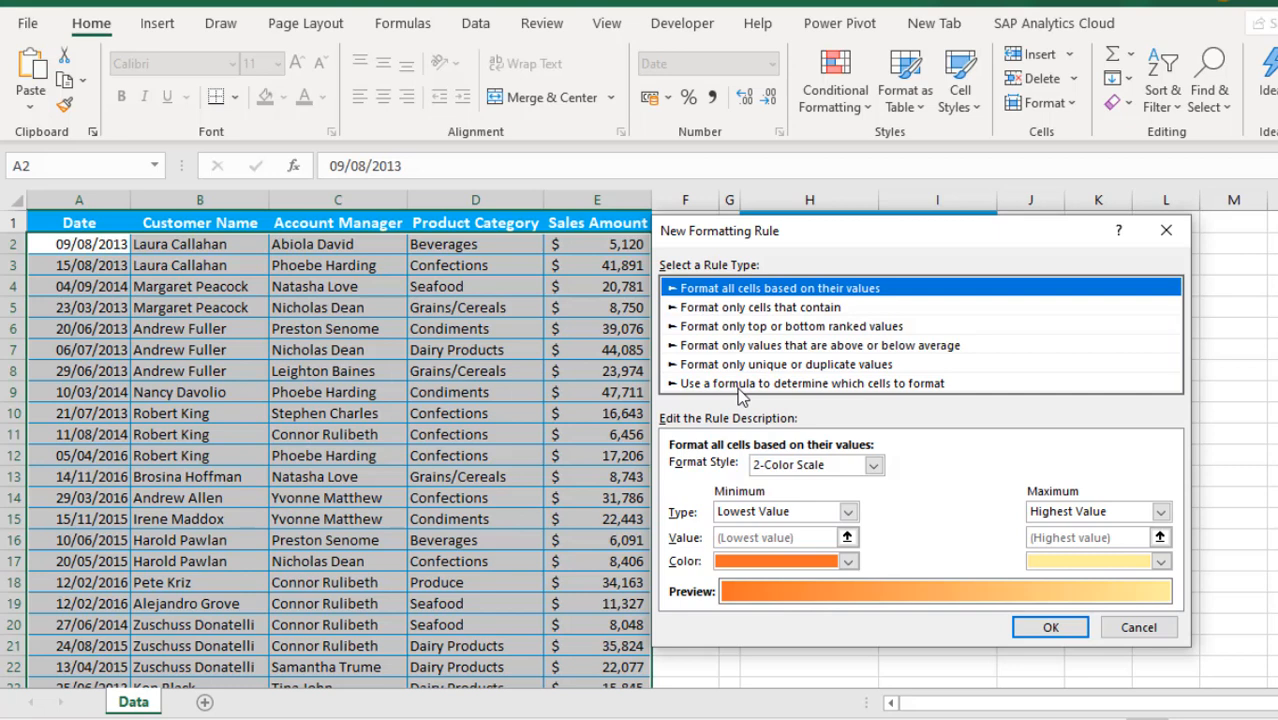
- Choose a formula-based rule and insert the CONDITIONALFORMATTING name as its condition
{"action": "left_click", "coordinate": [812, 384]}
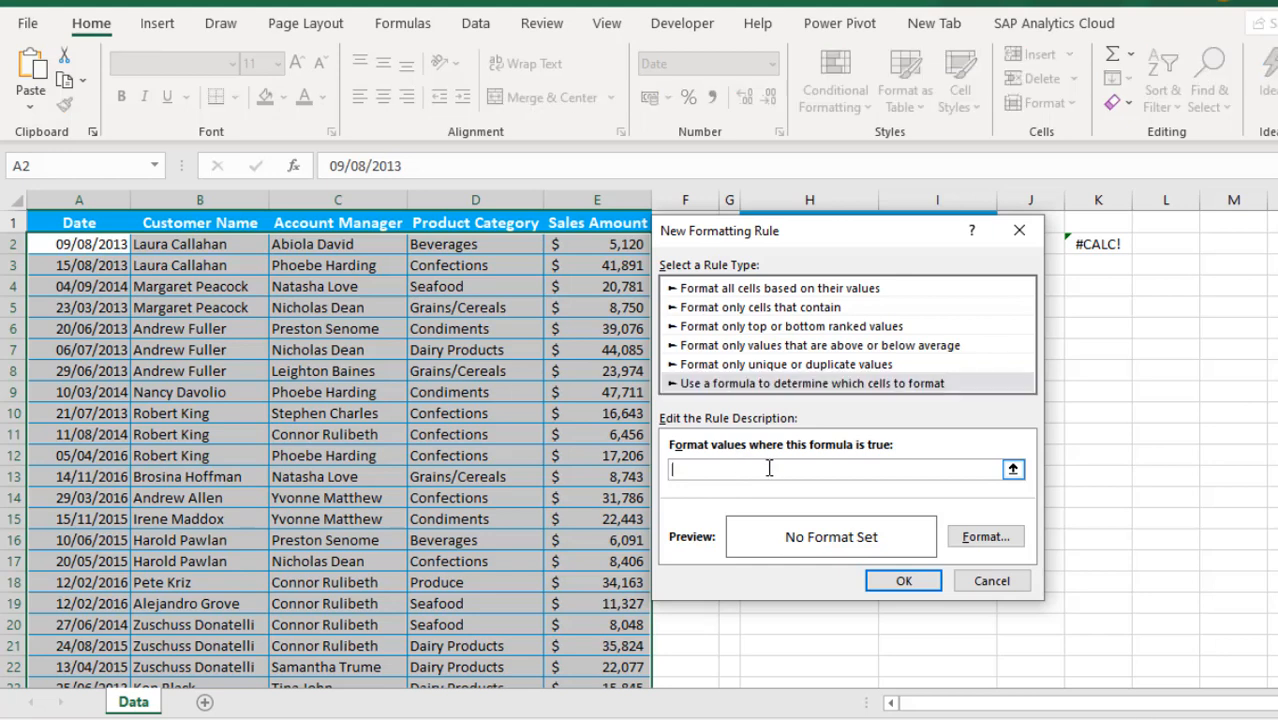
{"action": "key", "text": "f3"}
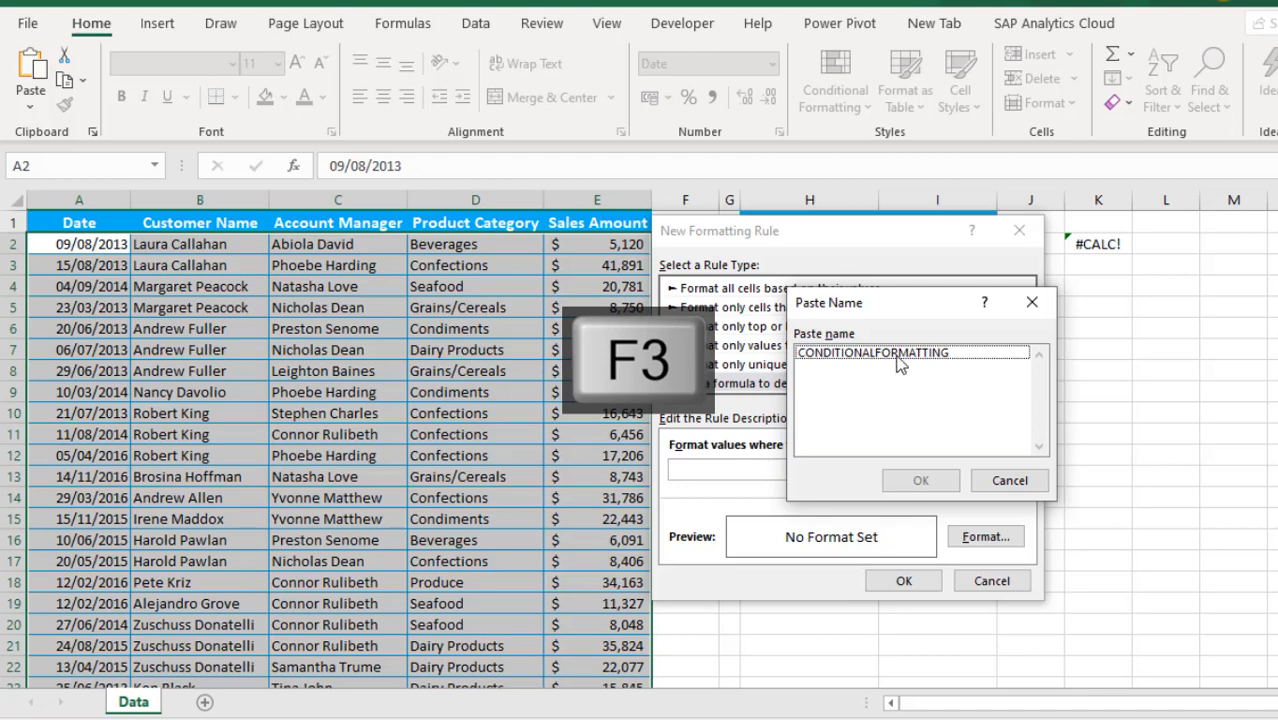
{"action": "left_click", "coordinate": [920, 480]}
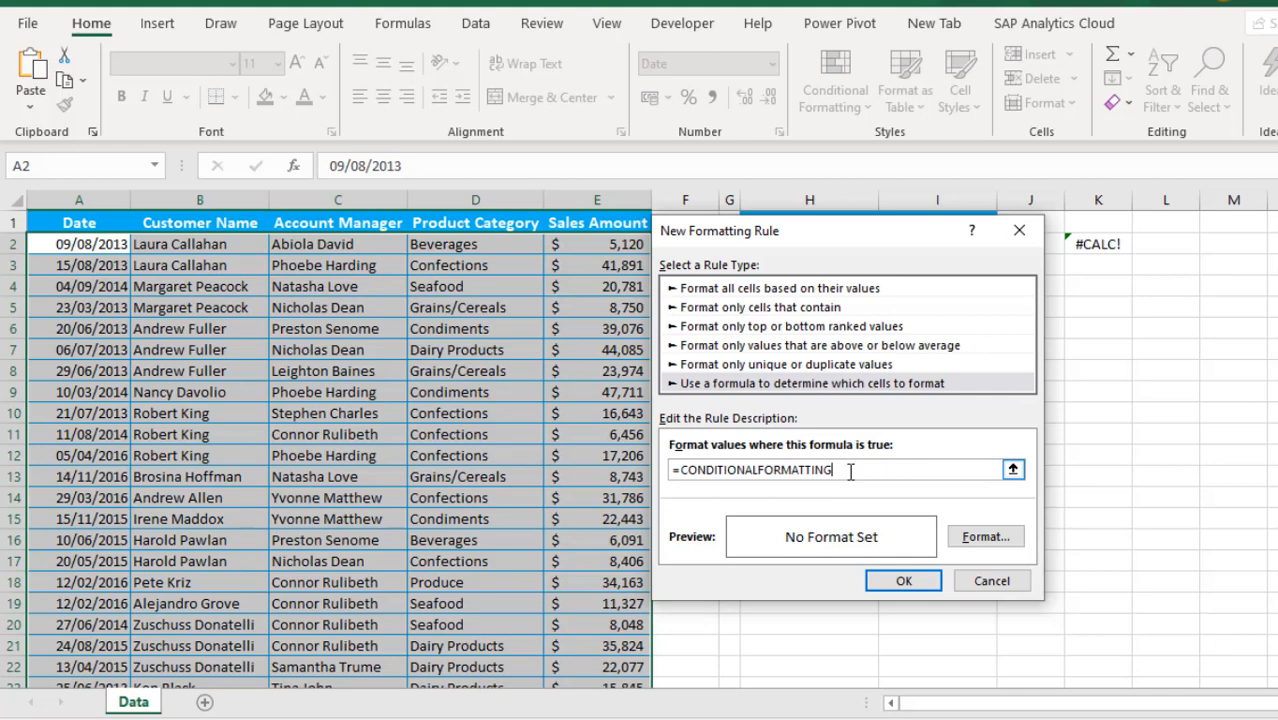
{"action": "mouse_move", "coordinate": [956, 536]}
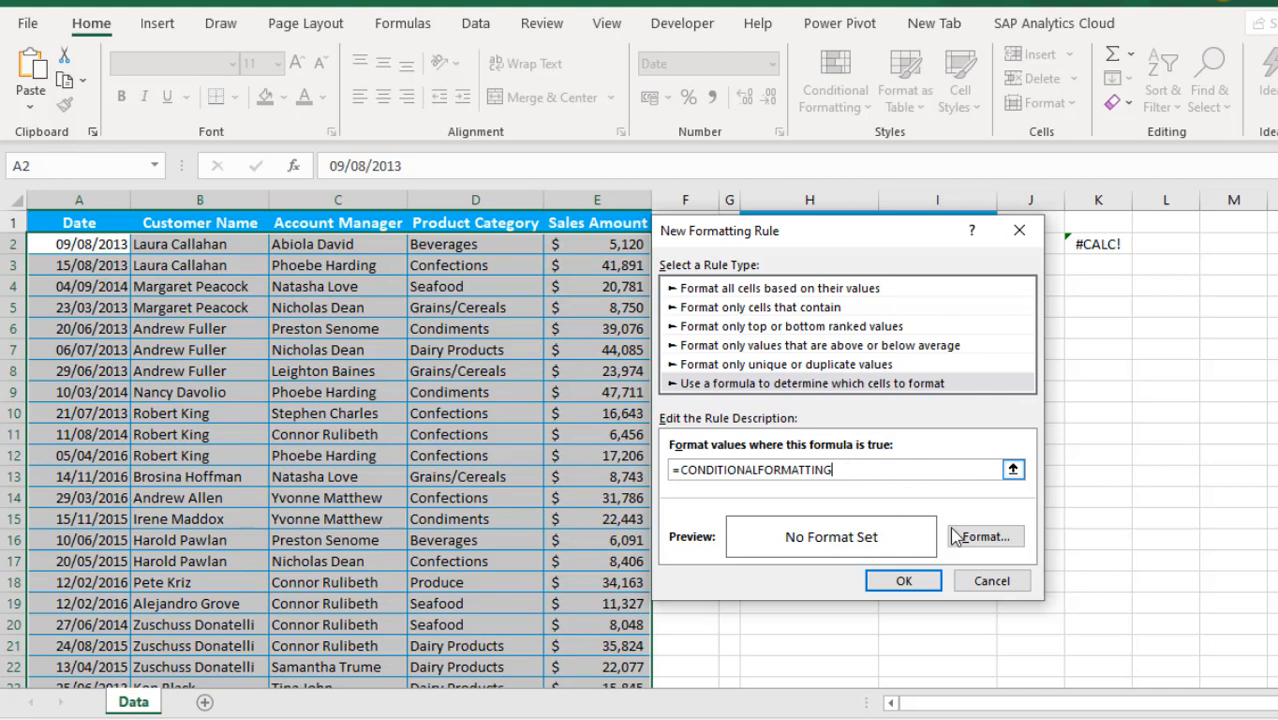
- Set the rule's format to an orange fill and confirm it
{"action": "left_click", "coordinate": [984, 536]}
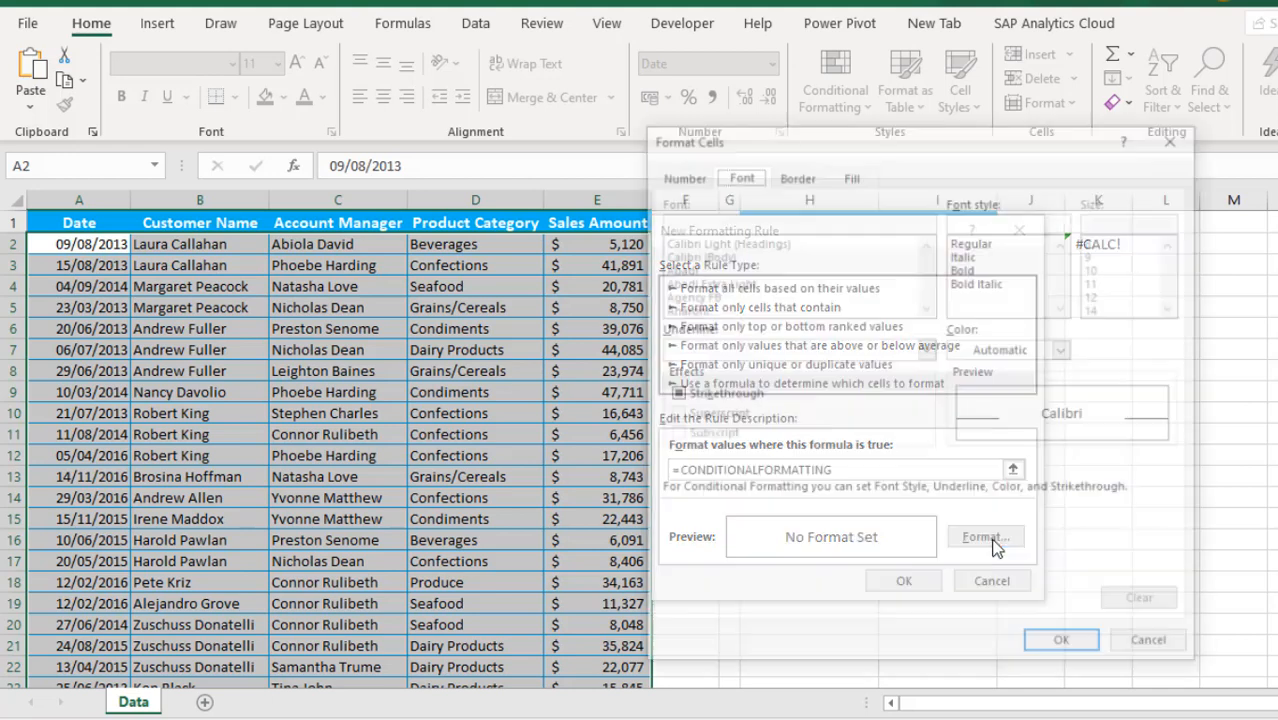
{"action": "left_click", "coordinate": [984, 536]}
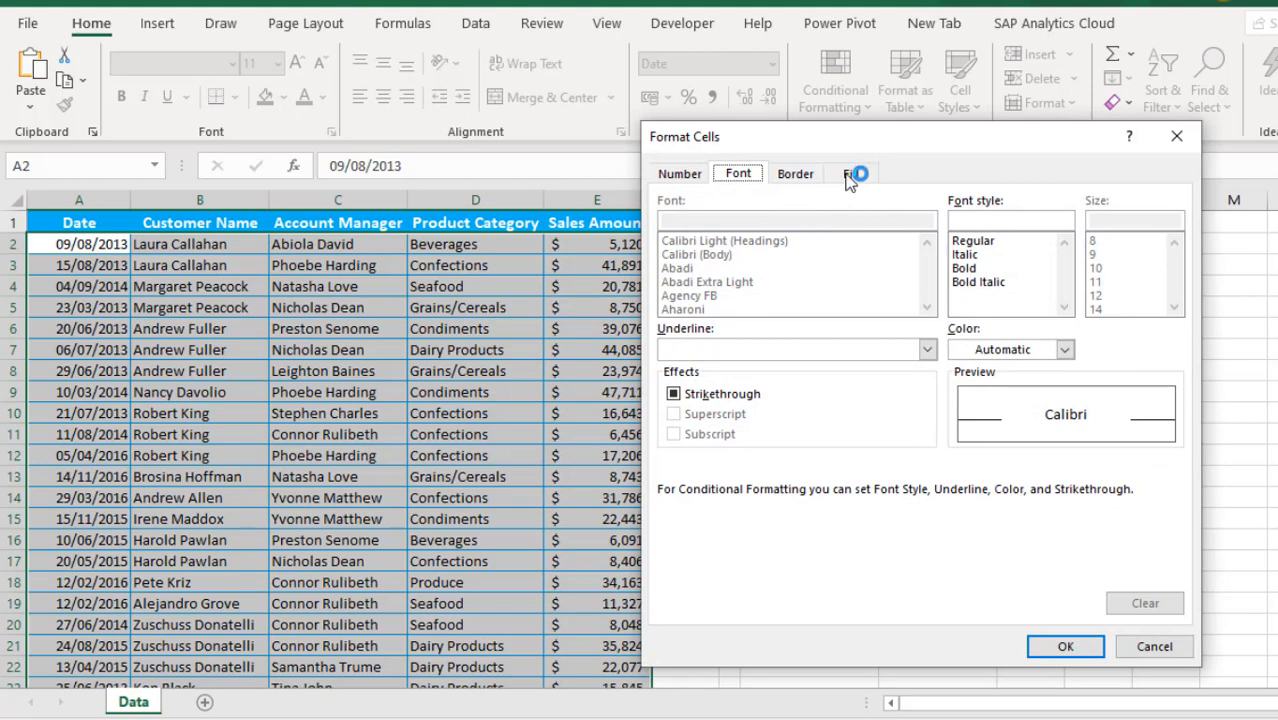
{"action": "left_click", "coordinate": [850, 172]}
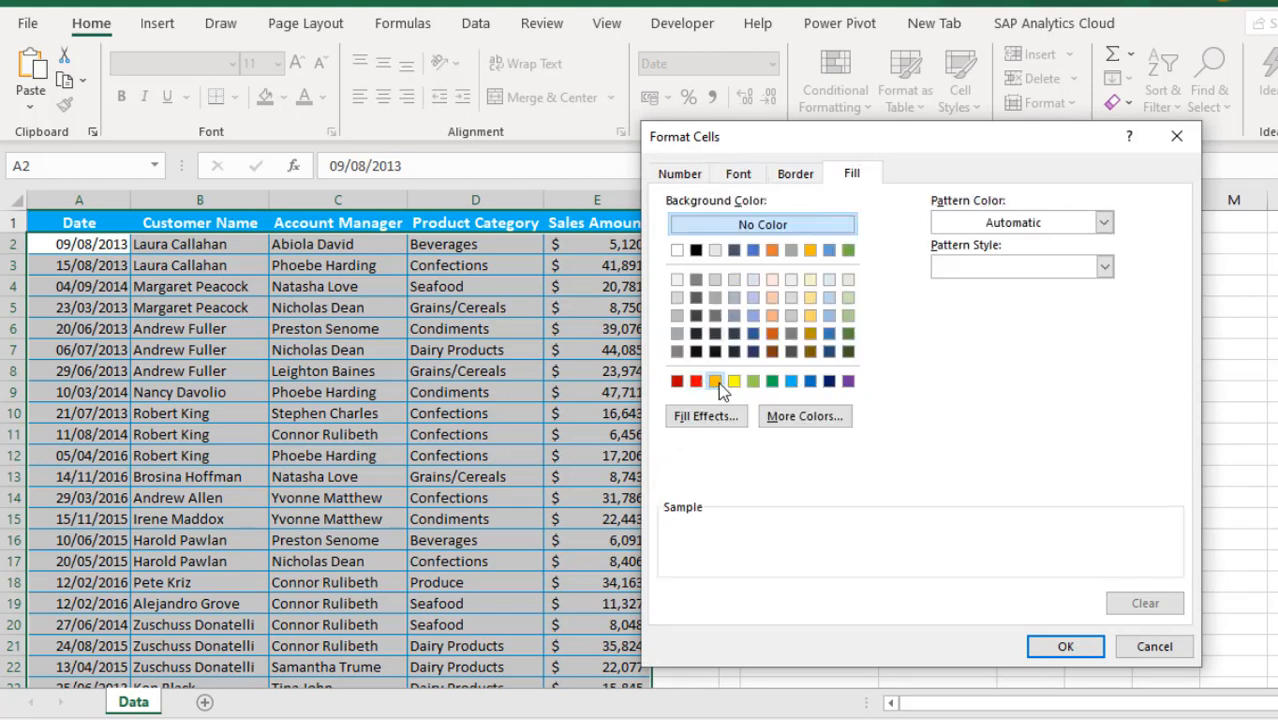
{"action": "left_click", "coordinate": [714, 380]}
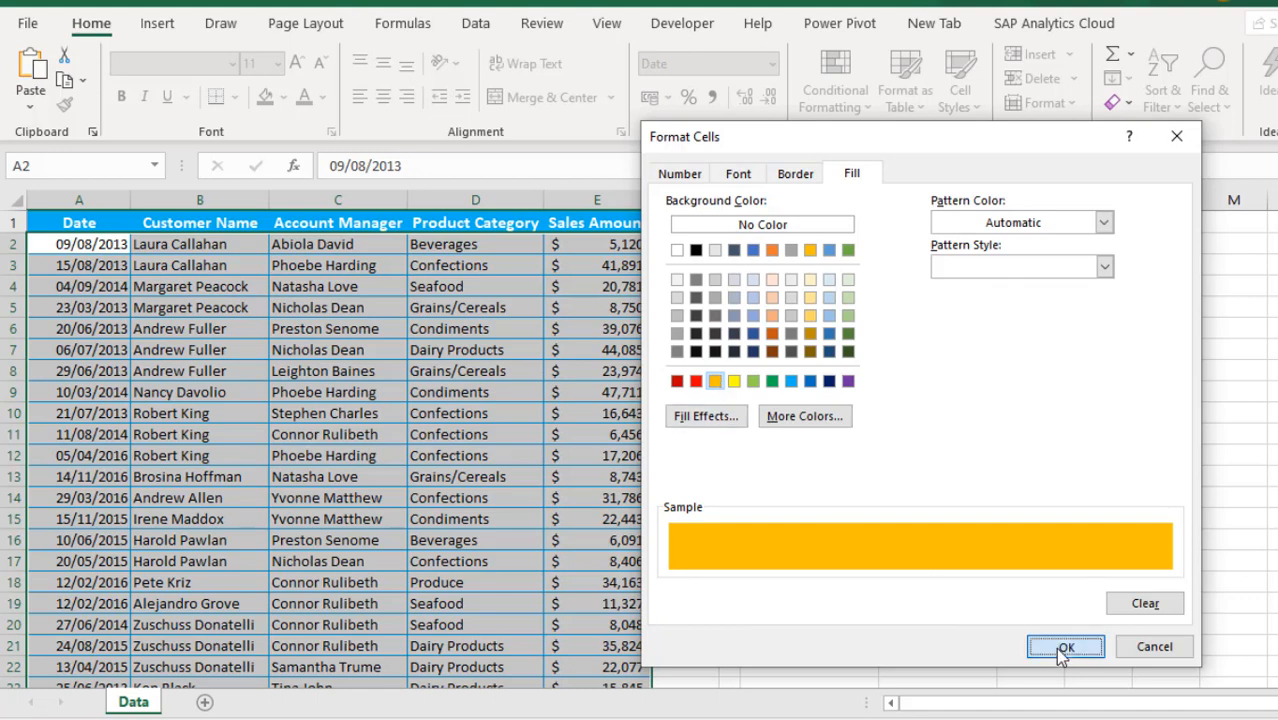
{"action": "left_click", "coordinate": [1064, 646]}
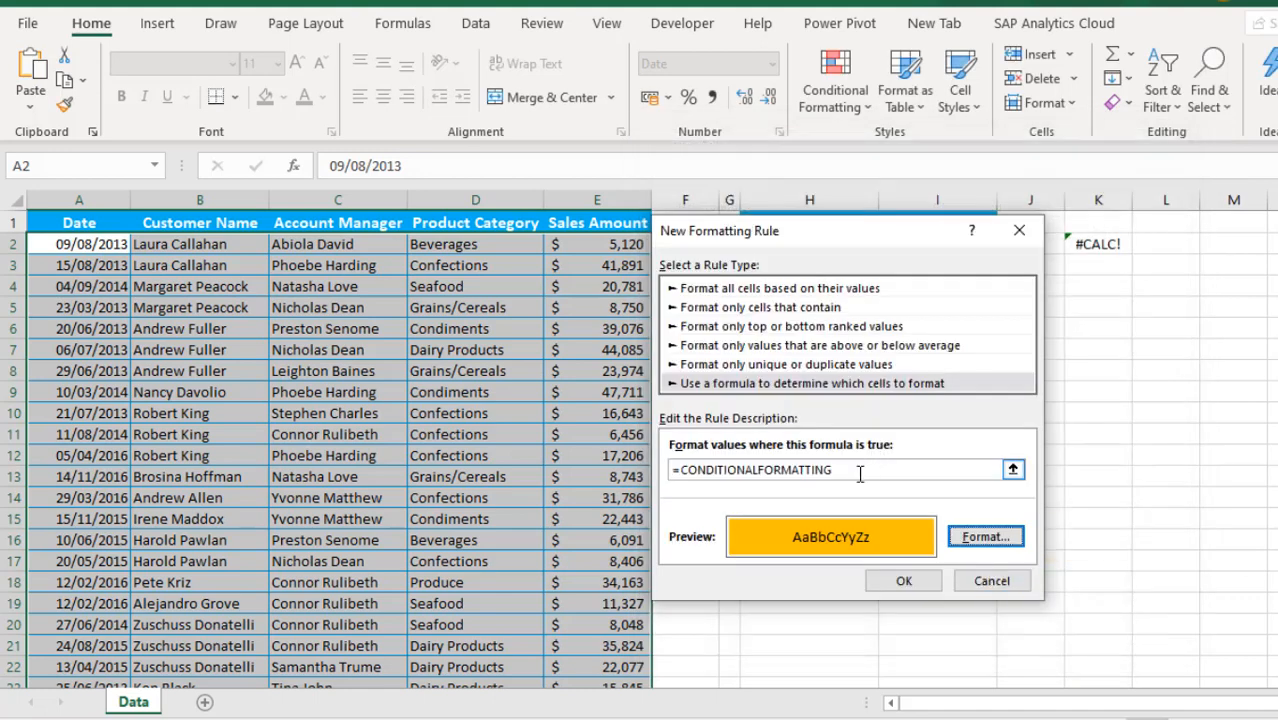
- Pass $C2:$C27, column-locked, as the argument so the formula reads =CONDITIONALFORMATTING($C2:$C27)
{"action": "type", "text": "("}
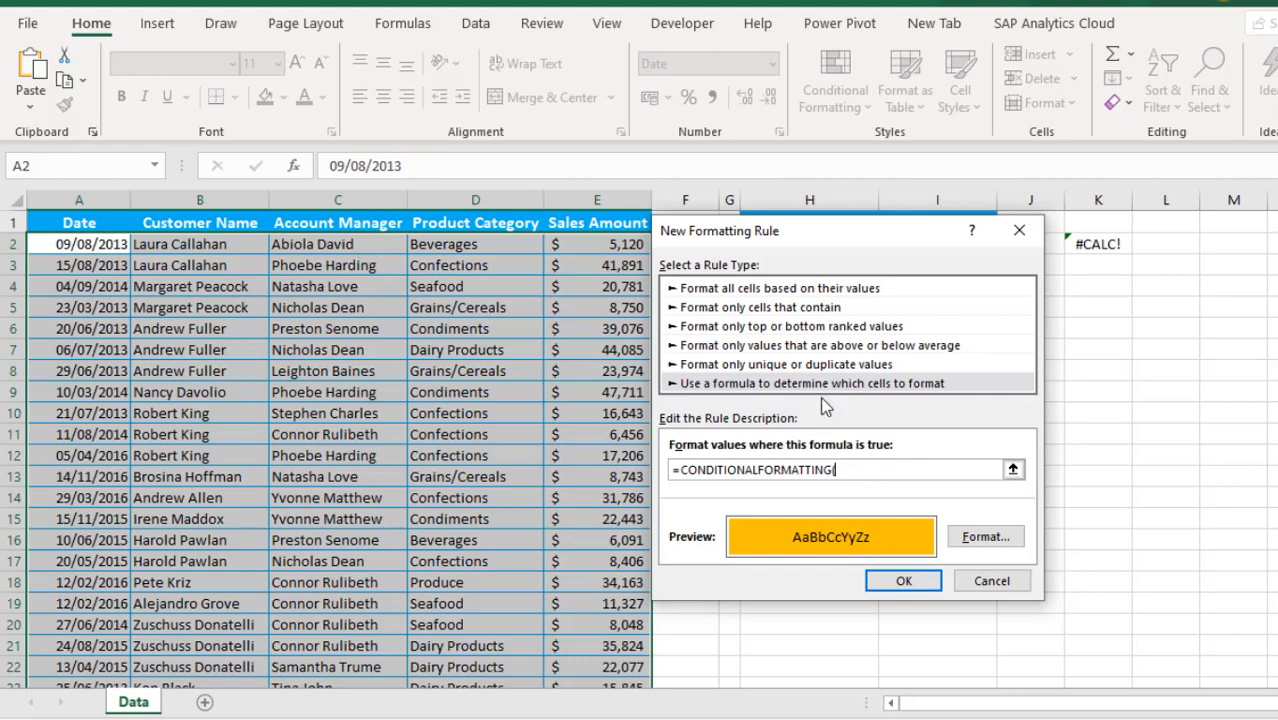
{"action": "left_click", "coordinate": [336, 244]}
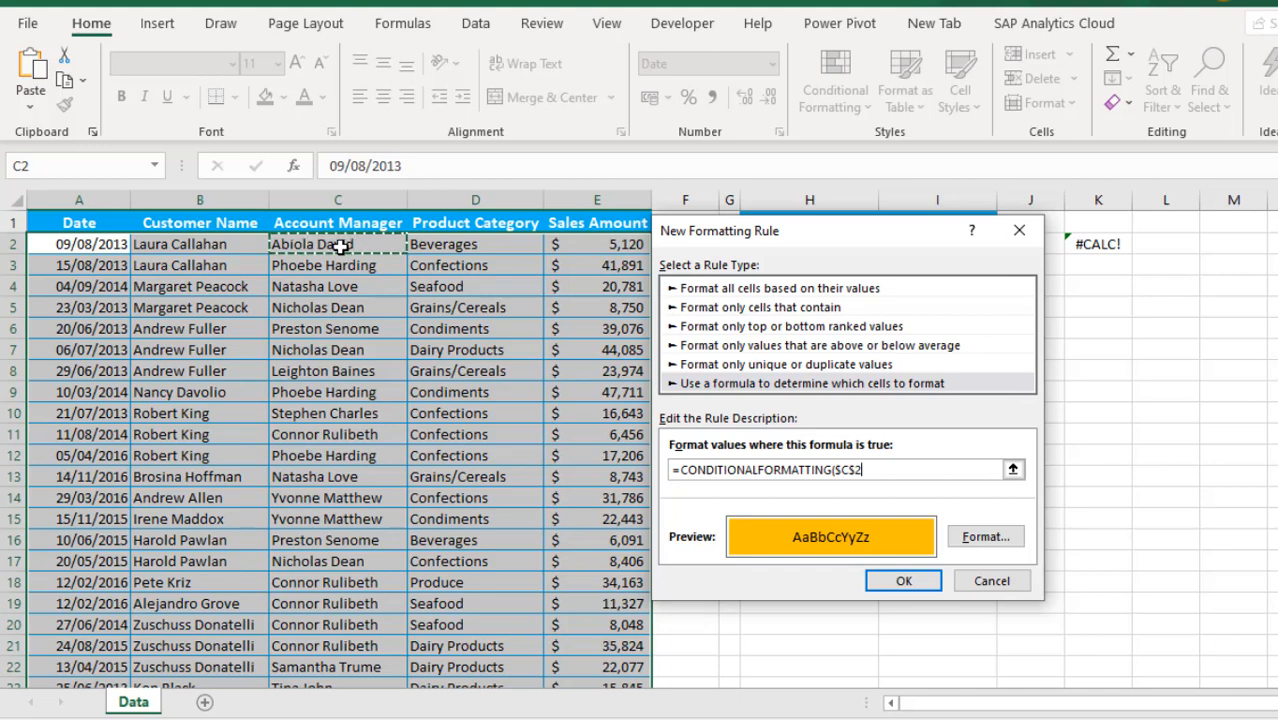
{"action": "key", "text": "ctrl+shift+down"}
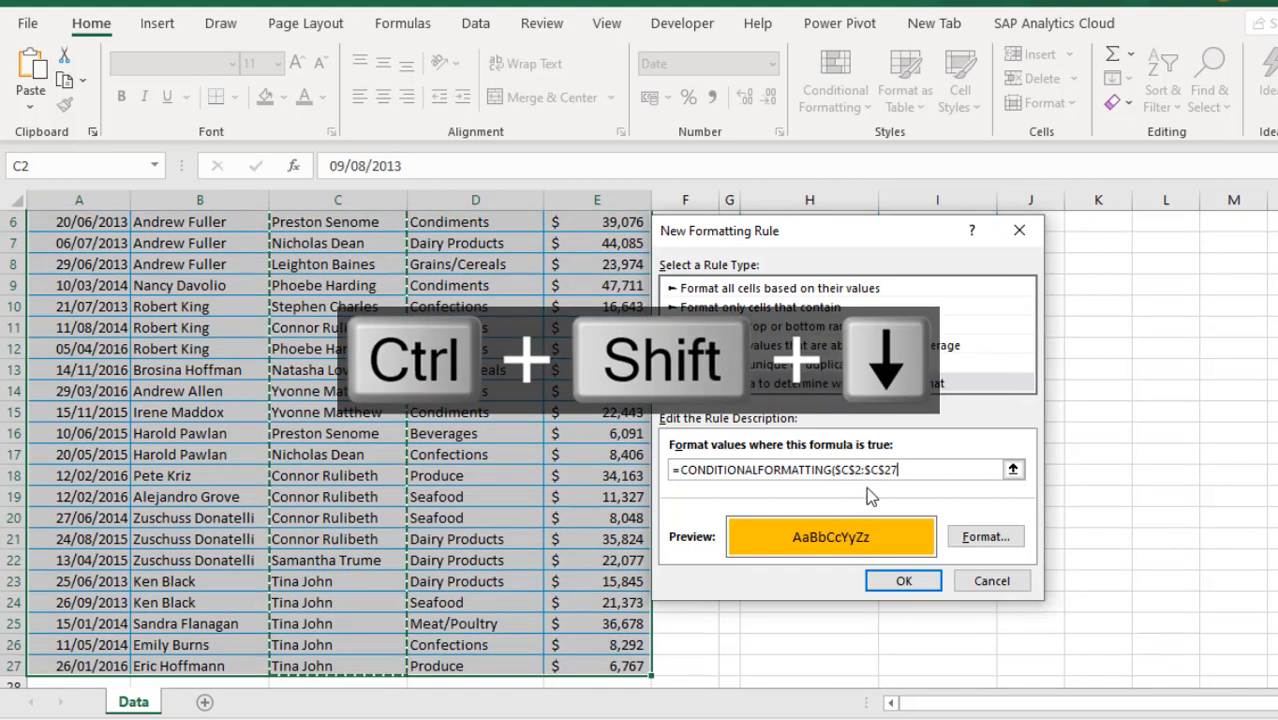
{"action": "mouse_move", "coordinate": [868, 496]}
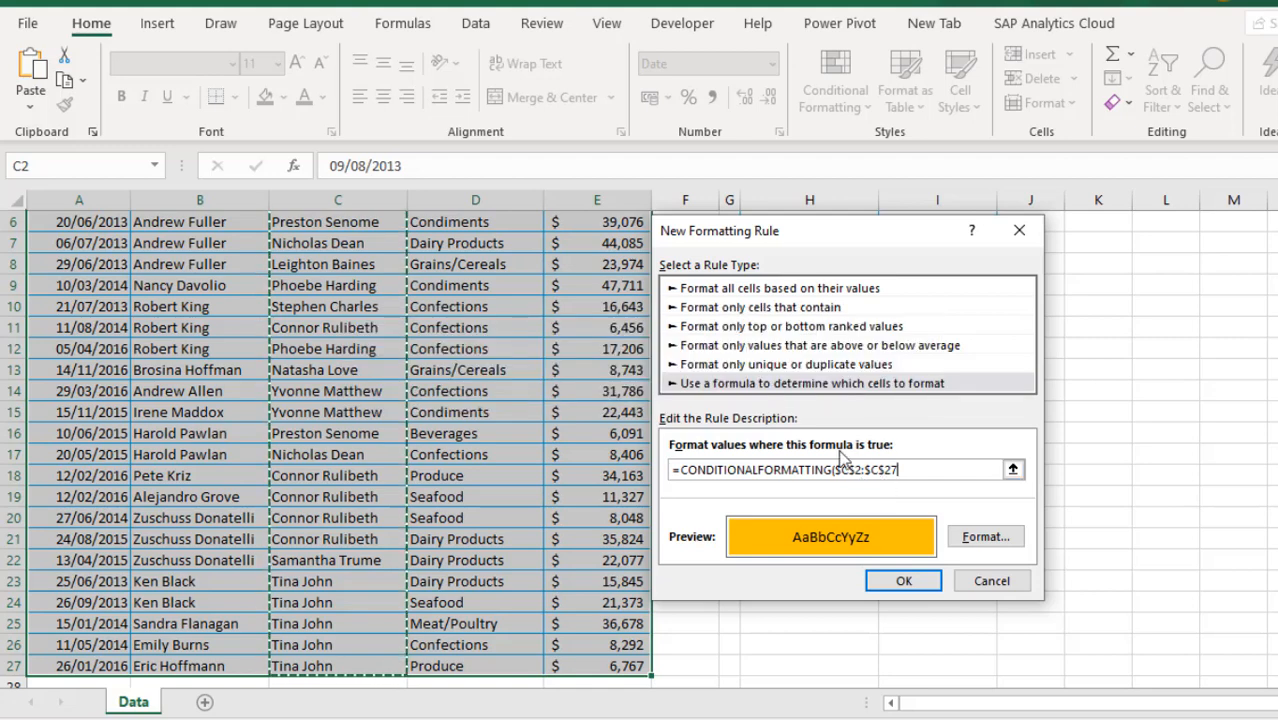
{"action": "mouse_move", "coordinate": [876, 492]}
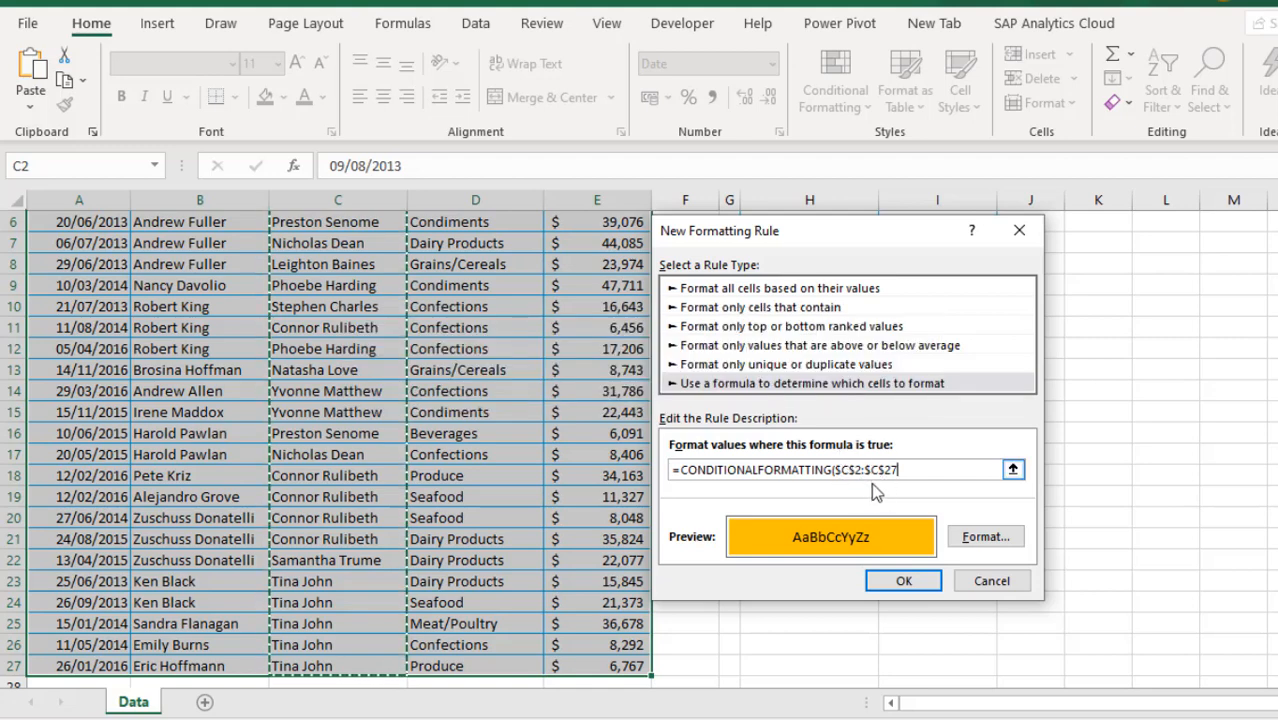
{"action": "key", "text": "f4"}
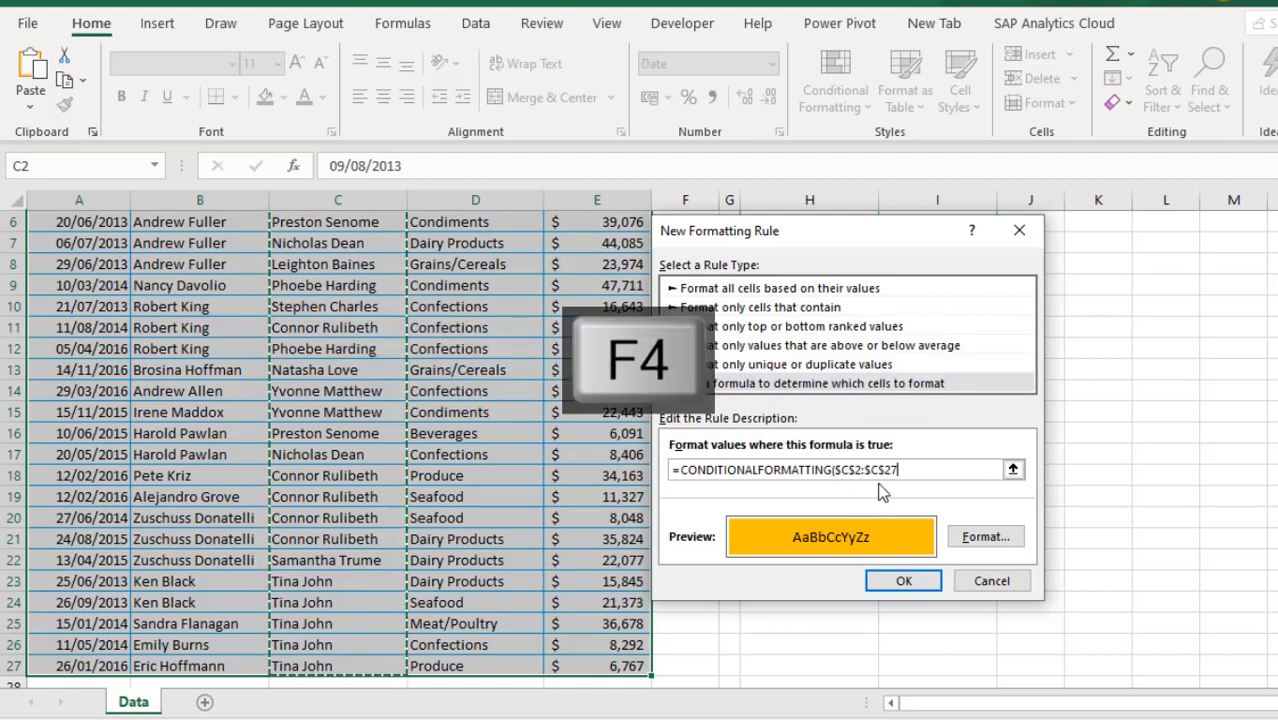
{"action": "key", "text": "f4"}
{"action": "type", "text": ")"}
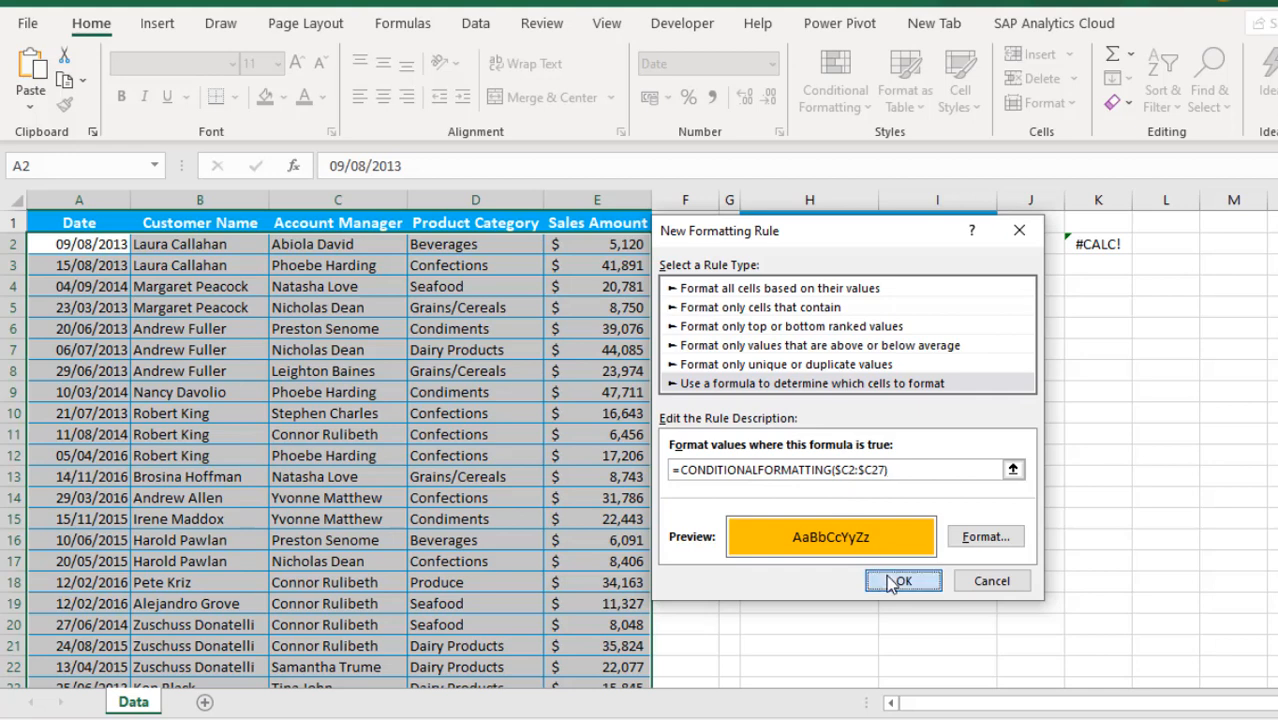
- Apply the rule, then compare sales like 41,891 and 44,085 against targets of 32,500 and 40,000
{"action": "left_click", "coordinate": [902, 580]}
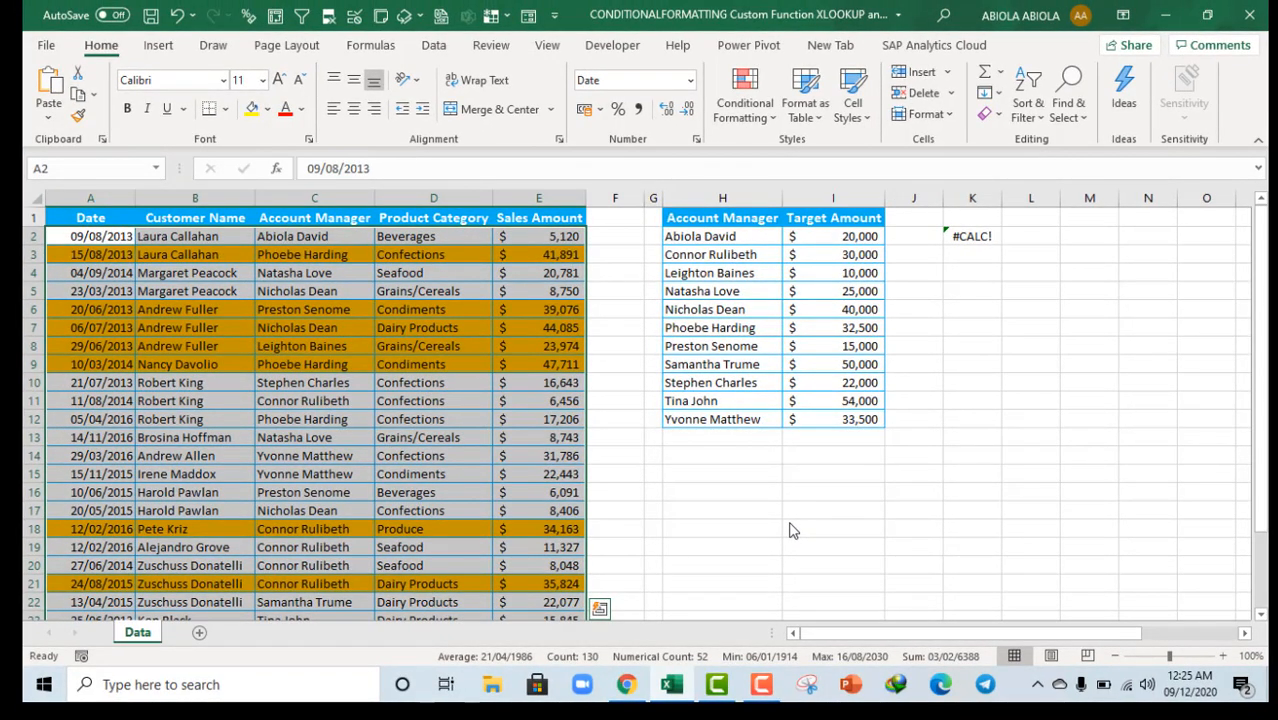
{"action": "mouse_move", "coordinate": [720, 474]}
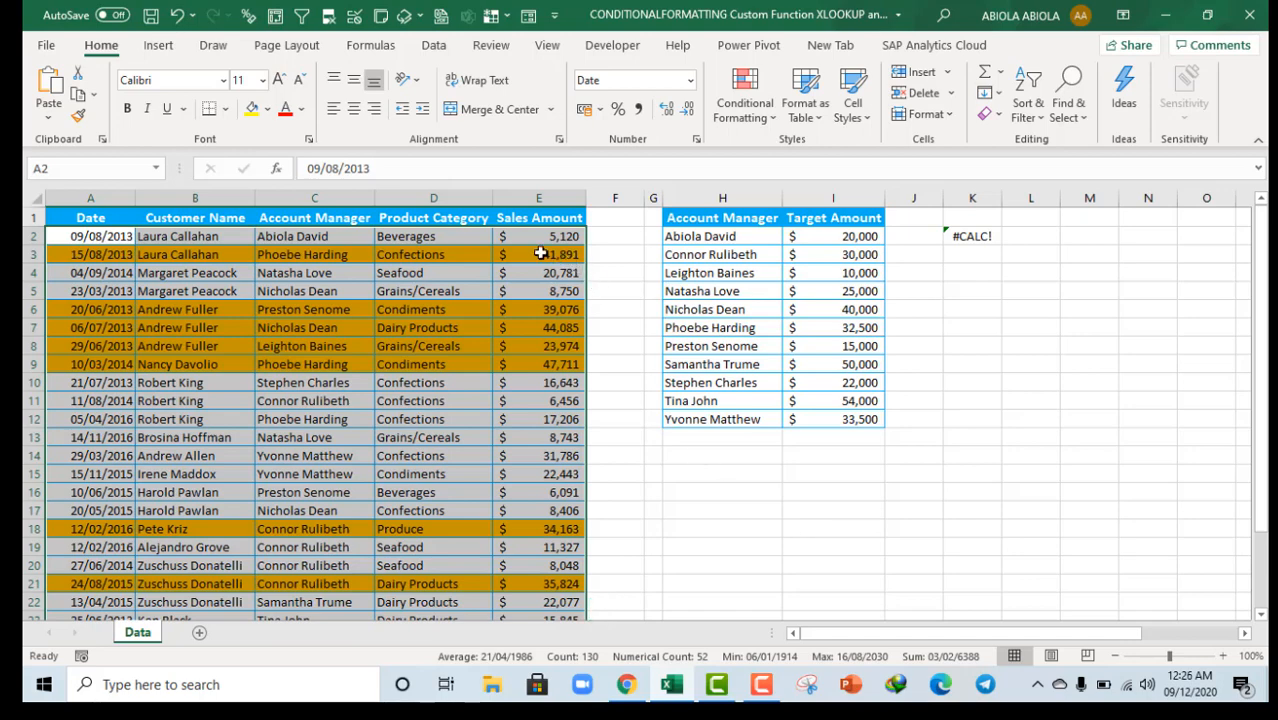
{"action": "left_click", "coordinate": [538, 236]}
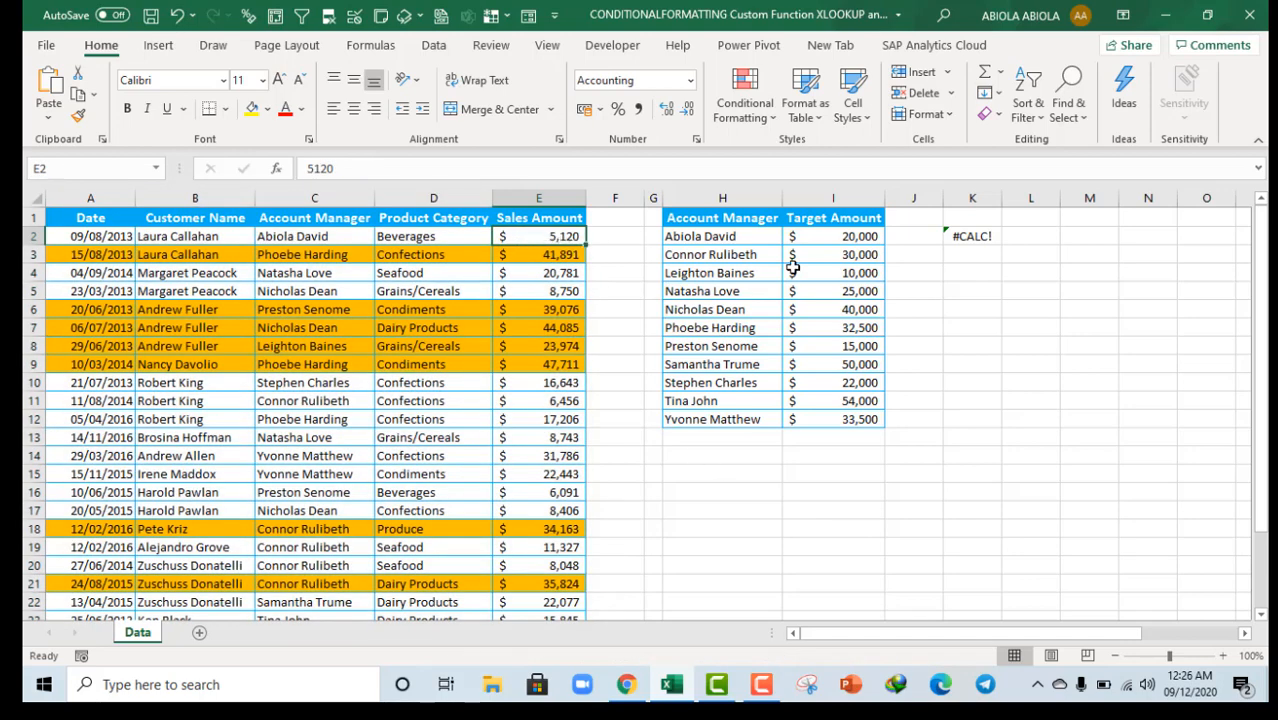
{"action": "mouse_move", "coordinate": [856, 240]}
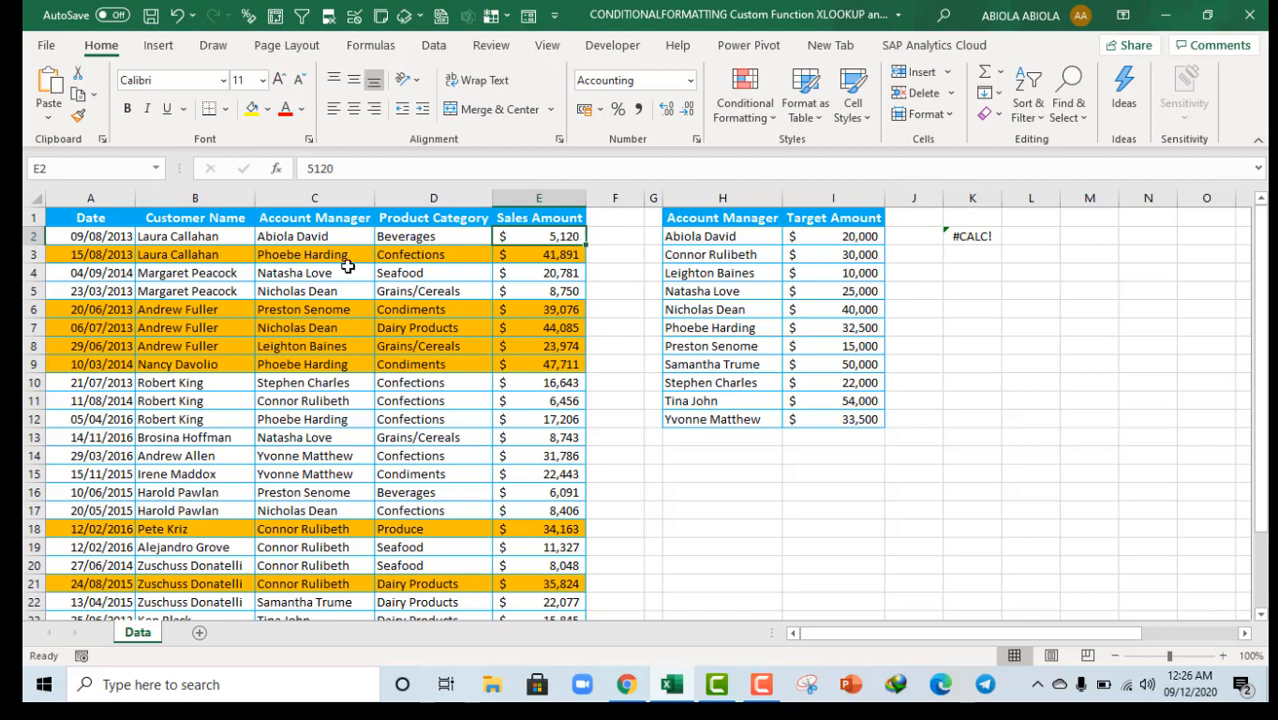
{"action": "mouse_move", "coordinate": [932, 342]}
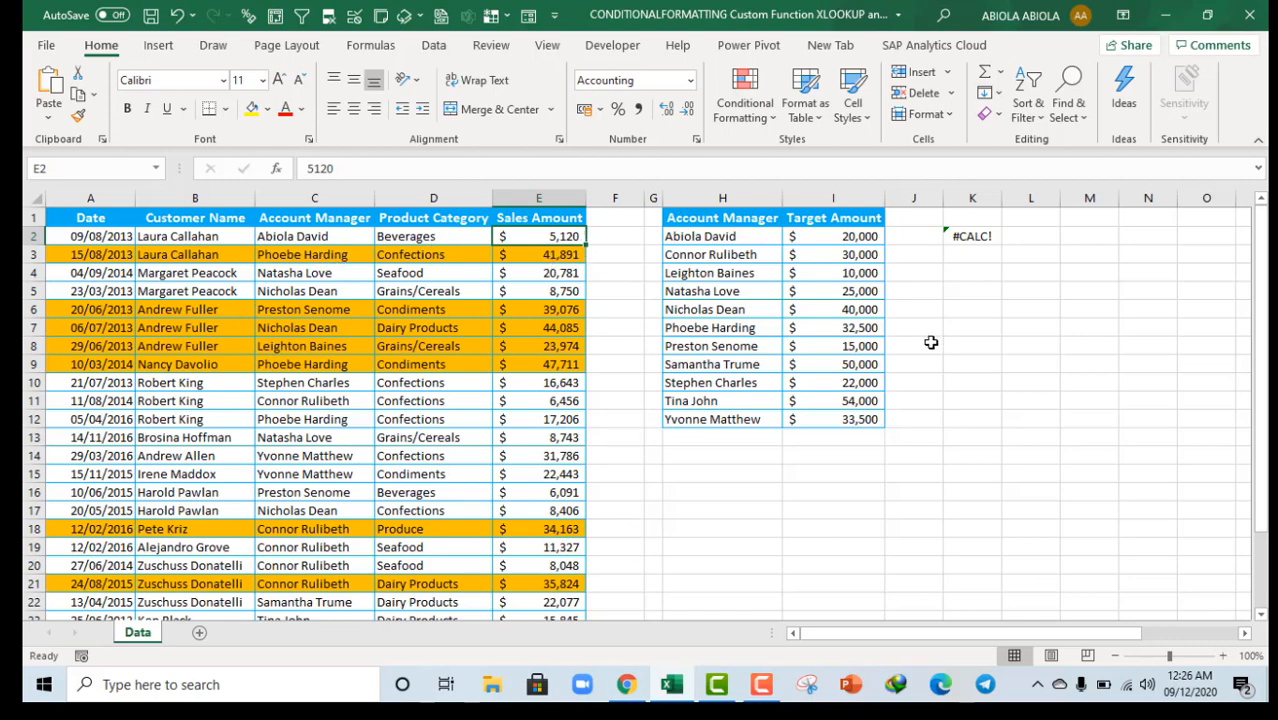
{"action": "left_click", "coordinate": [832, 328]}
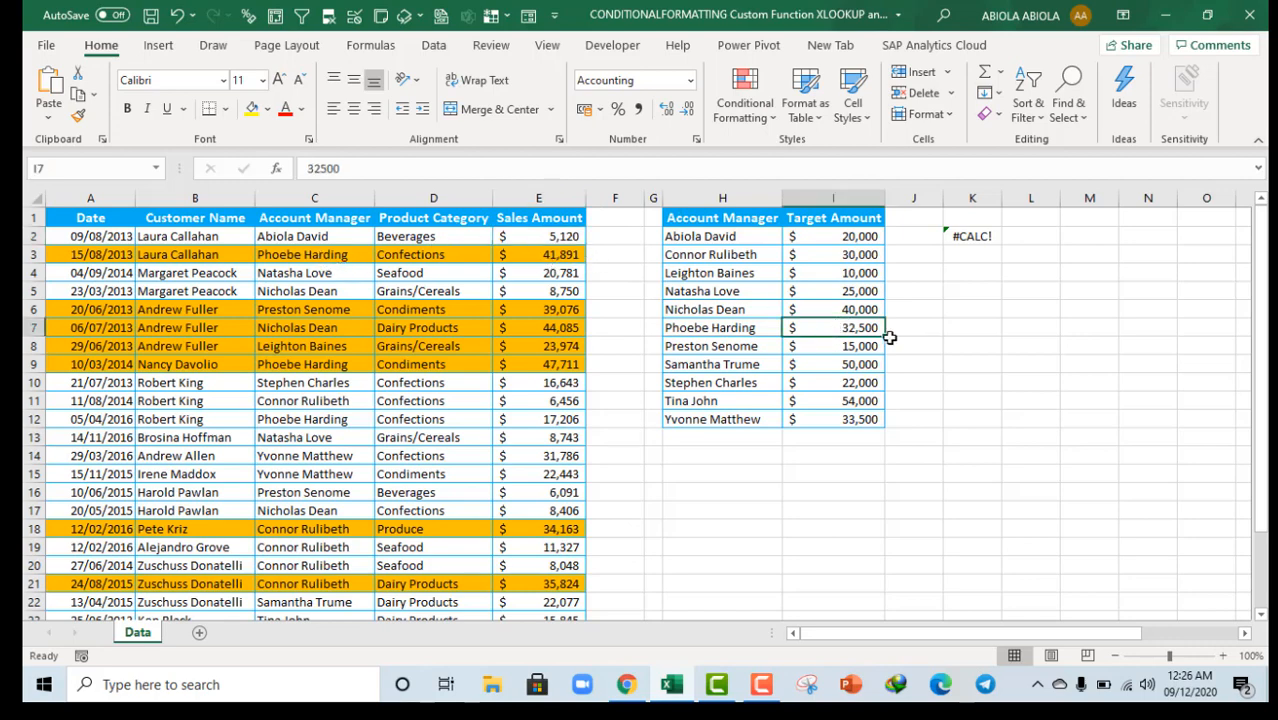
{"action": "mouse_move", "coordinate": [564, 264]}
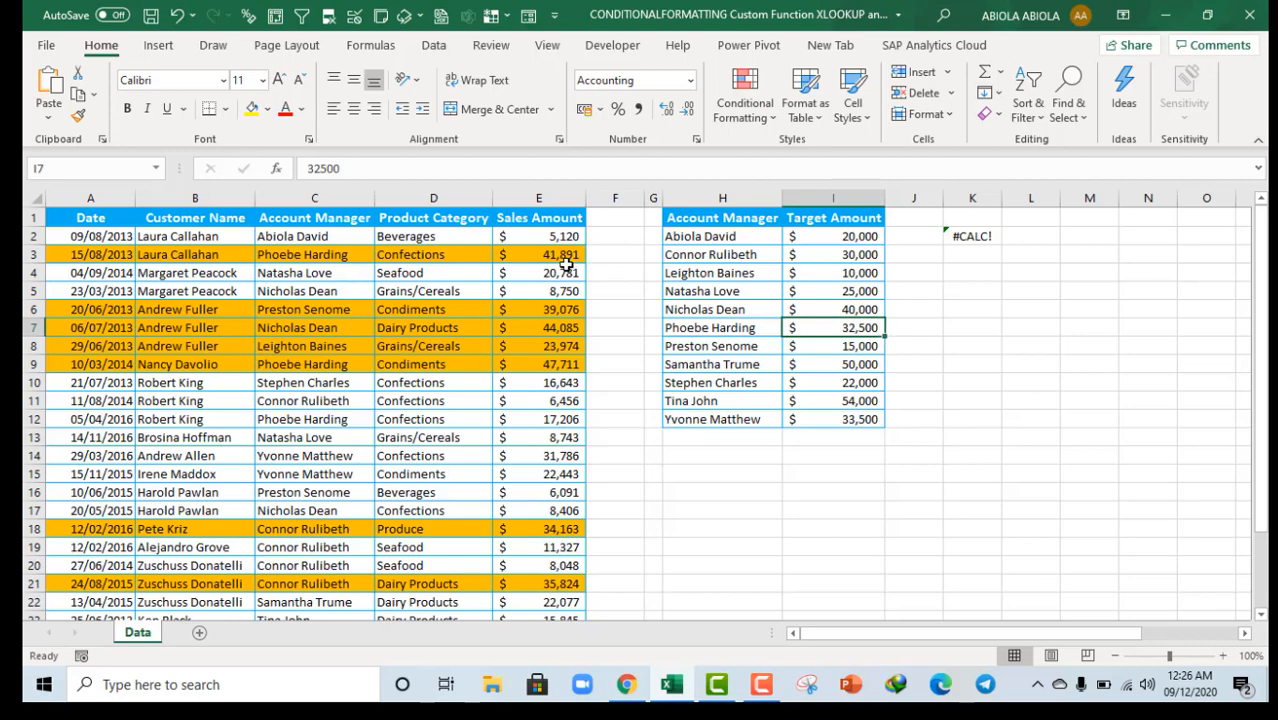
{"action": "left_click", "coordinate": [538, 254]}
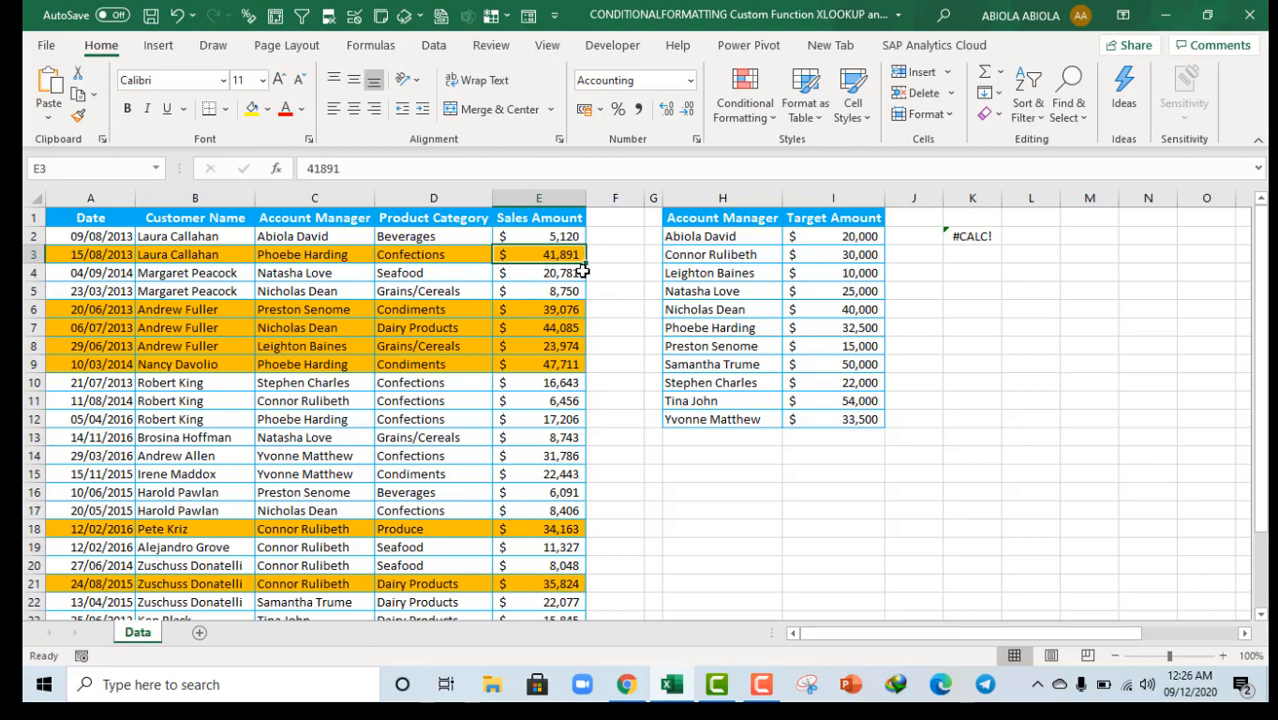
{"action": "mouse_move", "coordinate": [464, 256]}
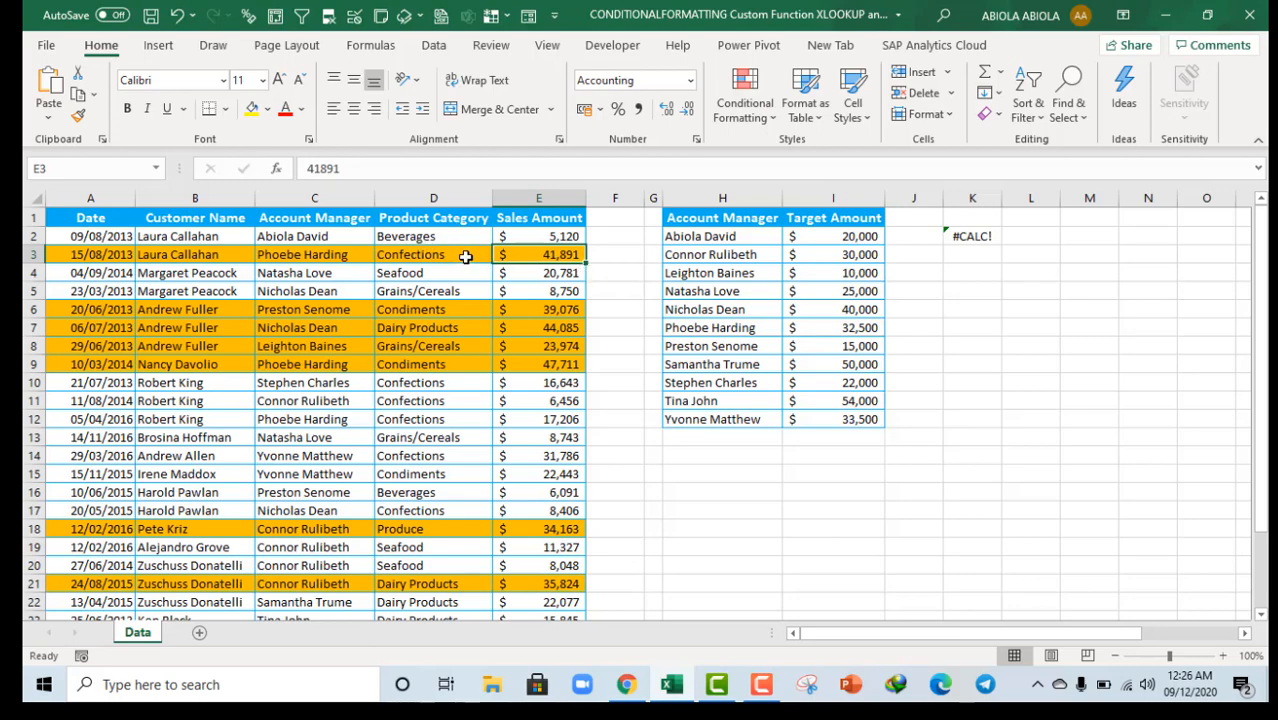
{"action": "mouse_move", "coordinate": [482, 272]}
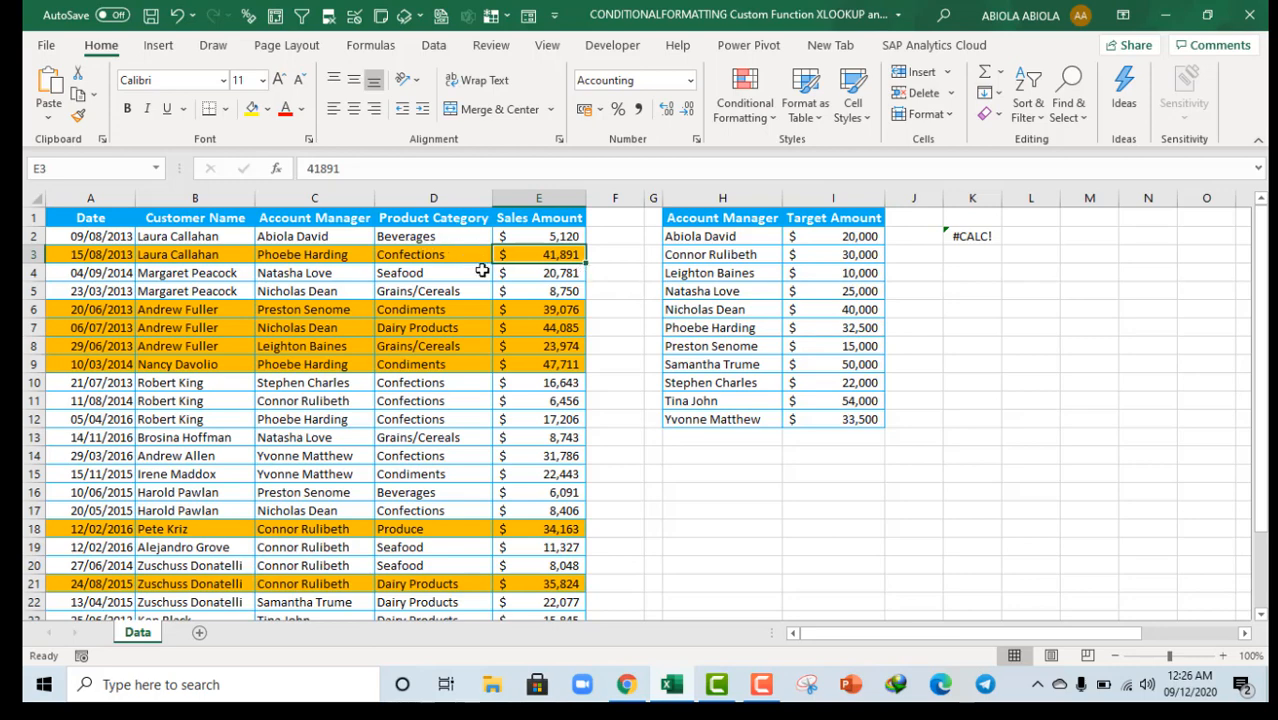
{"action": "mouse_move", "coordinate": [440, 328]}
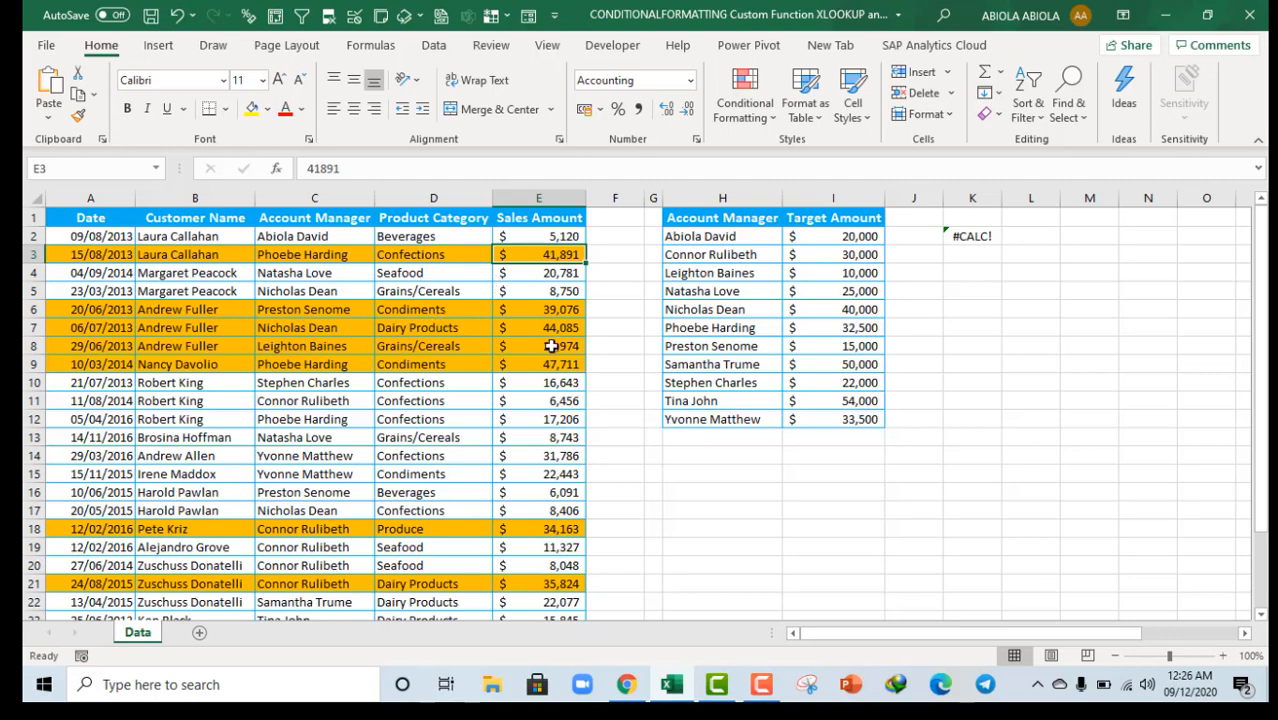
{"action": "left_click", "coordinate": [538, 328]}
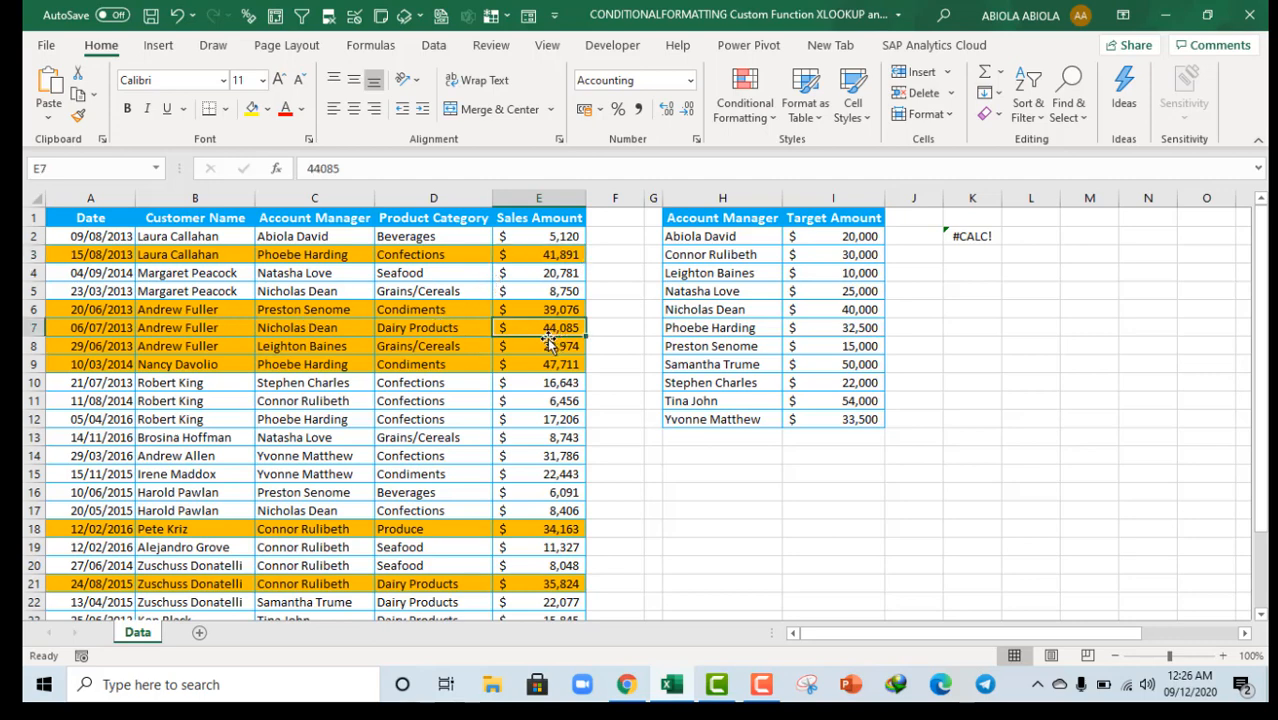
{"action": "mouse_move", "coordinate": [800, 356]}
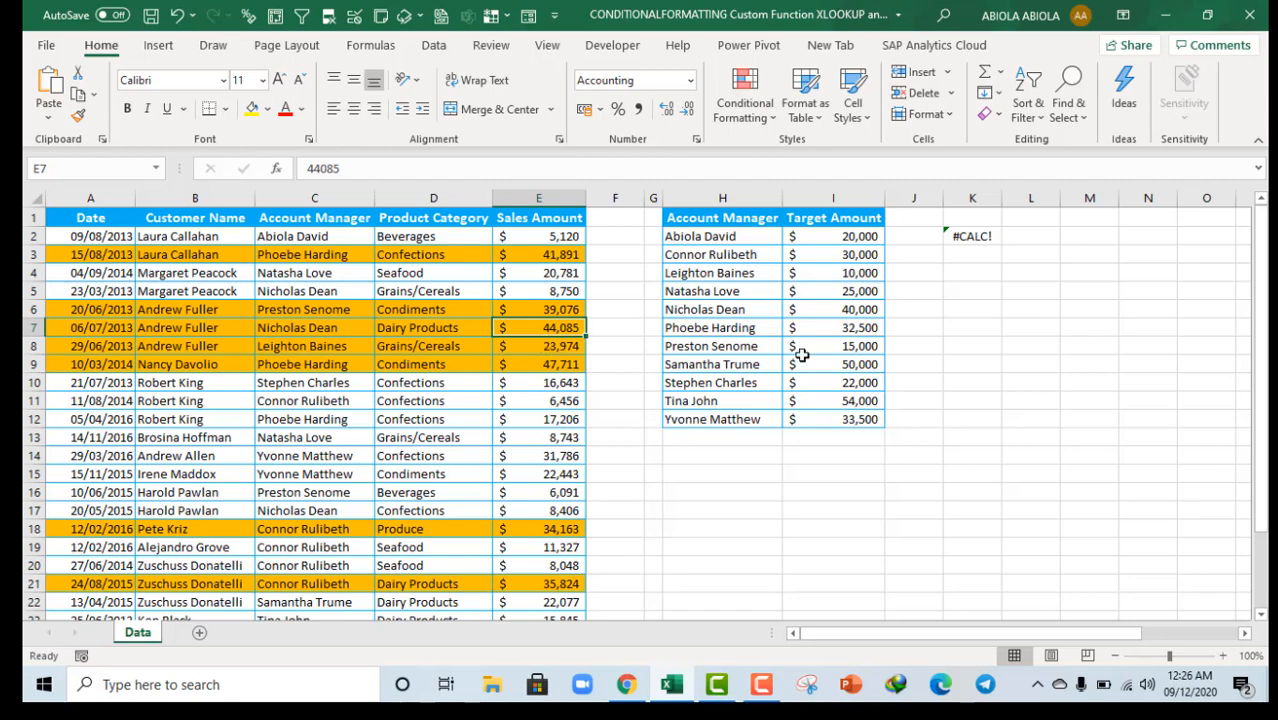
{"action": "left_click", "coordinate": [832, 308]}
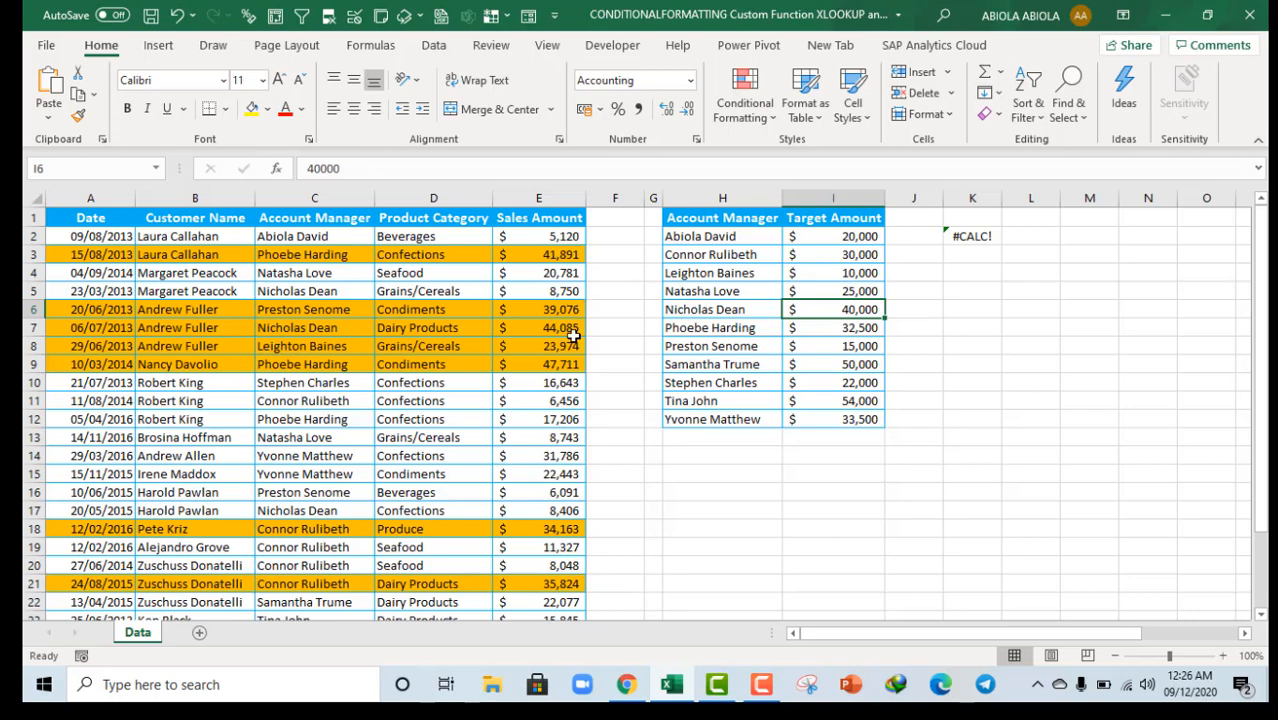
{"action": "left_click", "coordinate": [616, 346]}
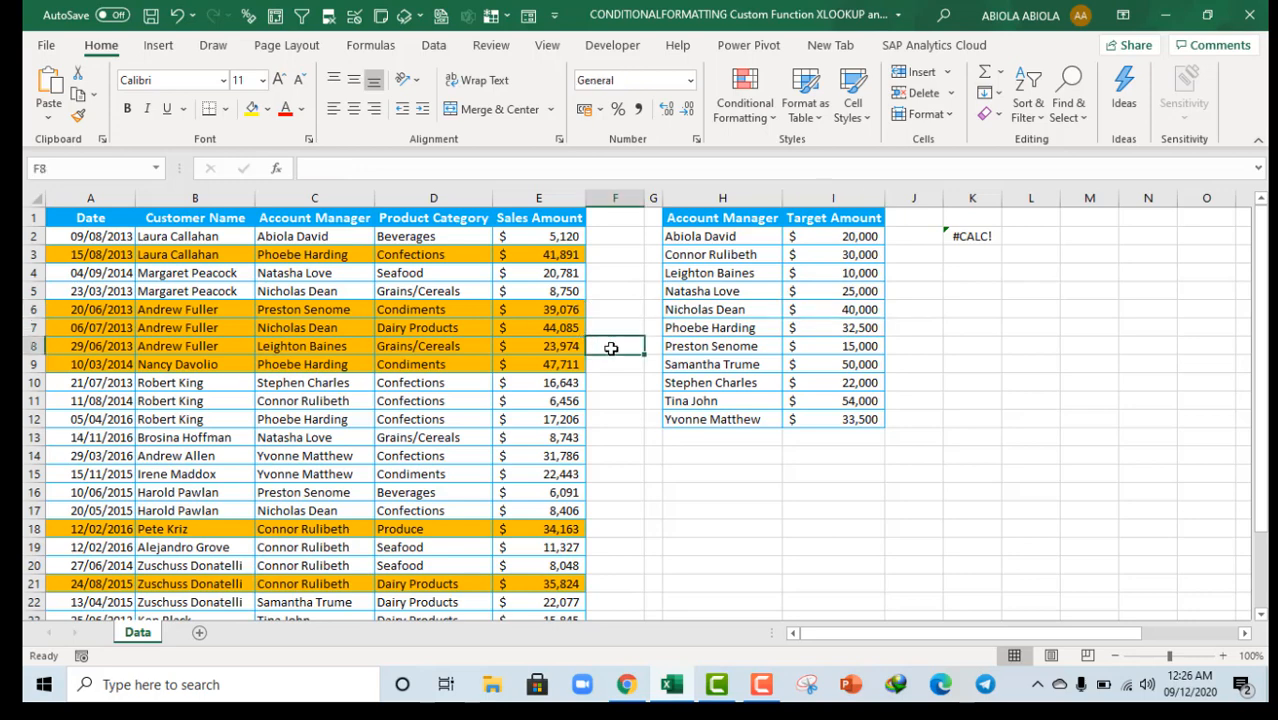